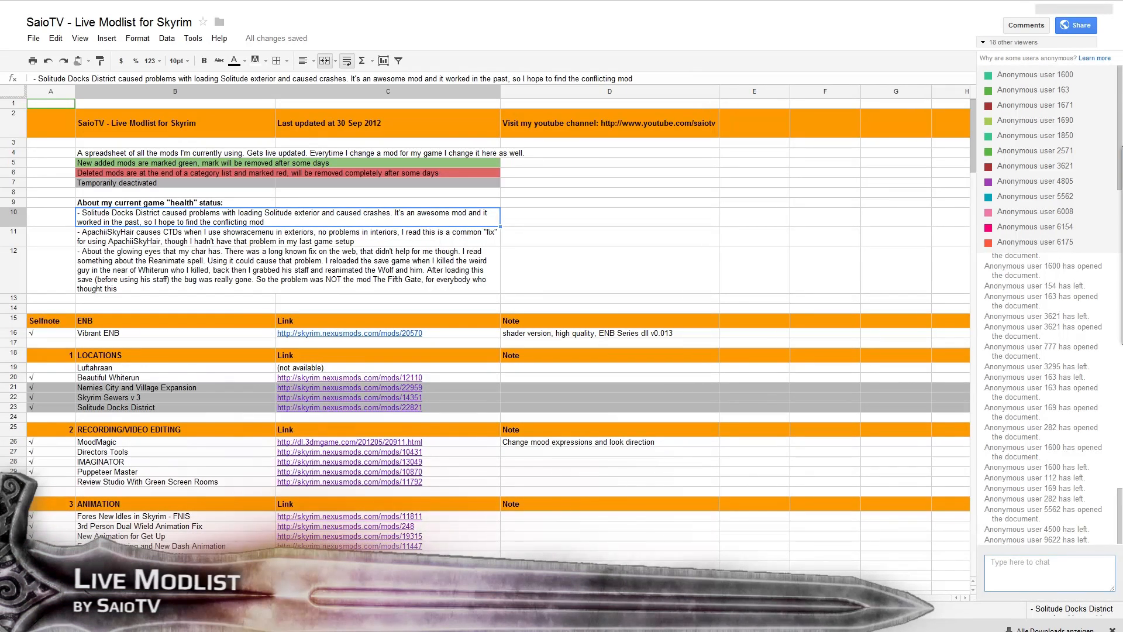
- Point out the glowing eyes, Solitude Docks crash, MoodMagic notes and the Temporarily deactivated legend
{"action": "left_click", "coordinate": [286, 270]}
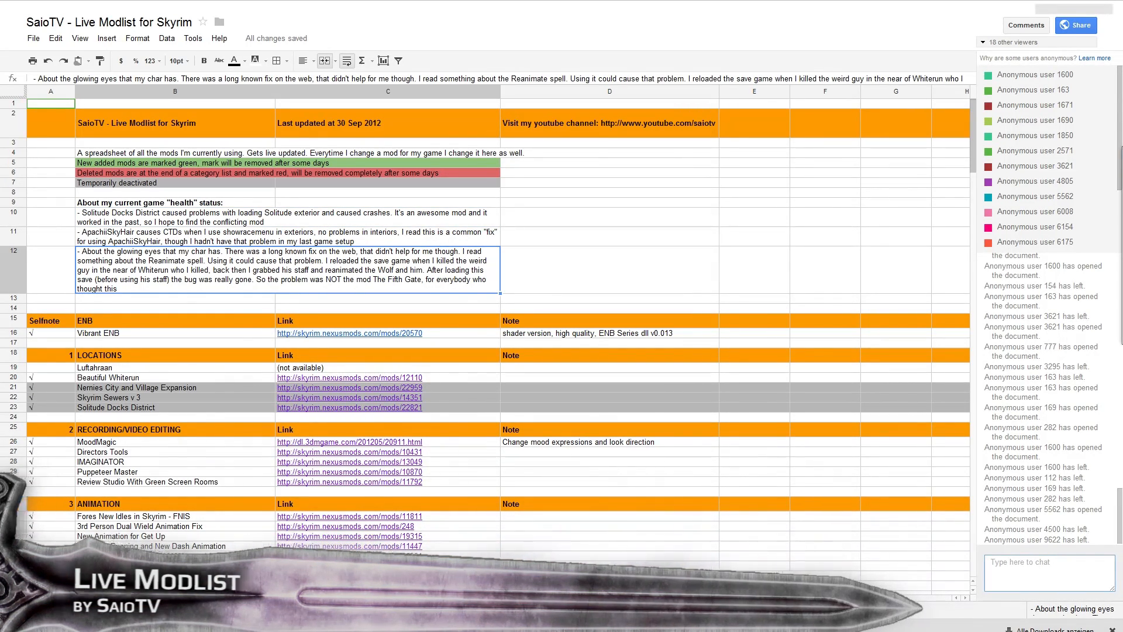
{"action": "scroll", "scroll_direction": "down", "scroll_amount": 3}
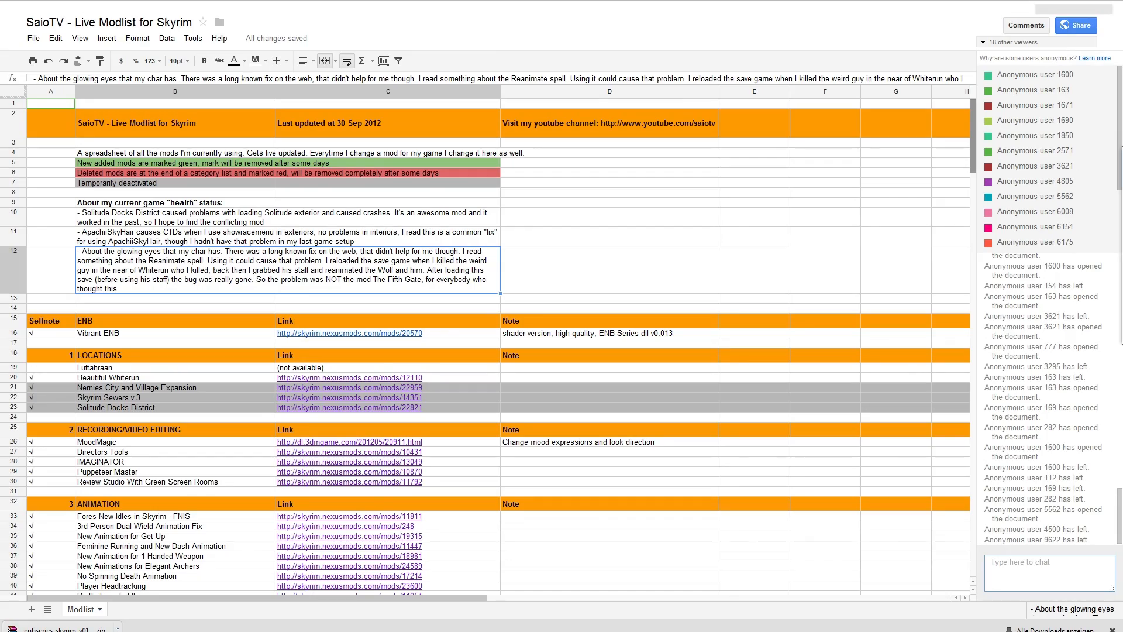
{"action": "scroll", "scroll_direction": "down", "scroll_amount": 3}
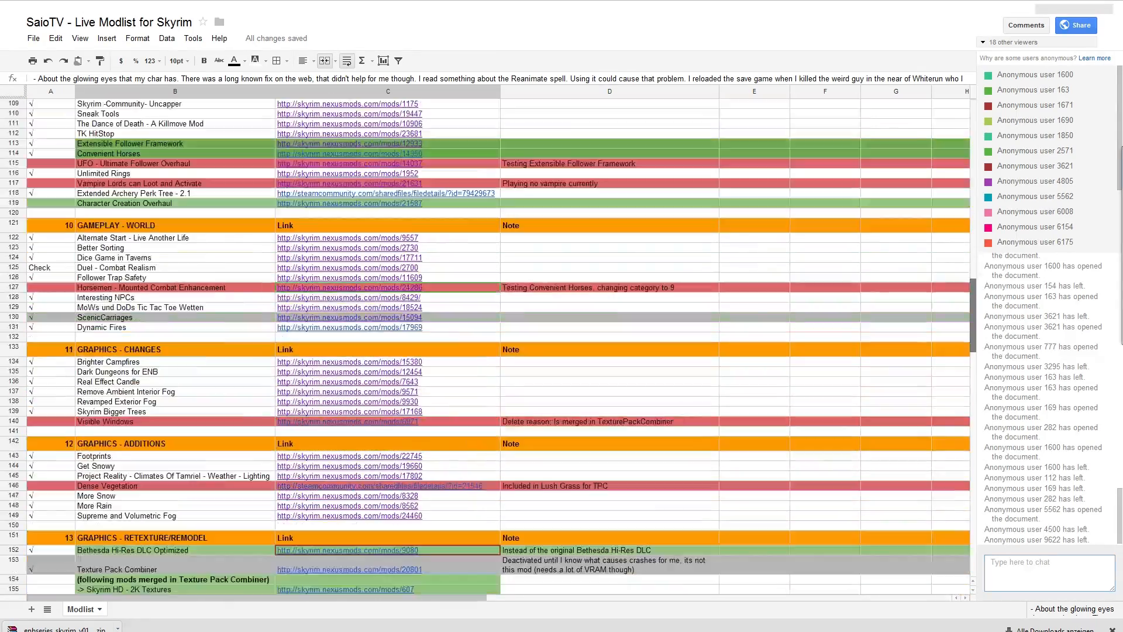
{"action": "scroll", "scroll_direction": "down", "scroll_amount": 3}
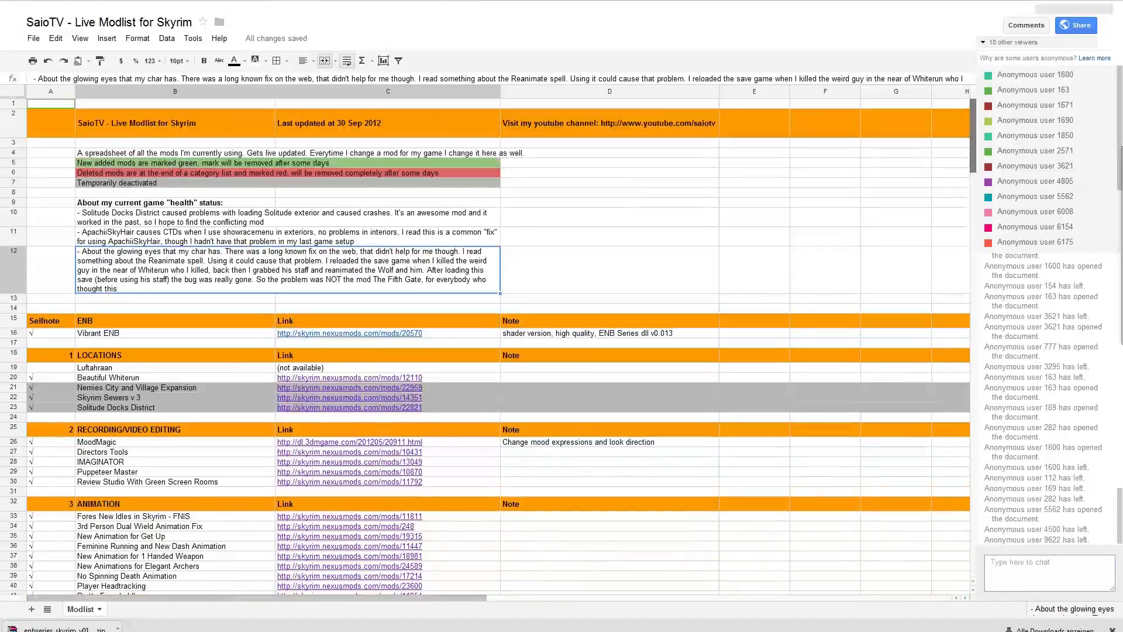
{"action": "left_click", "coordinate": [174, 216]}
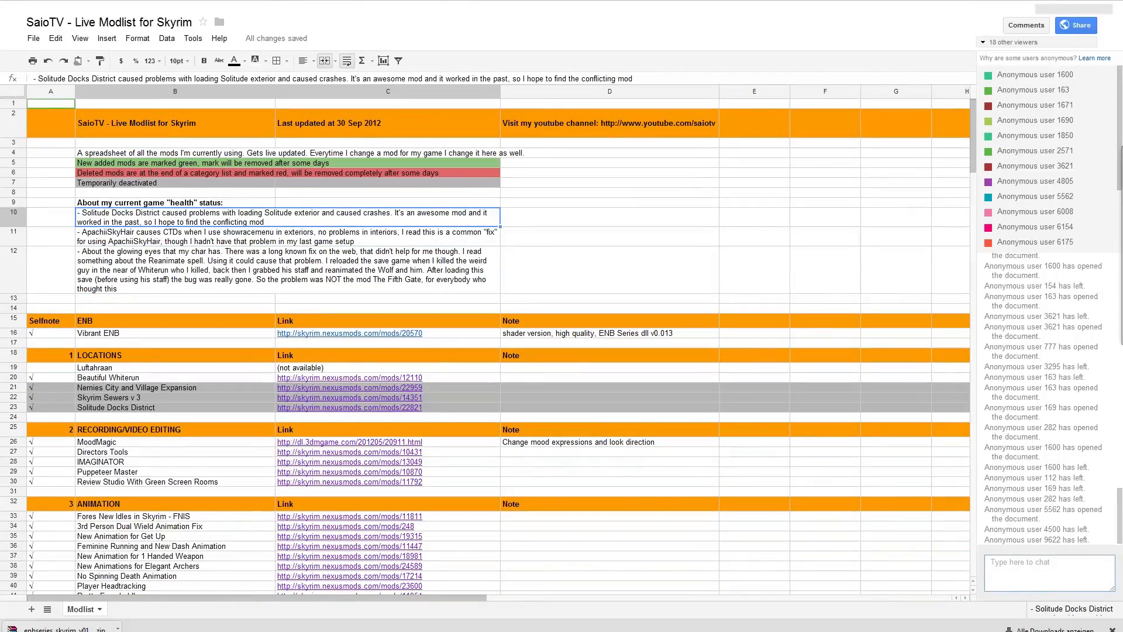
{"action": "left_click", "coordinate": [99, 355]}
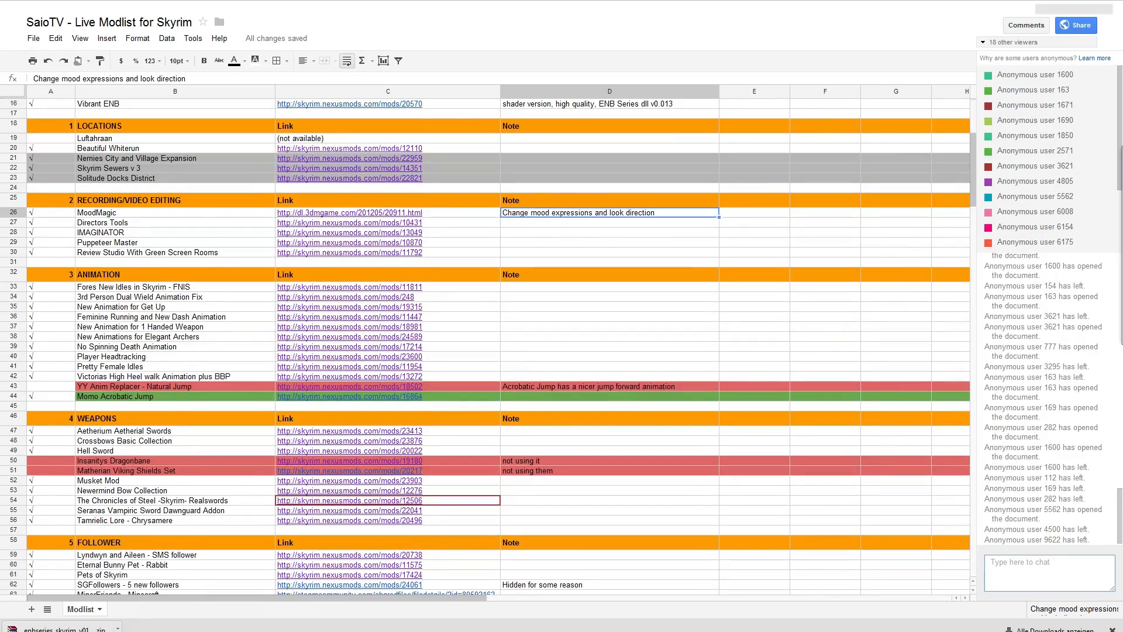
{"action": "left_click", "coordinate": [609, 450]}
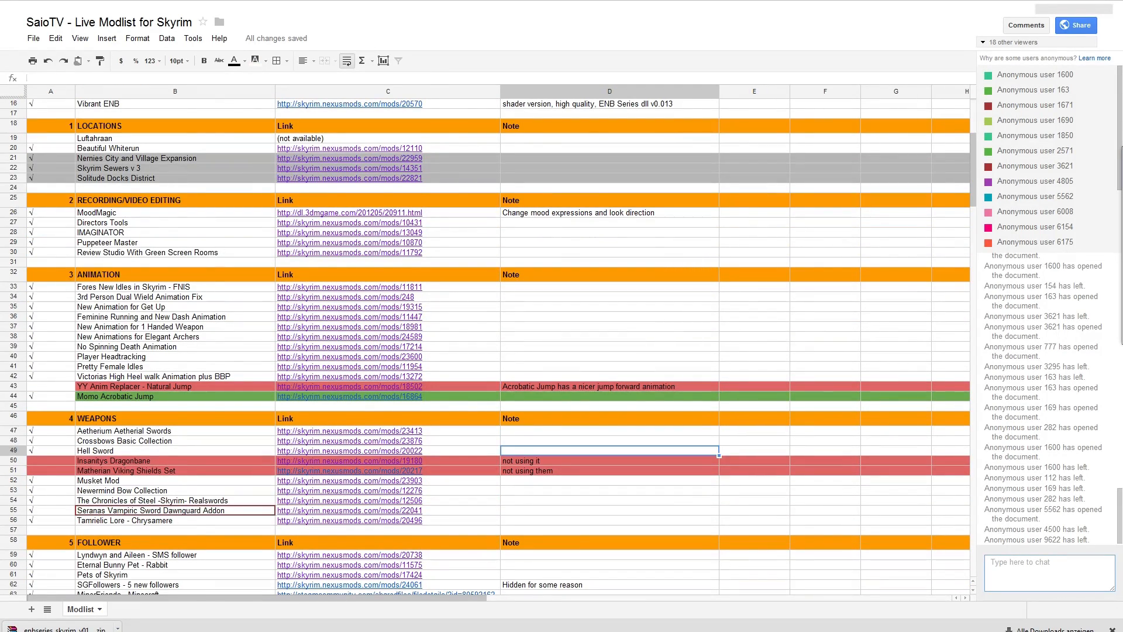
{"action": "scroll", "scroll_direction": "up", "scroll_amount": 3}
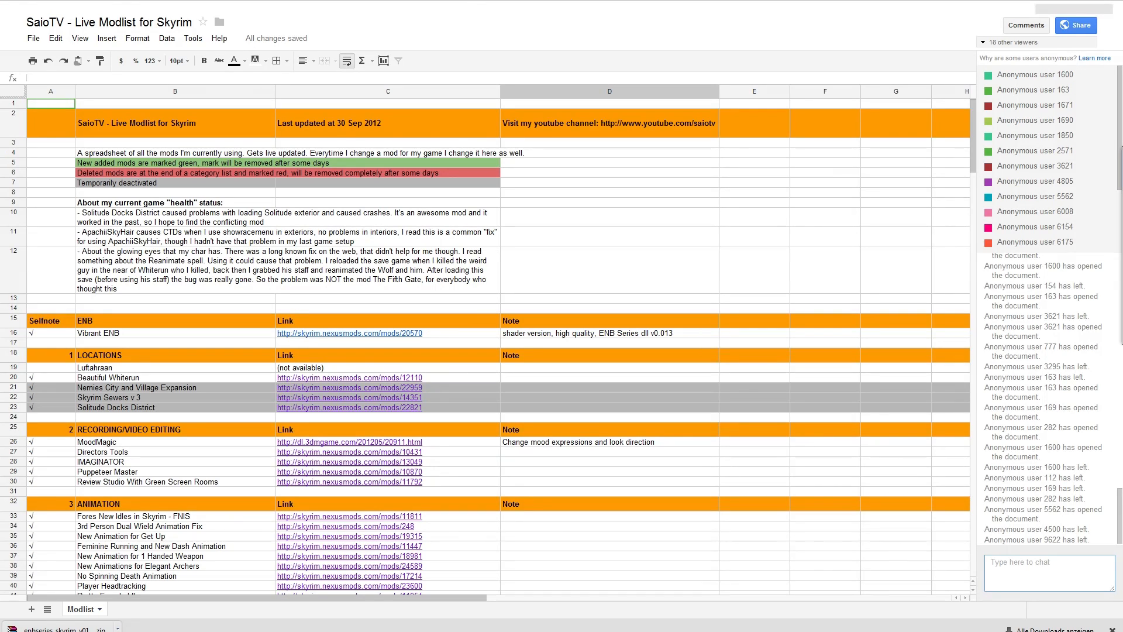
{"action": "left_click", "coordinate": [608, 441]}
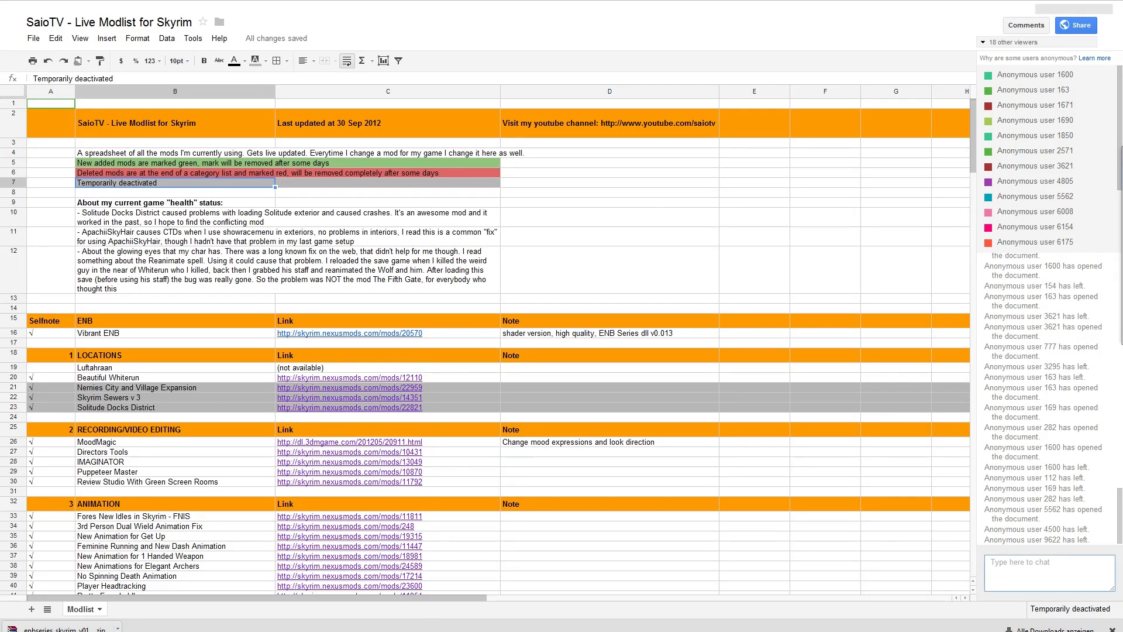
- Point out the green new-mods legend, the Natural Jump note and the Matherian Viking Shields Set row
{"action": "left_click", "coordinate": [387, 182]}
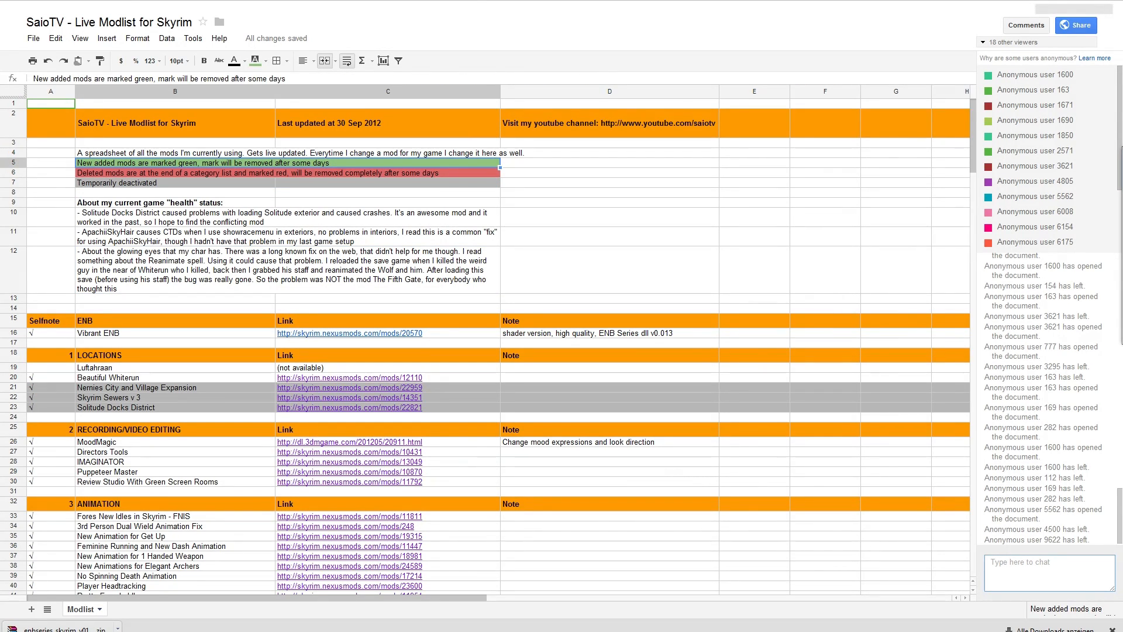
{"action": "scroll", "scroll_direction": "down", "scroll_amount": 3}
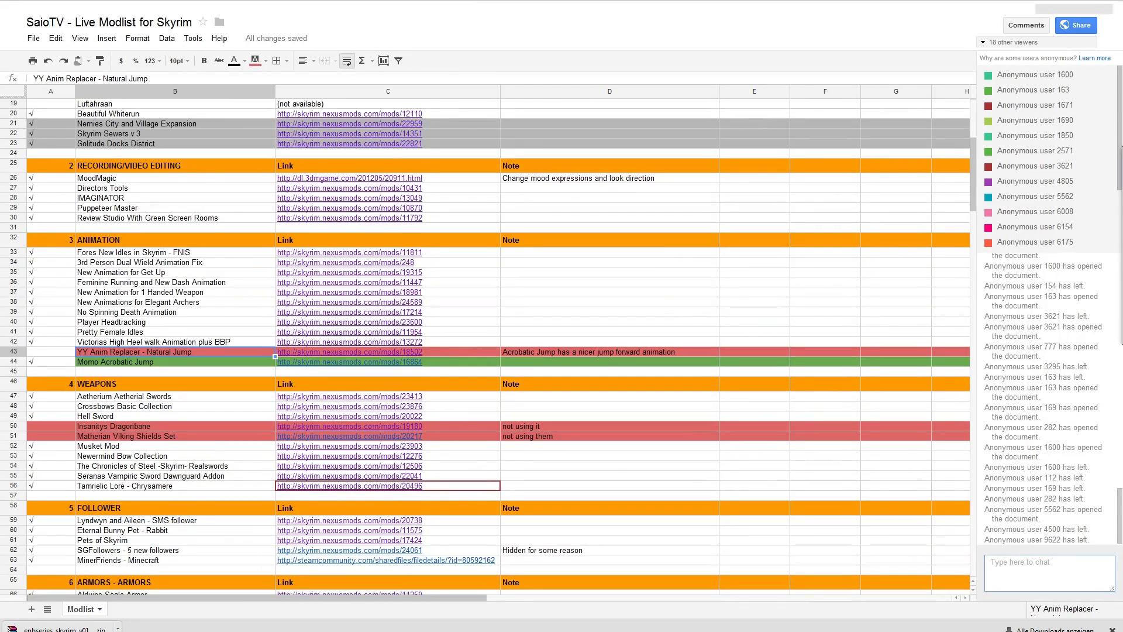
{"action": "left_click", "coordinate": [610, 351]}
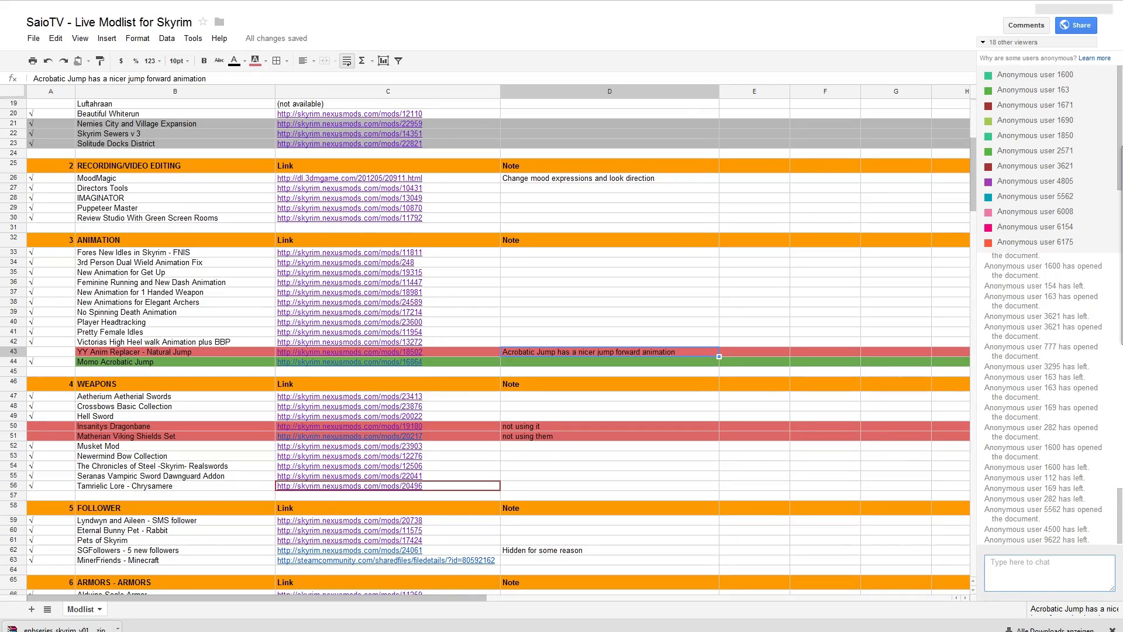
{"action": "scroll", "scroll_direction": "down", "scroll_amount": 3}
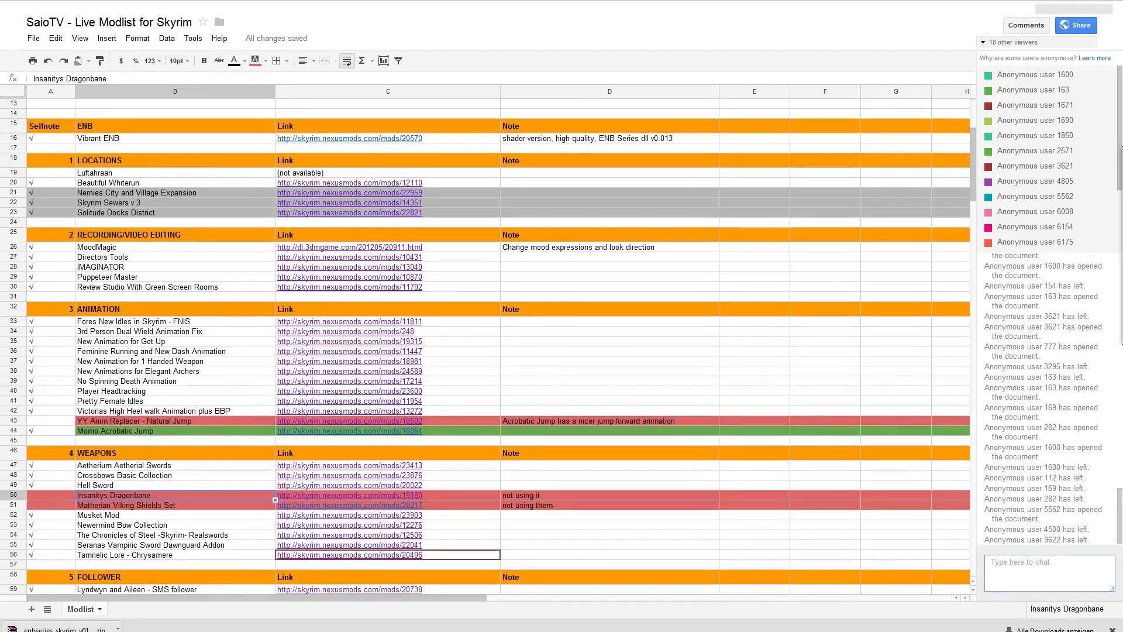
{"action": "left_click", "coordinate": [609, 504]}
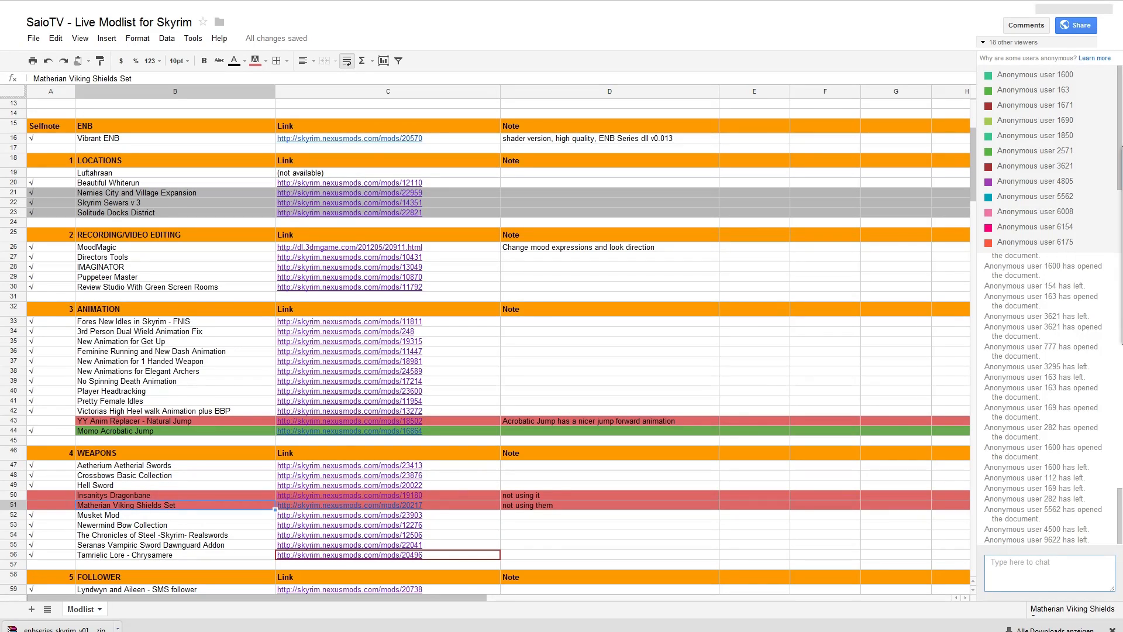
{"action": "scroll", "scroll_direction": "up", "scroll_amount": 3}
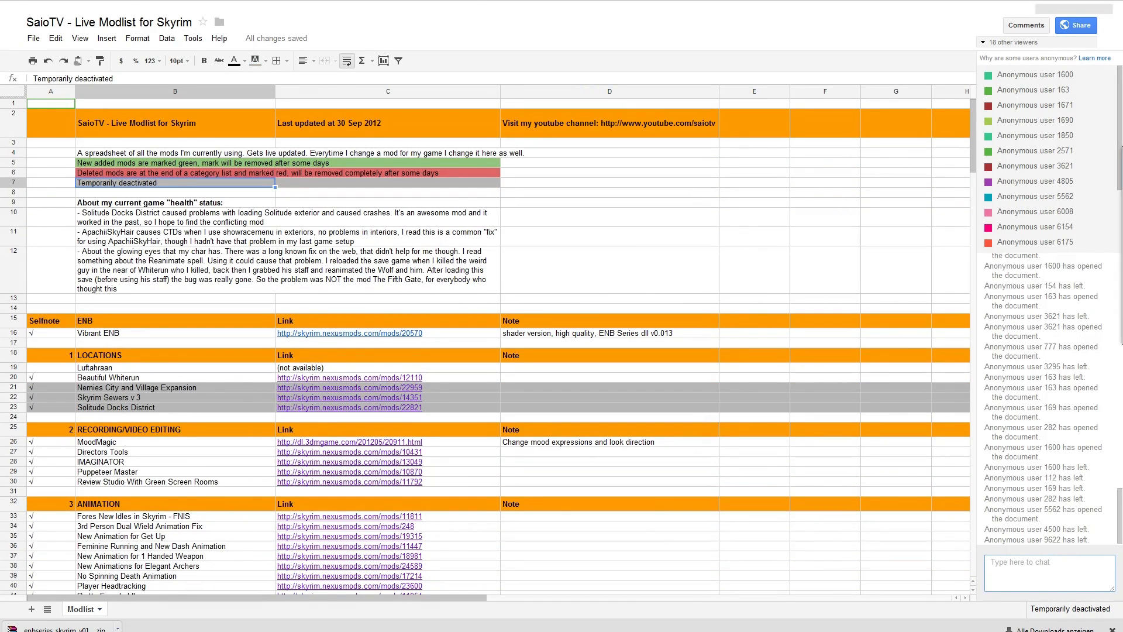
- Point out the Solitude Docks District link and crash note, Skyrim Sewers v 3 row and glowing-eyes note
{"action": "left_click", "coordinate": [350, 407]}
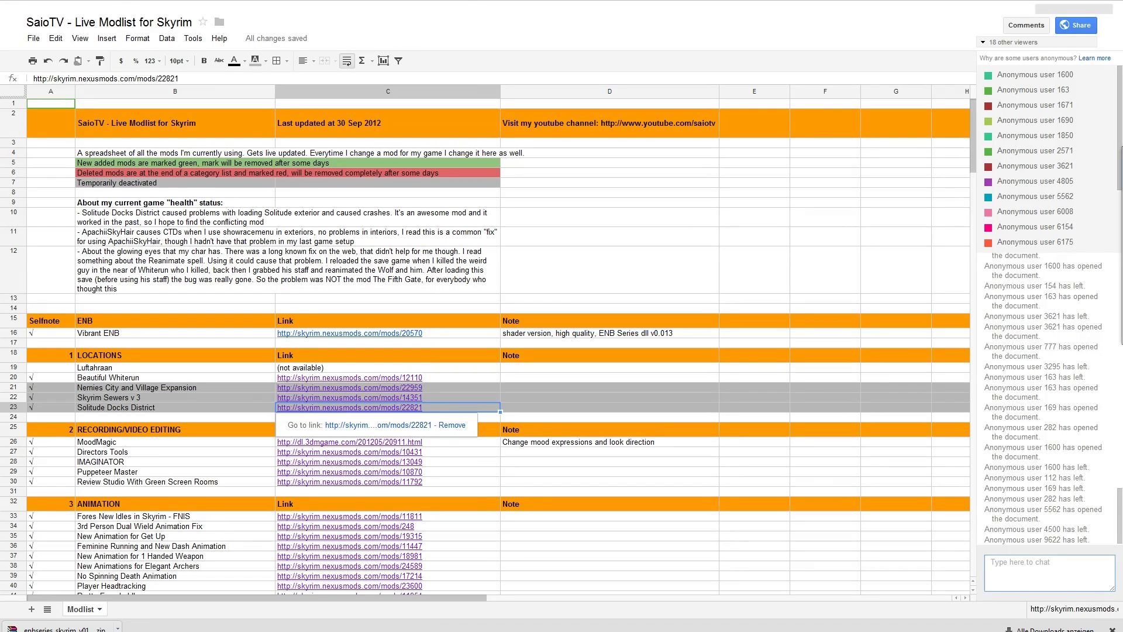
{"action": "left_click", "coordinate": [609, 407]}
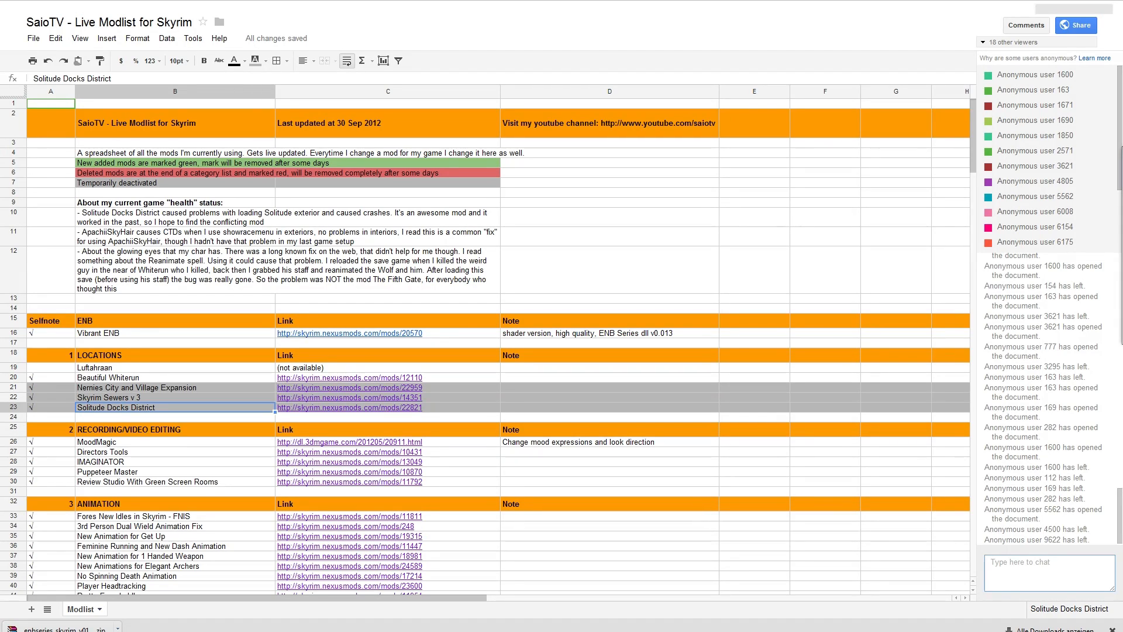
{"action": "left_click", "coordinate": [174, 387]}
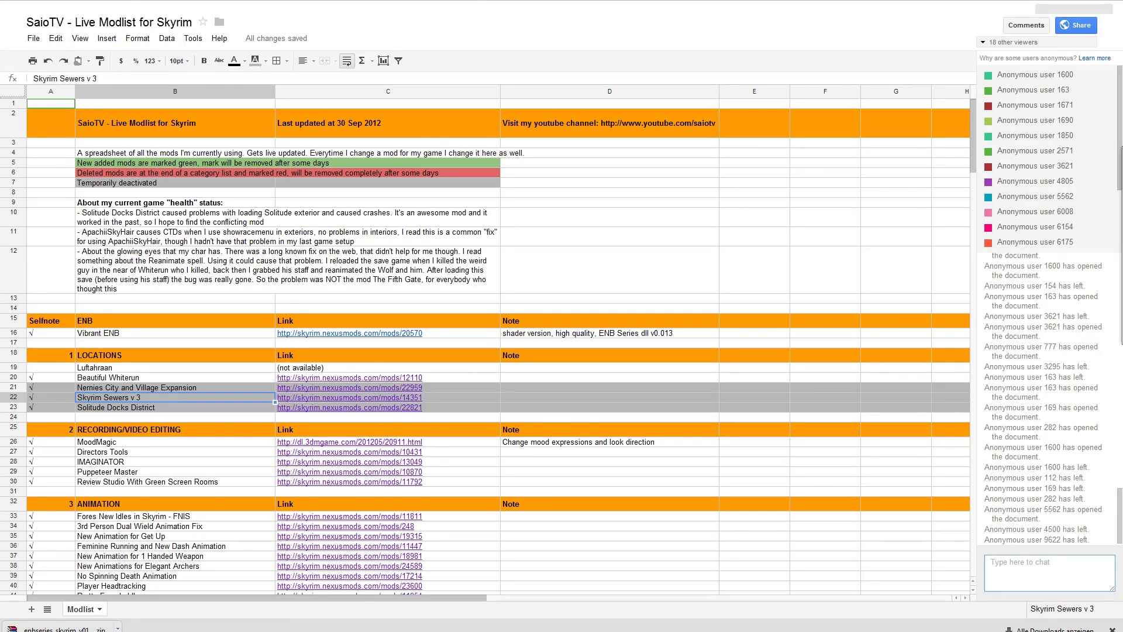
{"action": "left_click", "coordinate": [175, 269]}
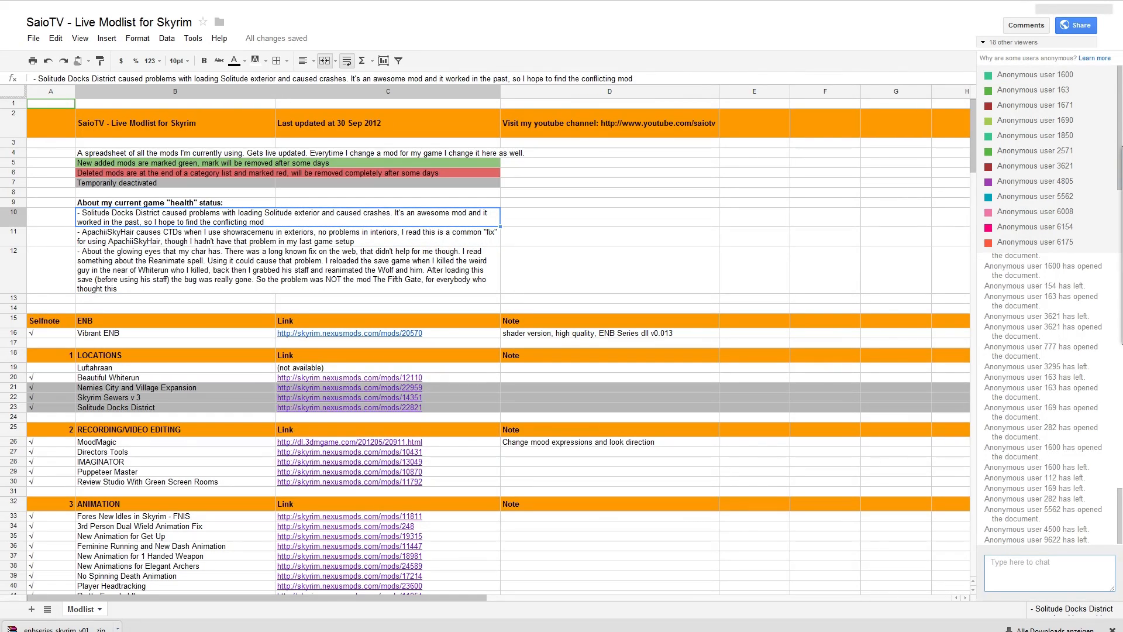
{"action": "left_click", "coordinate": [287, 270]}
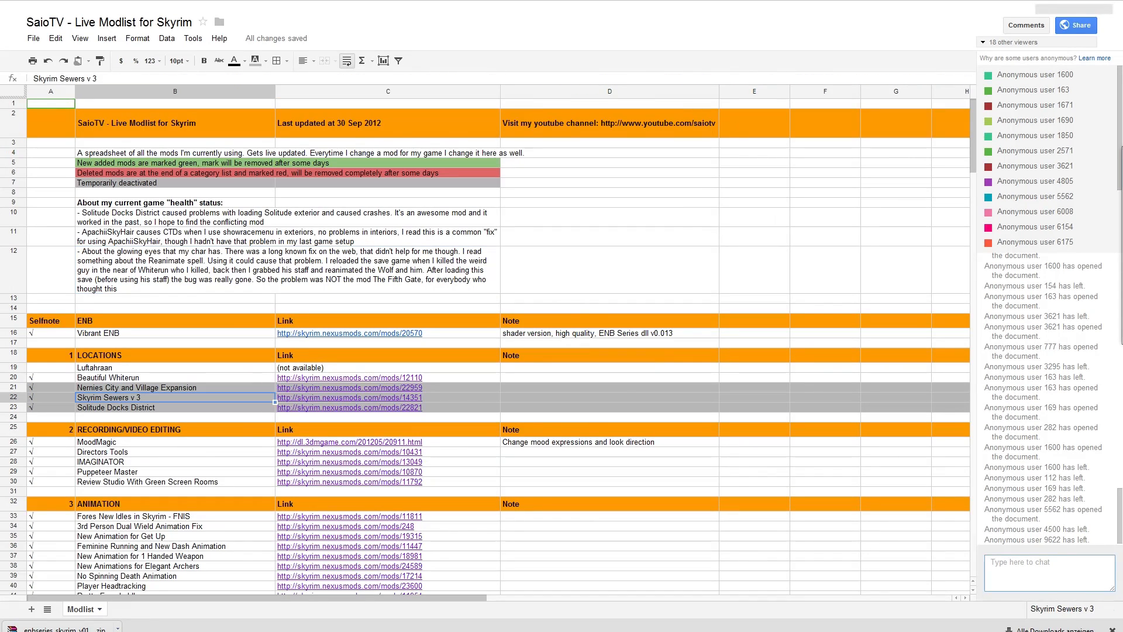
{"action": "left_click", "coordinate": [175, 213]}
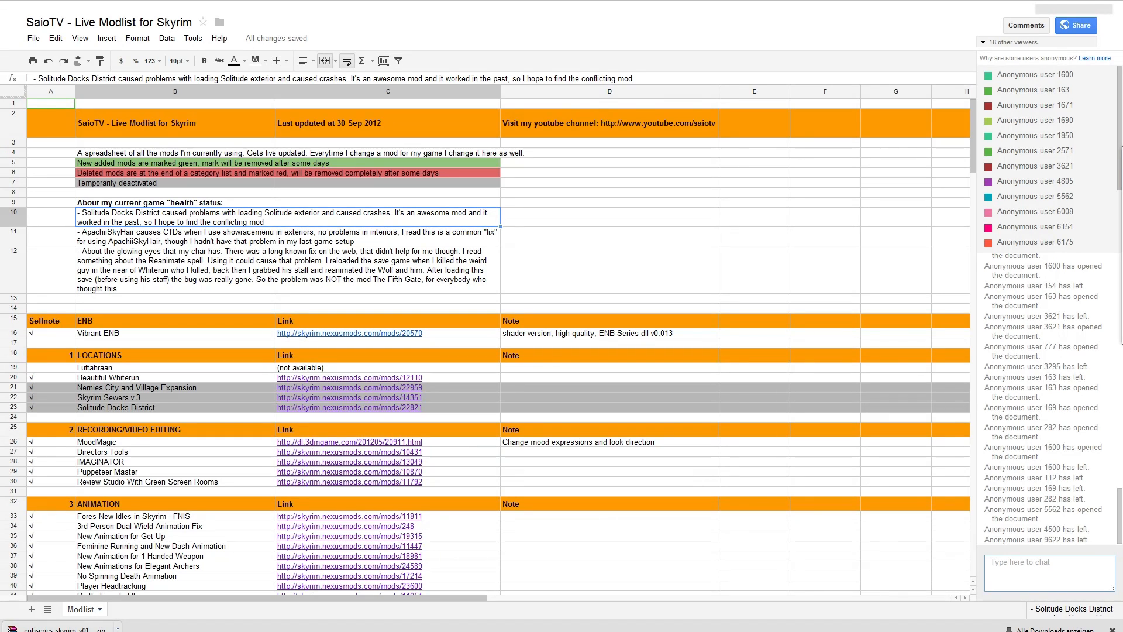
{"action": "left_click", "coordinate": [286, 270]}
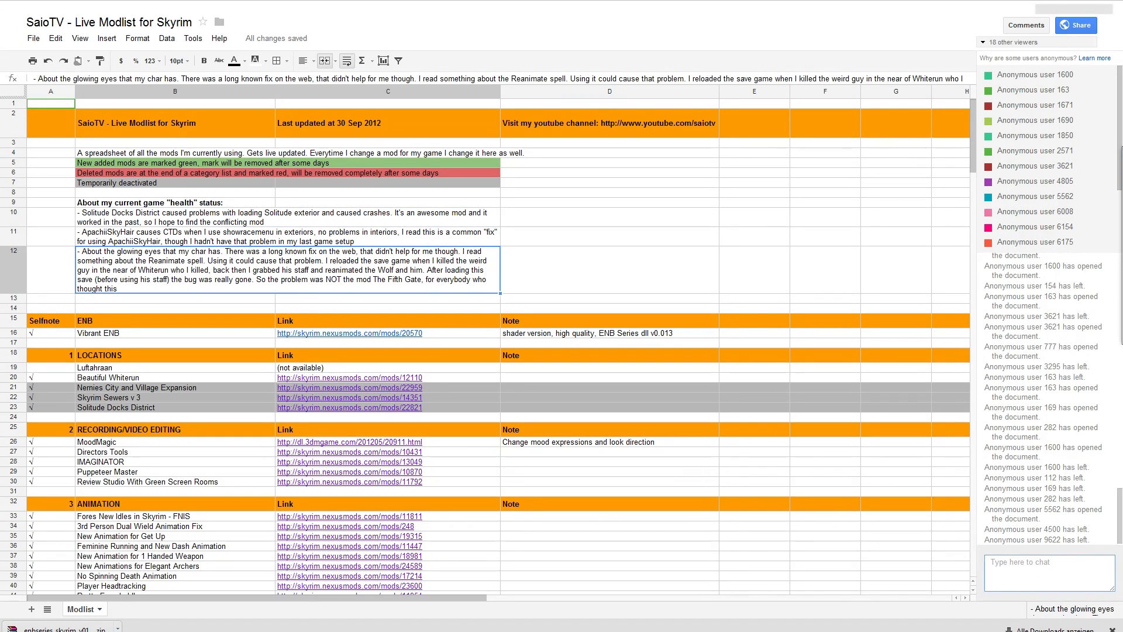
- Scroll down the modlist to point out the Vibrant ENB note
{"action": "scroll", "scroll_direction": "down", "scroll_amount": 3}
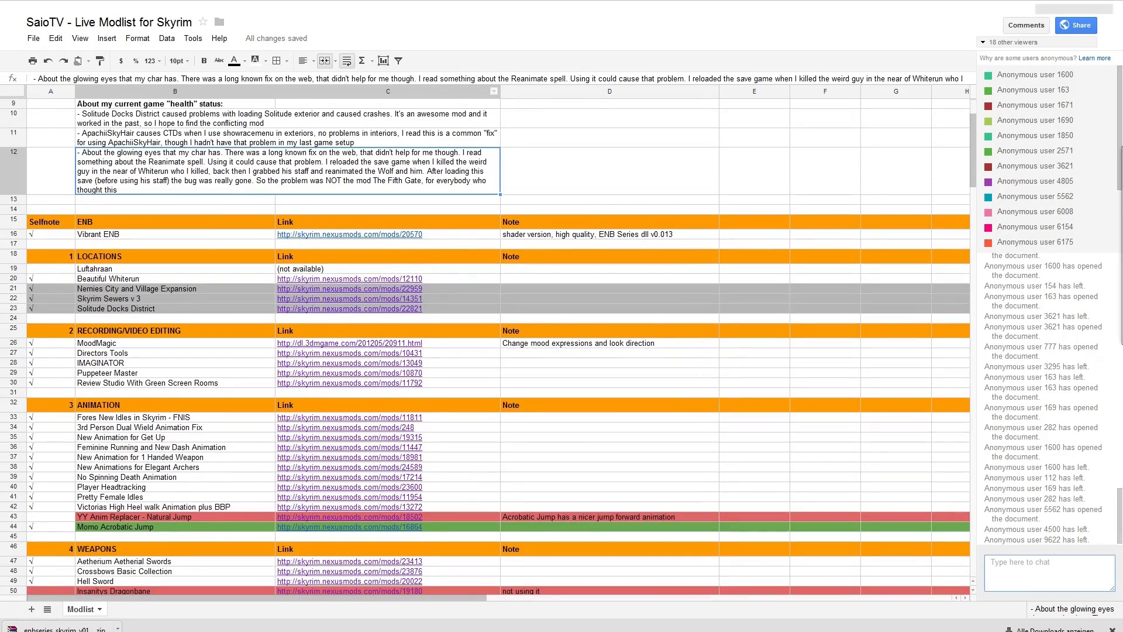
{"action": "scroll", "scroll_direction": "down", "scroll_amount": 3}
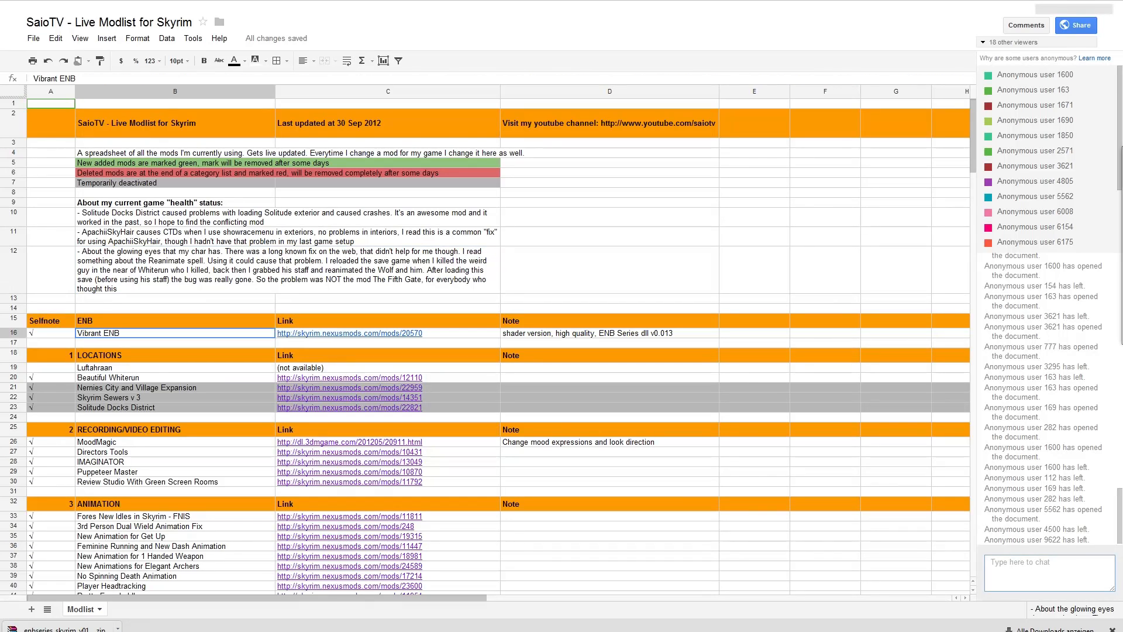
{"action": "left_click", "coordinate": [608, 332]}
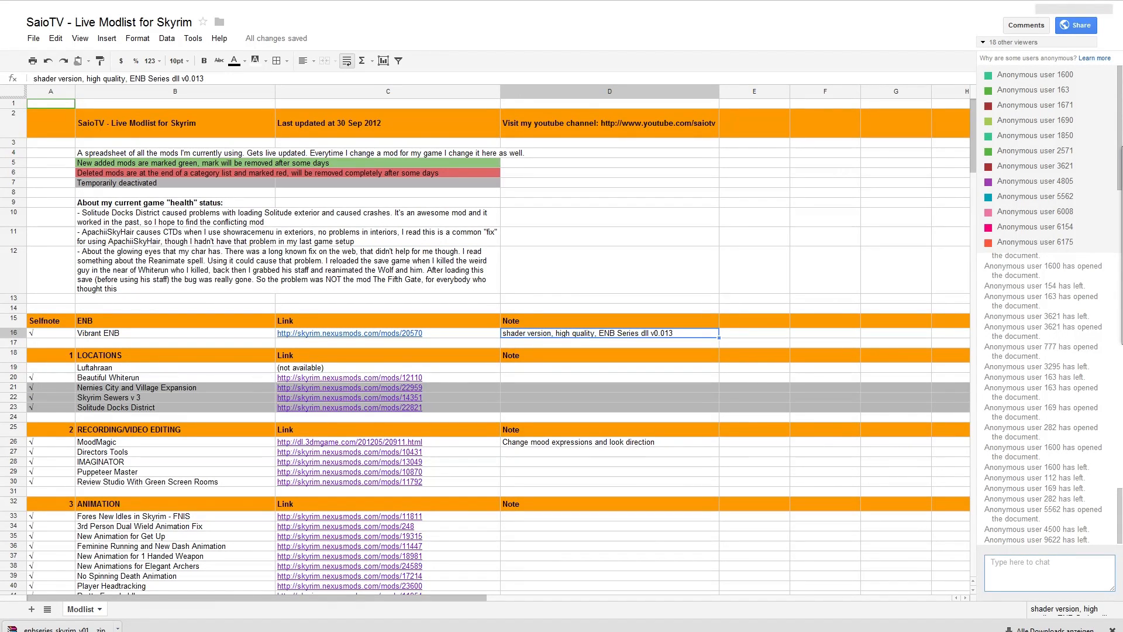
{"action": "scroll", "scroll_direction": "down", "scroll_amount": 3}
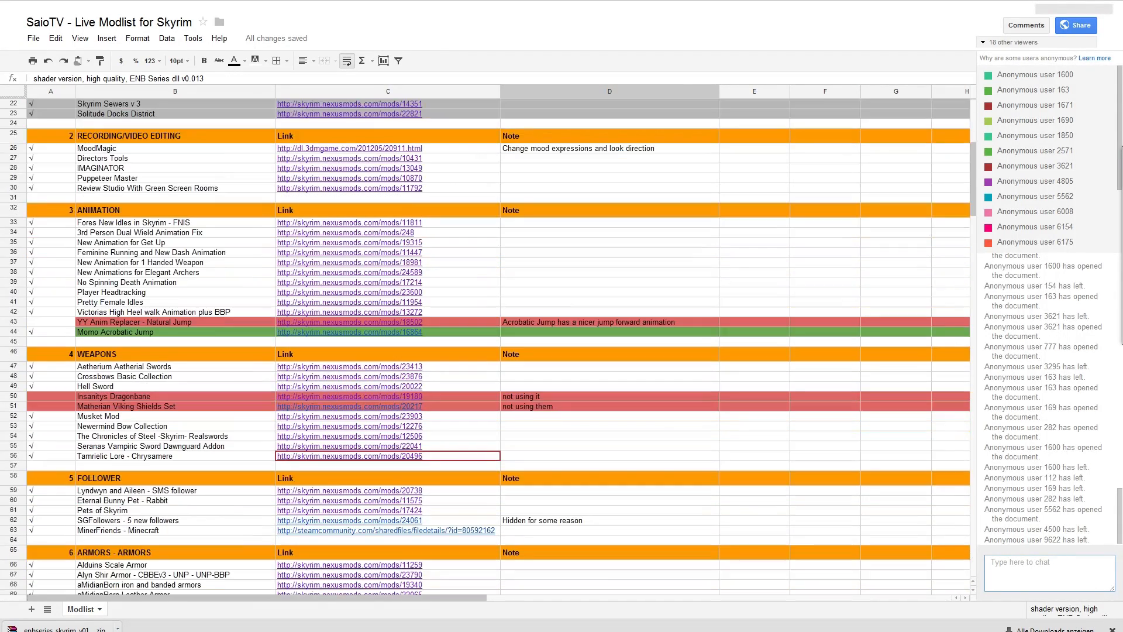
{"action": "scroll", "scroll_direction": "down", "scroll_amount": 3}
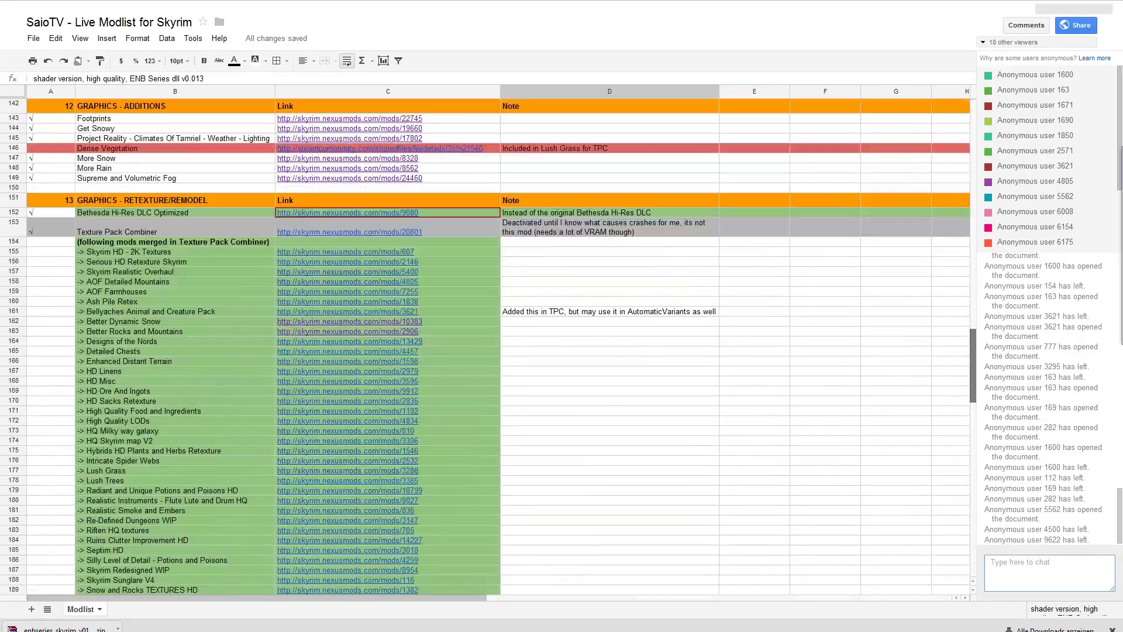
{"action": "scroll", "scroll_direction": "down", "scroll_amount": 3}
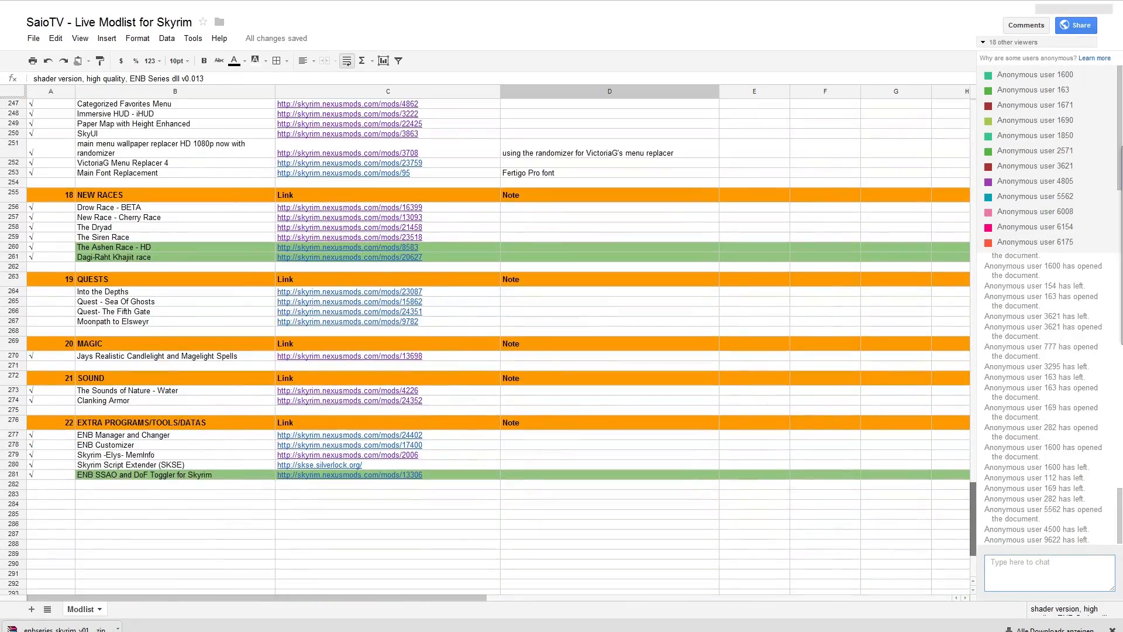
{"action": "scroll", "scroll_direction": "up", "scroll_amount": 3}
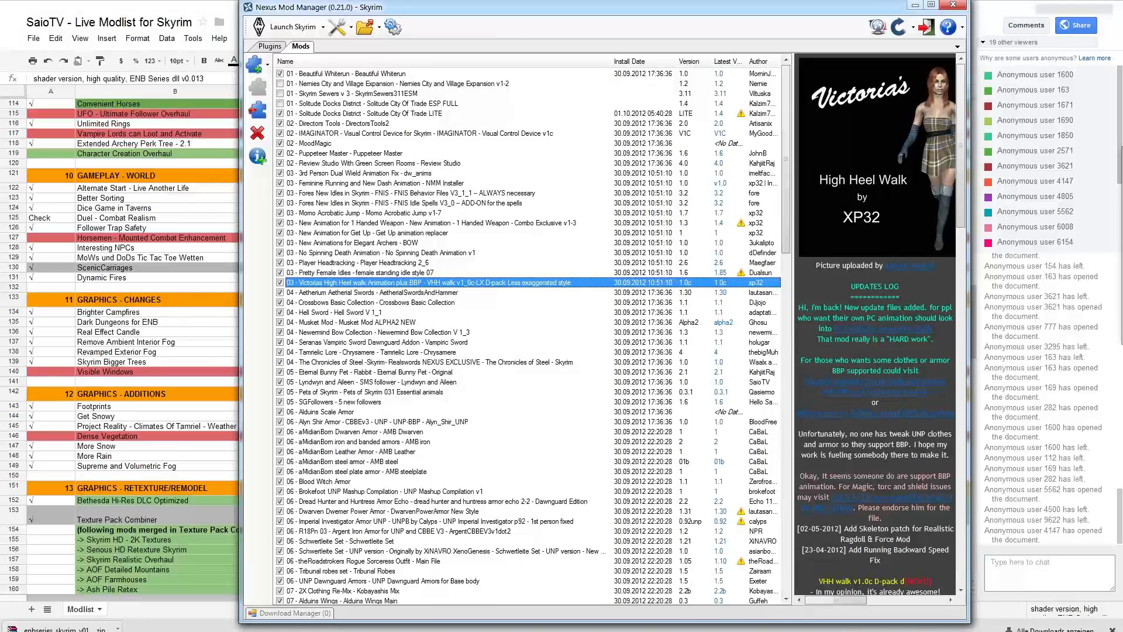
- Bring the modlist spreadsheet back to the front and scroll through it
{"action": "left_click", "coordinate": [429, 232]}
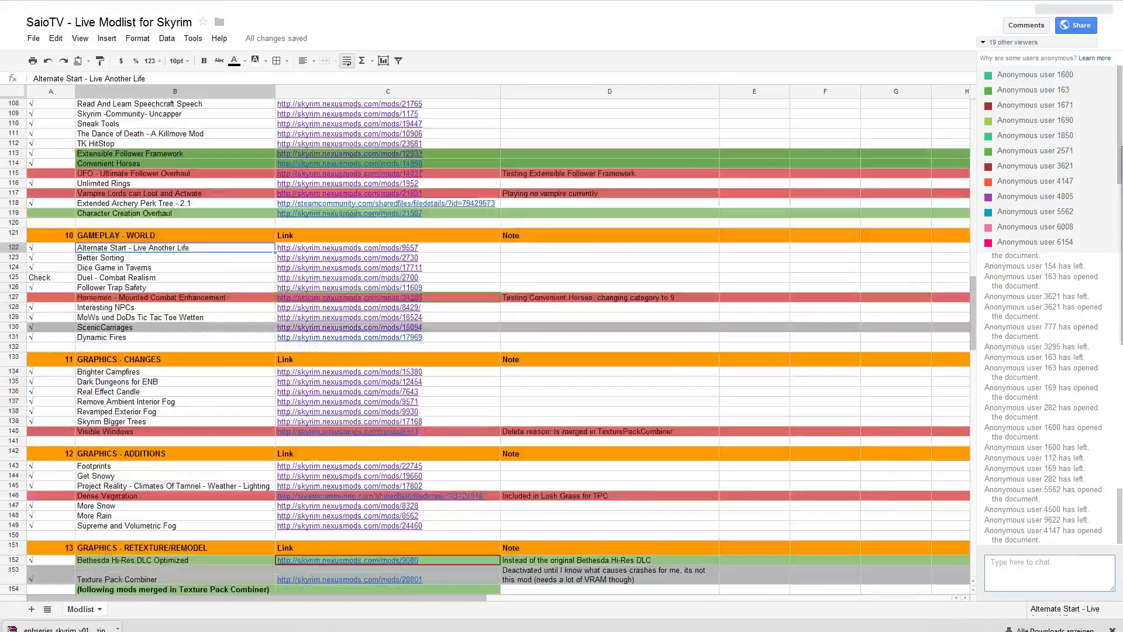
{"action": "scroll", "scroll_direction": "up", "scroll_amount": 3}
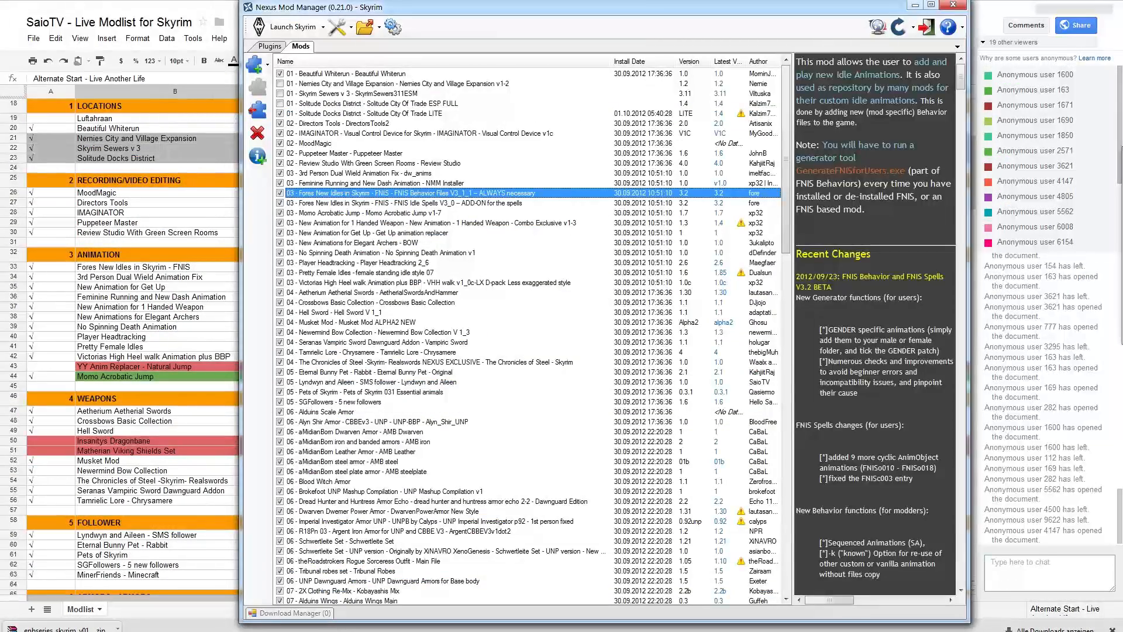
{"action": "scroll", "scroll_direction": "down", "scroll_amount": 3}
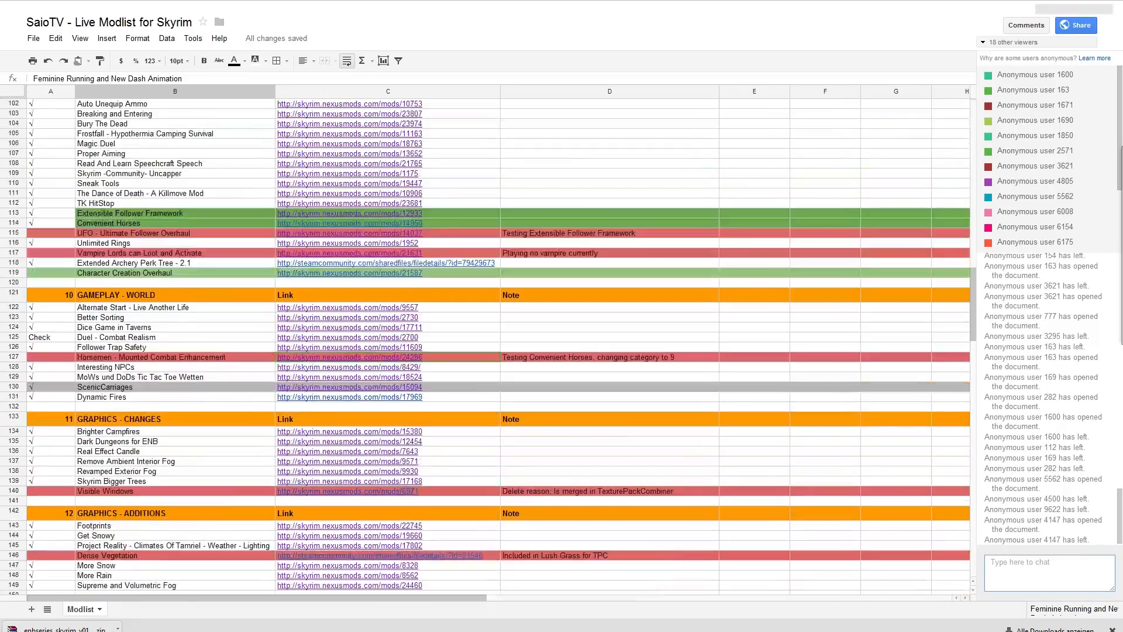
{"action": "scroll", "scroll_direction": "down", "scroll_amount": 3}
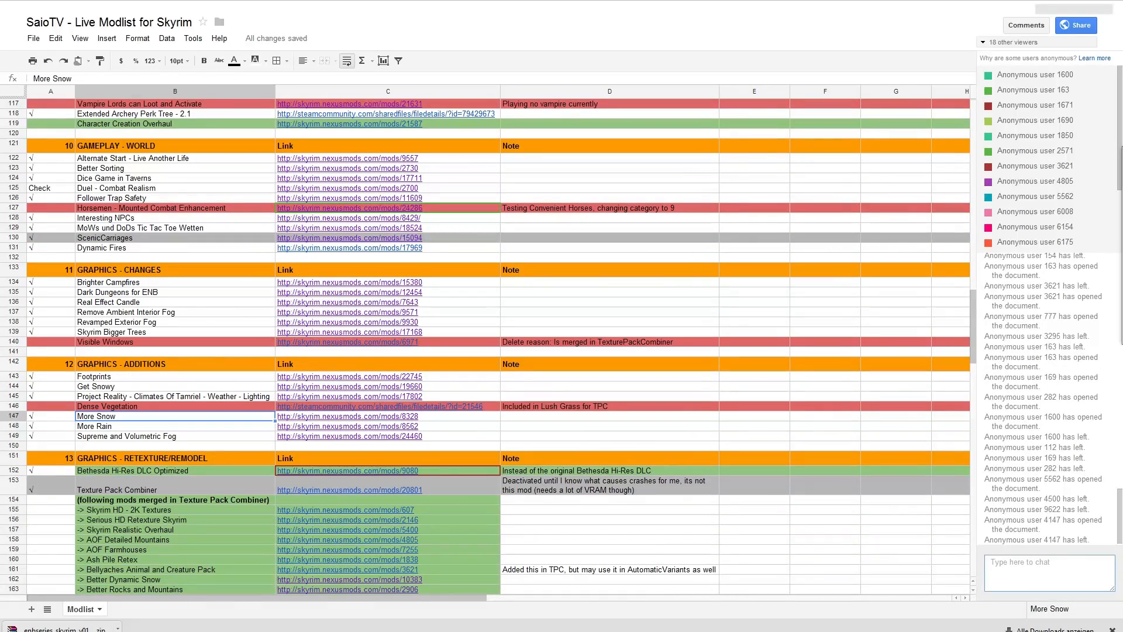
{"action": "scroll", "scroll_direction": "up", "scroll_amount": 3}
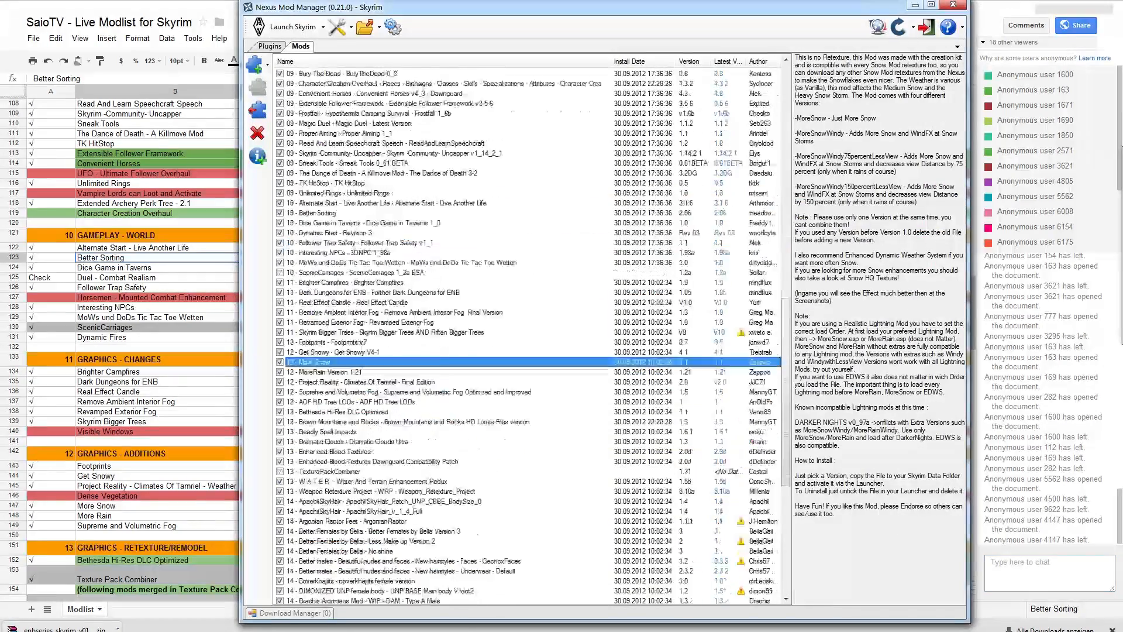
{"action": "scroll", "scroll_direction": "up", "scroll_amount": 3}
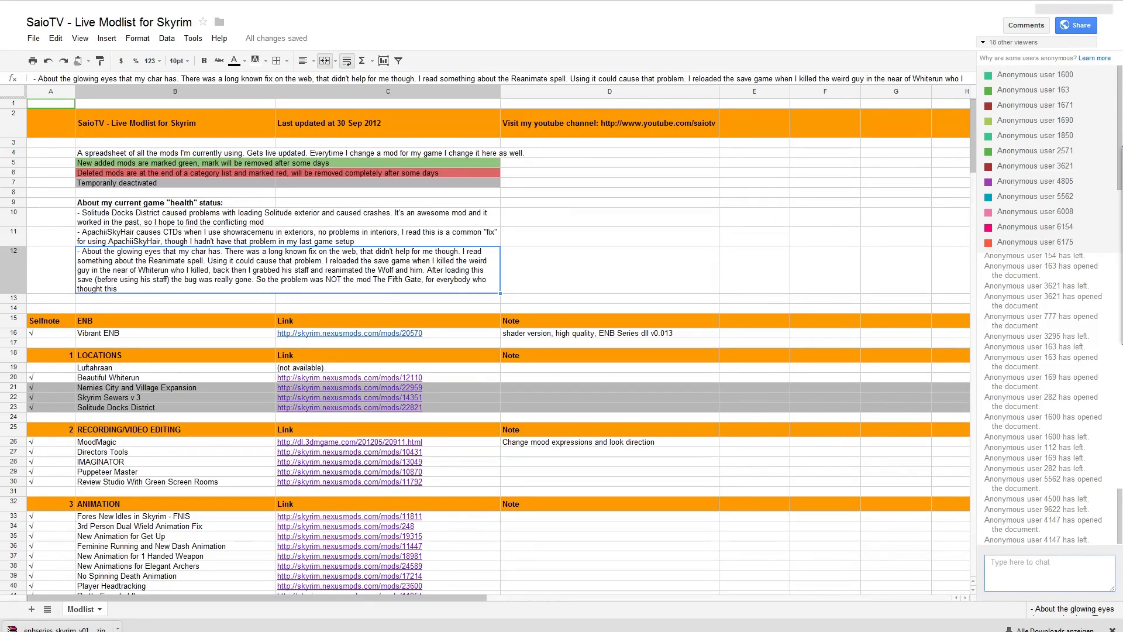
- Open File > See revision history and view the latest saved revision
{"action": "left_click", "coordinate": [32, 38]}
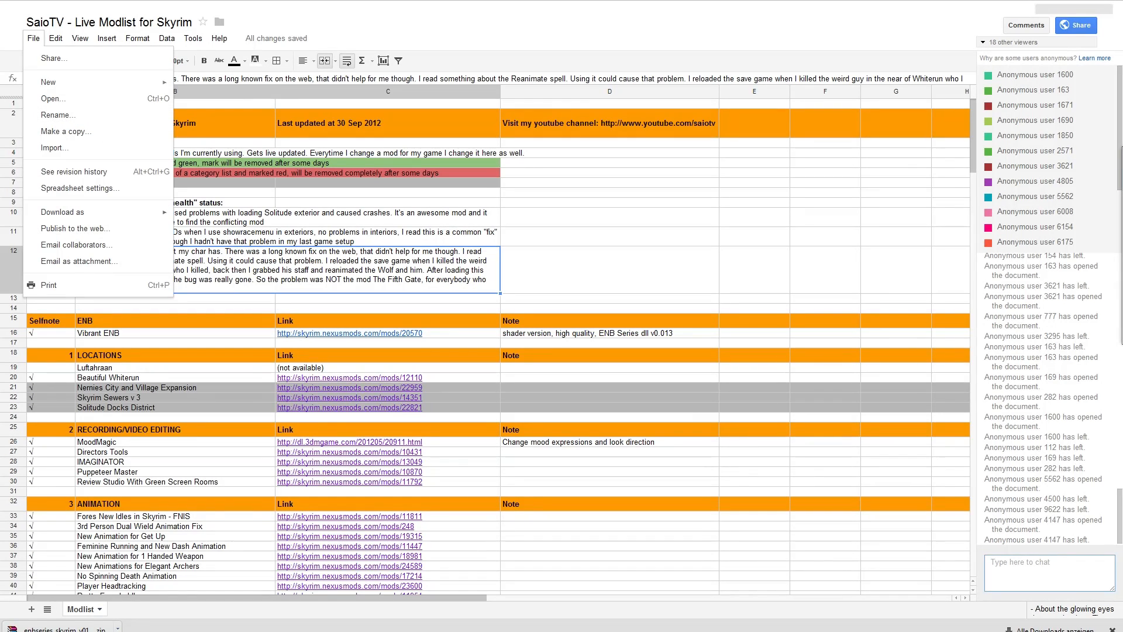
{"action": "left_click", "coordinate": [73, 171]}
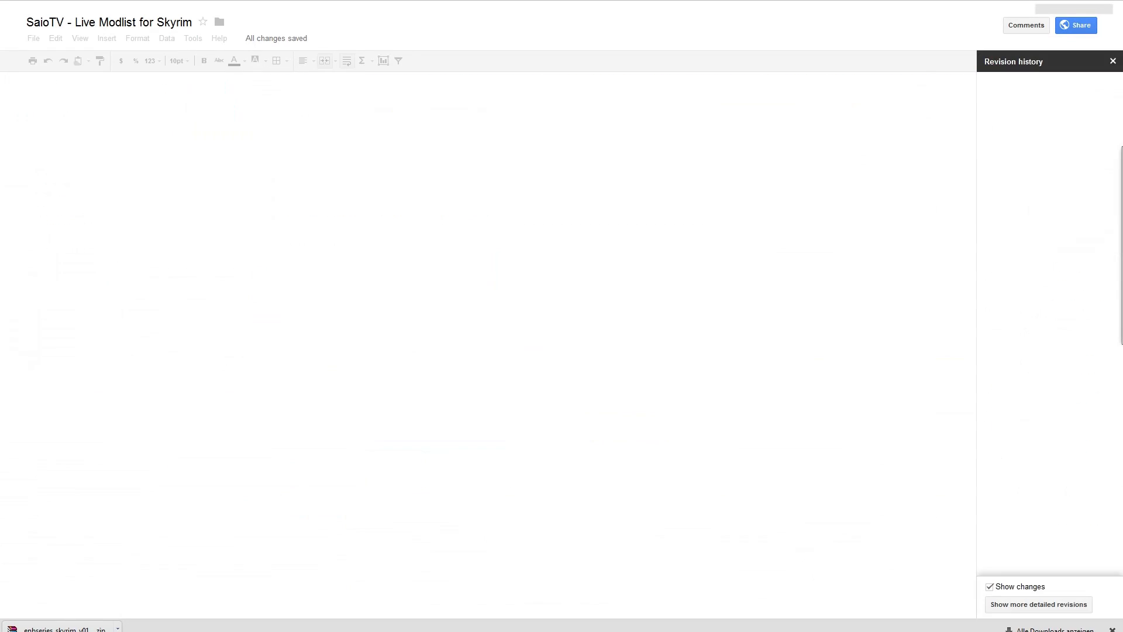
{"action": "left_click", "coordinate": [1022, 85]}
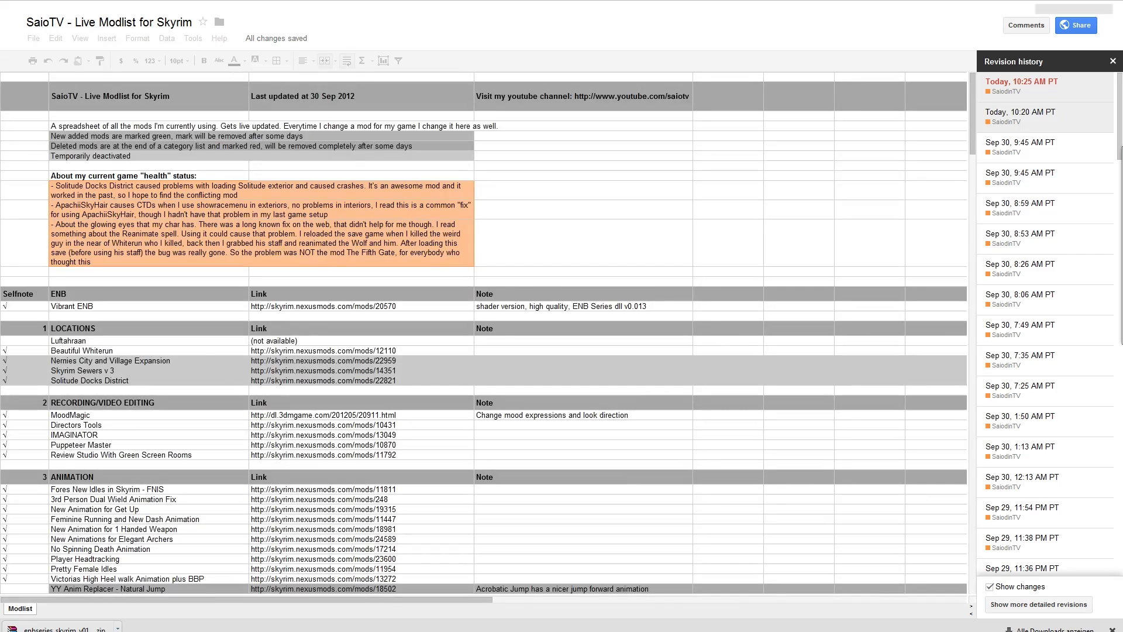
{"action": "scroll", "scroll_direction": "down", "scroll_amount": 3}
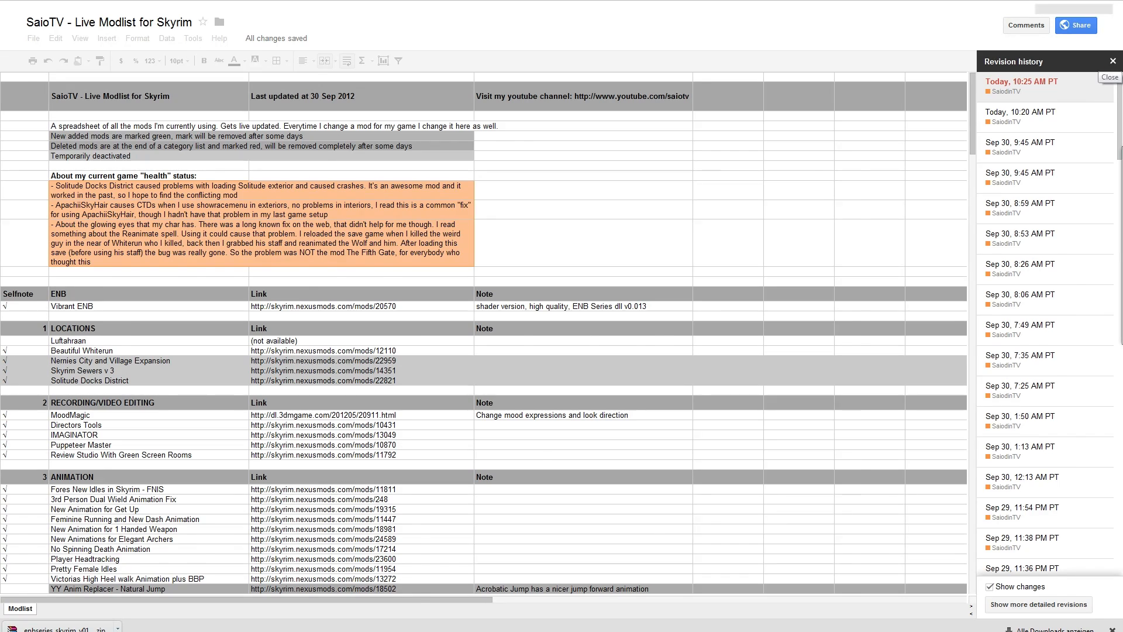
- Leave revision history and start a PDF download, then dismiss the export settings
{"action": "left_click", "coordinate": [33, 38]}
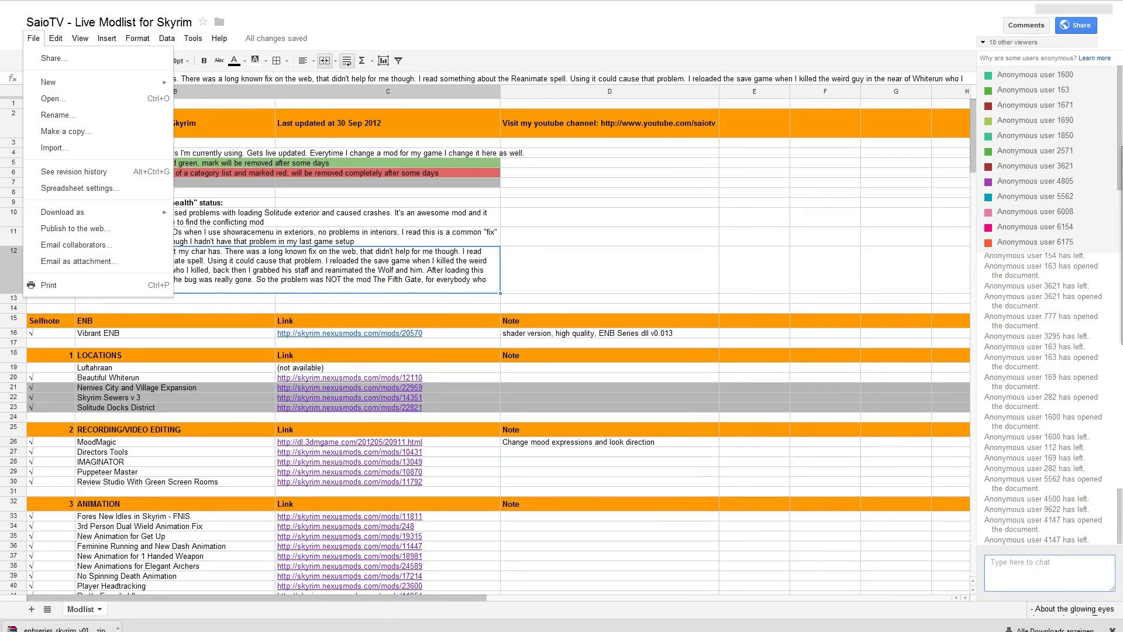
{"action": "left_click", "coordinate": [62, 211]}
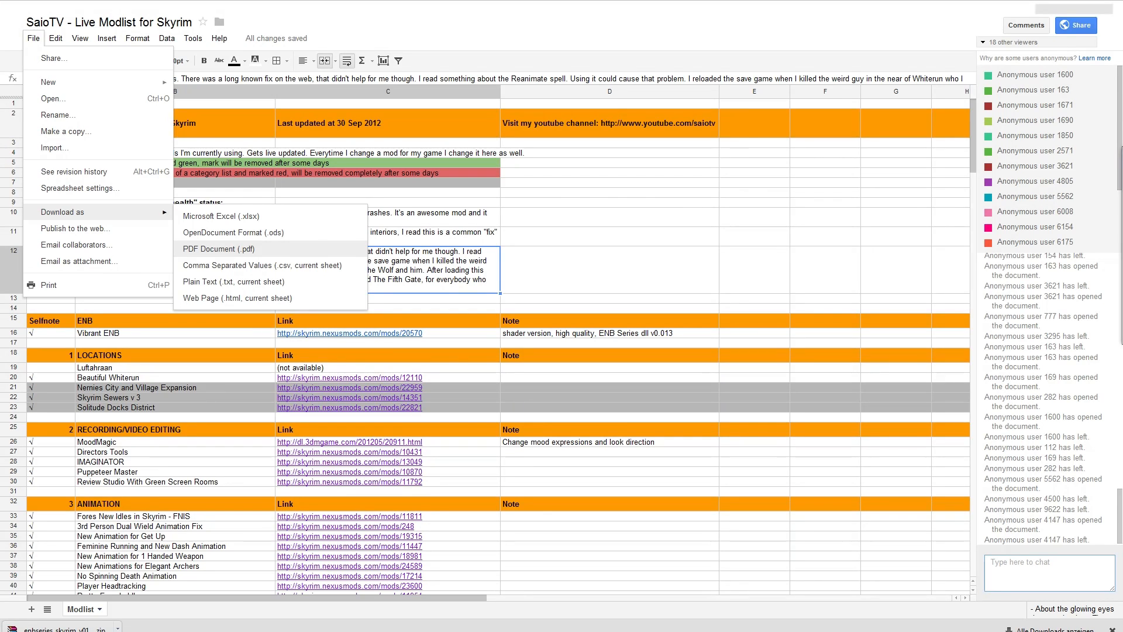
{"action": "left_click", "coordinate": [219, 249]}
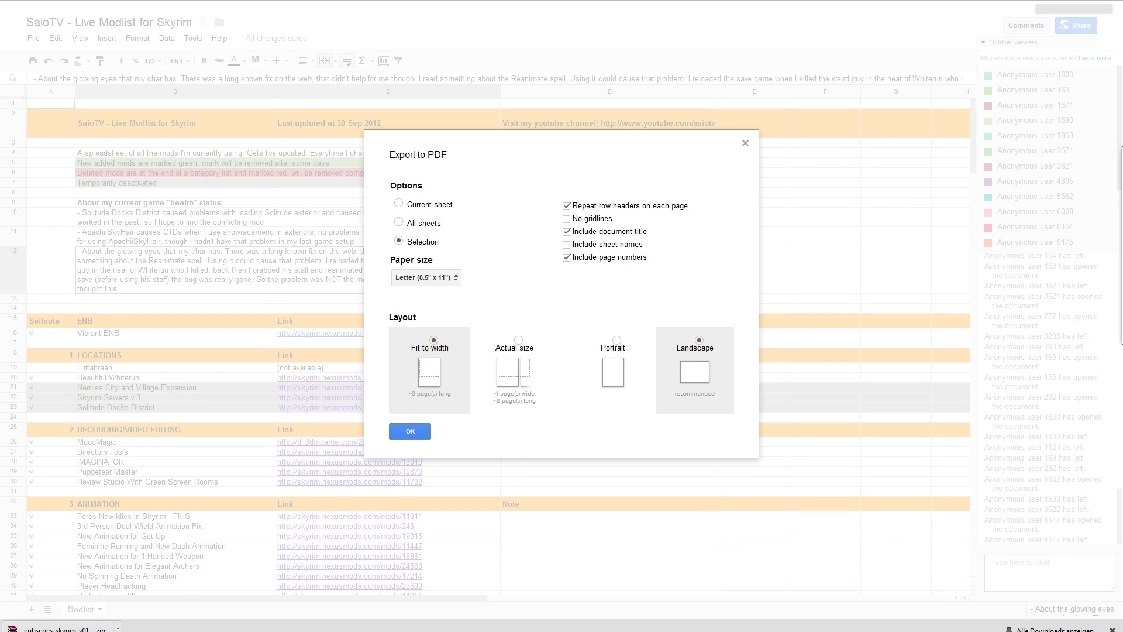
{"action": "left_click", "coordinate": [409, 430]}
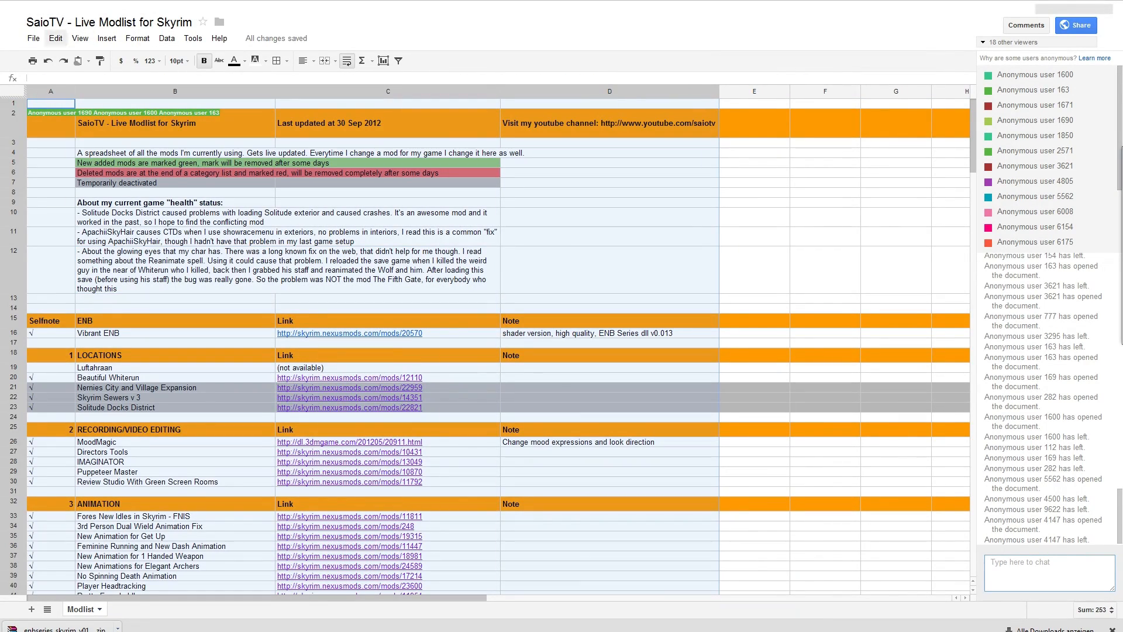
- Export the modlist as a PDF, keeping Letter as the paper size
{"action": "left_click", "coordinate": [33, 38]}
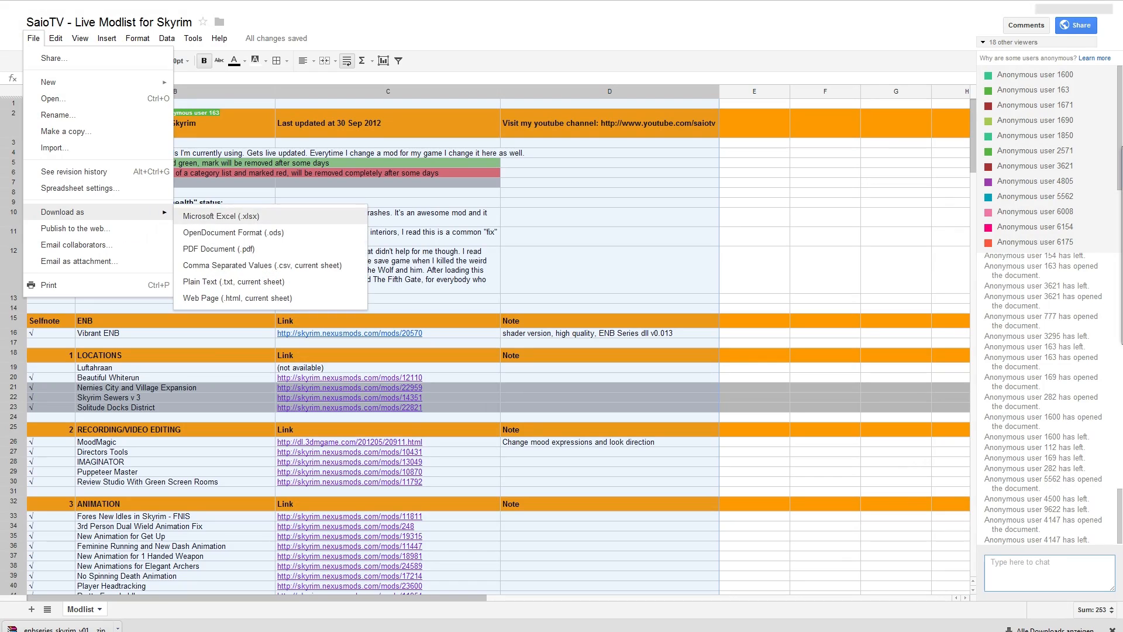
{"action": "left_click", "coordinate": [219, 249]}
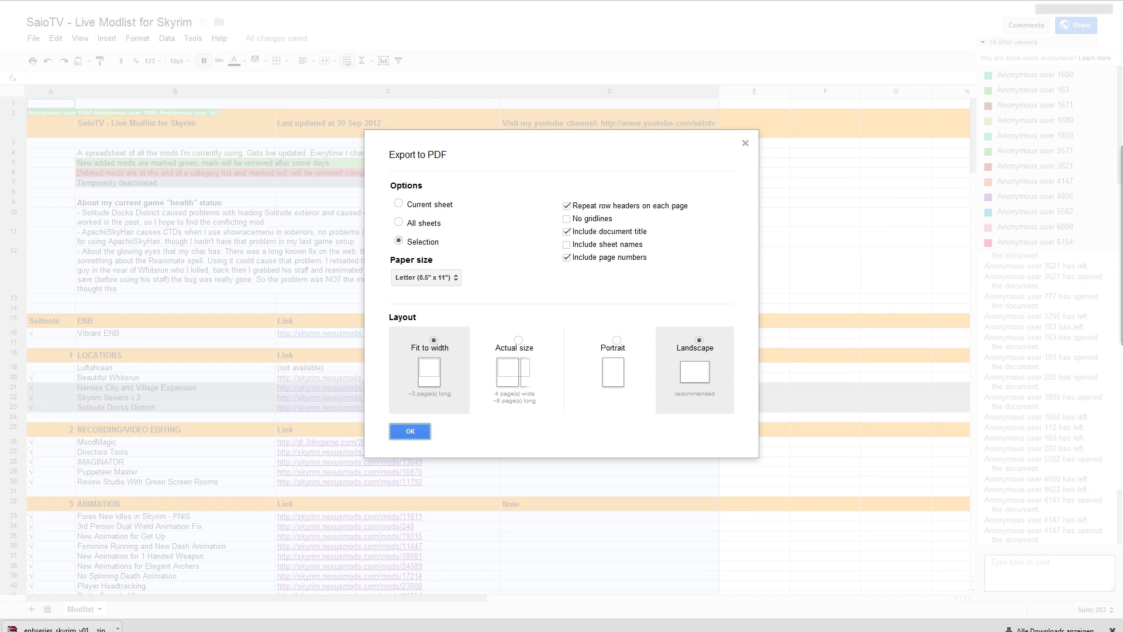
{"action": "left_click", "coordinate": [425, 277]}
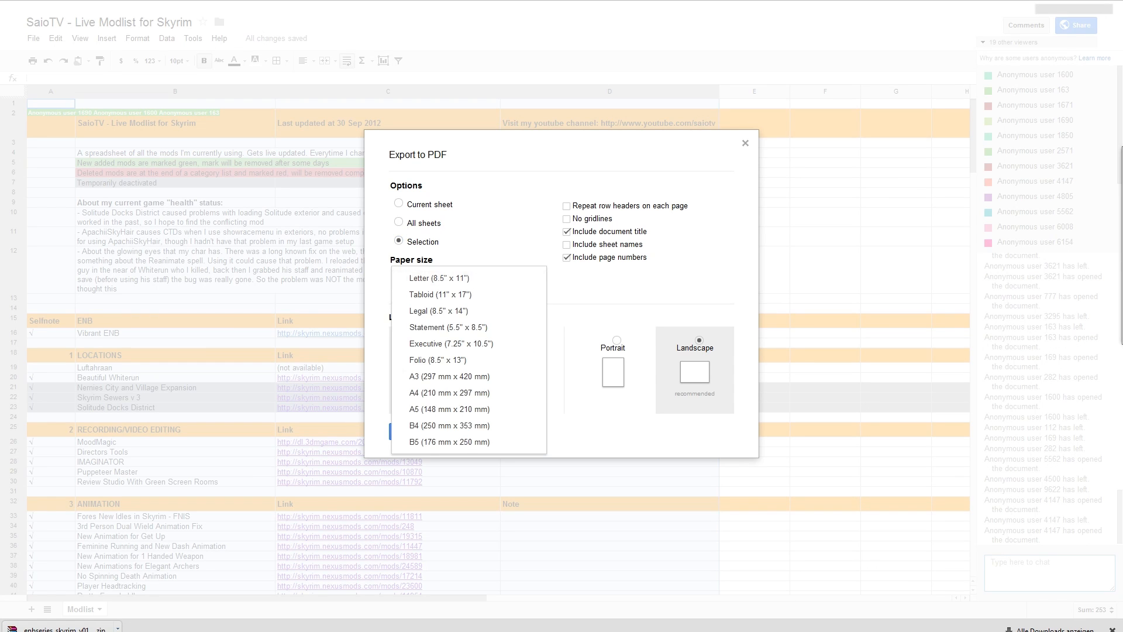
{"action": "left_click", "coordinate": [438, 278]}
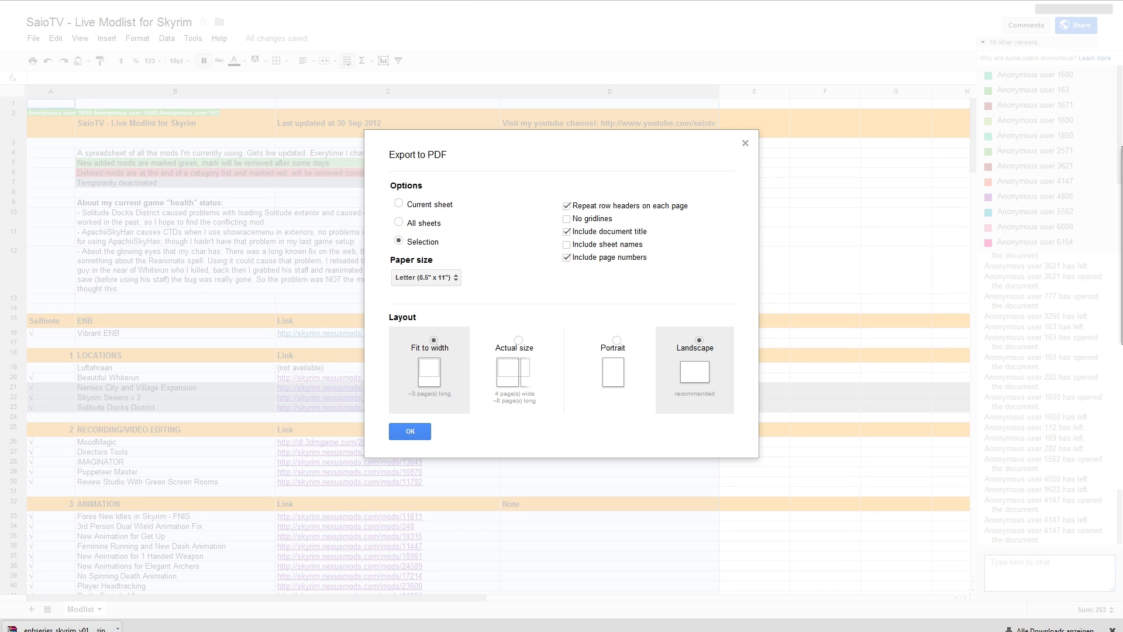
{"action": "left_click", "coordinate": [408, 430]}
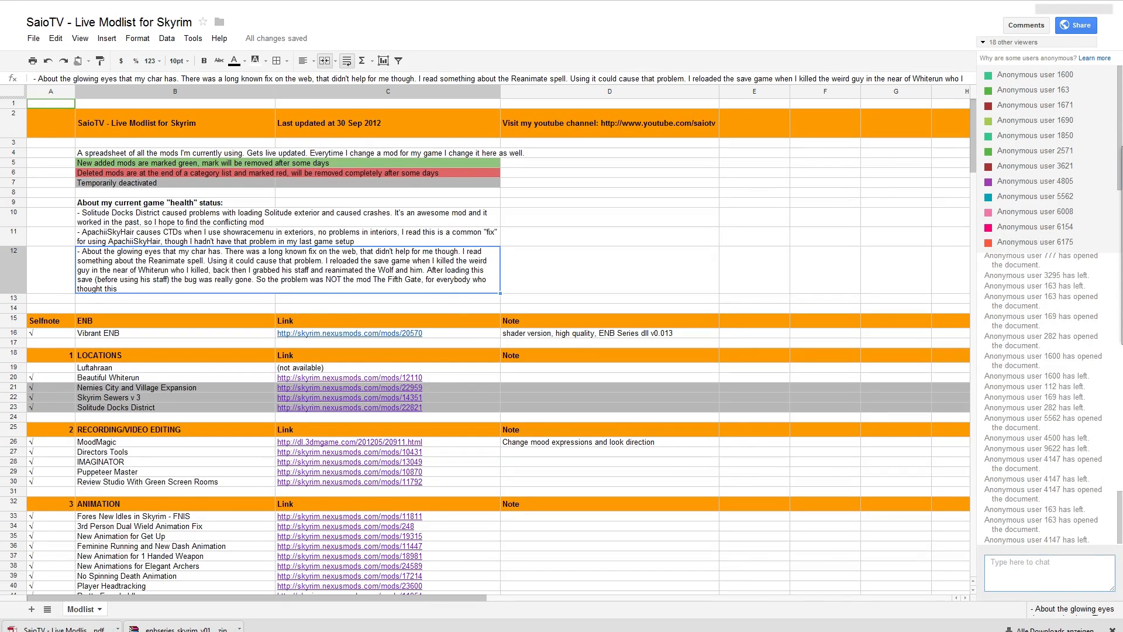
- Switch to the ENB Manager and Changer mod page and view its Description tab
{"action": "left_click", "coordinate": [349, 332]}
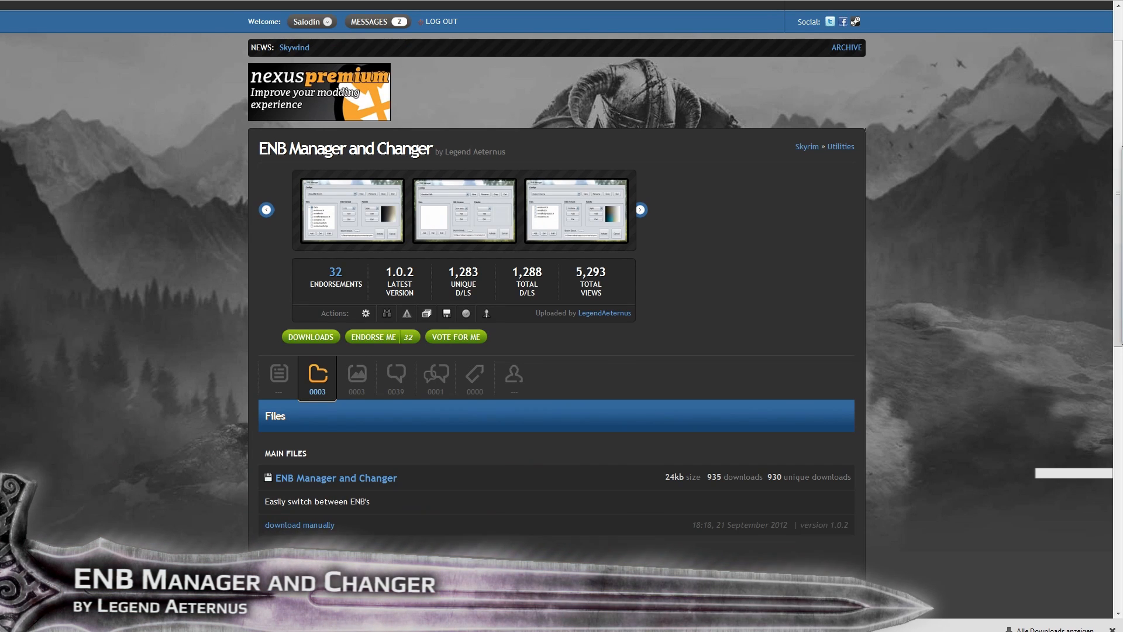
{"action": "scroll", "scroll_direction": "down", "scroll_amount": 3}
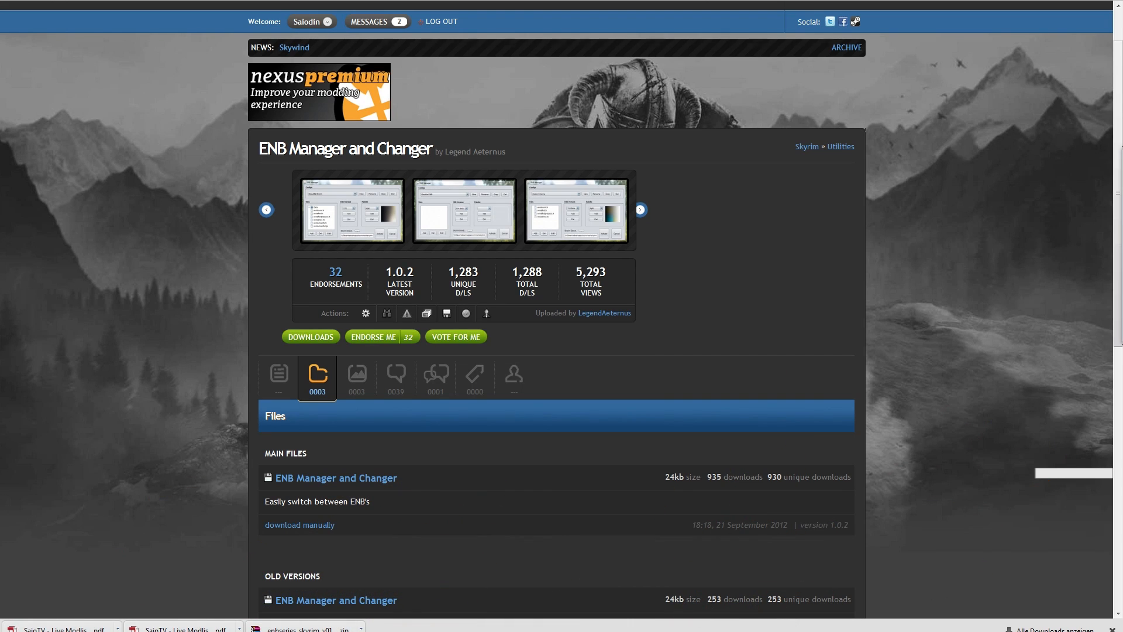
{"action": "left_click", "coordinate": [278, 377]}
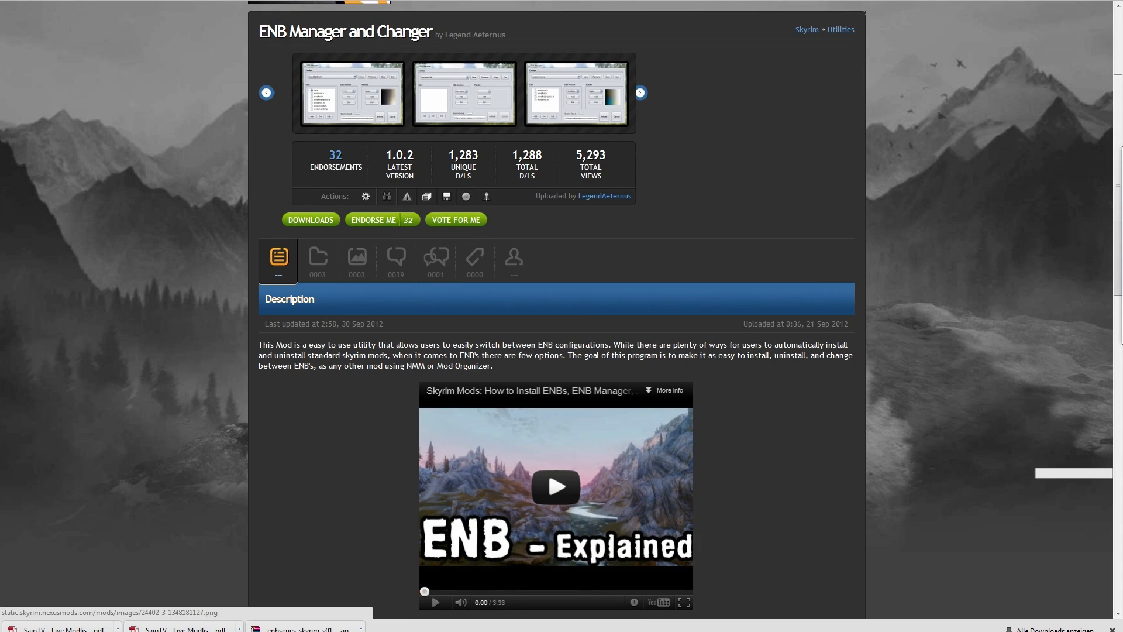
{"action": "double_click", "coordinate": [344, 31]}
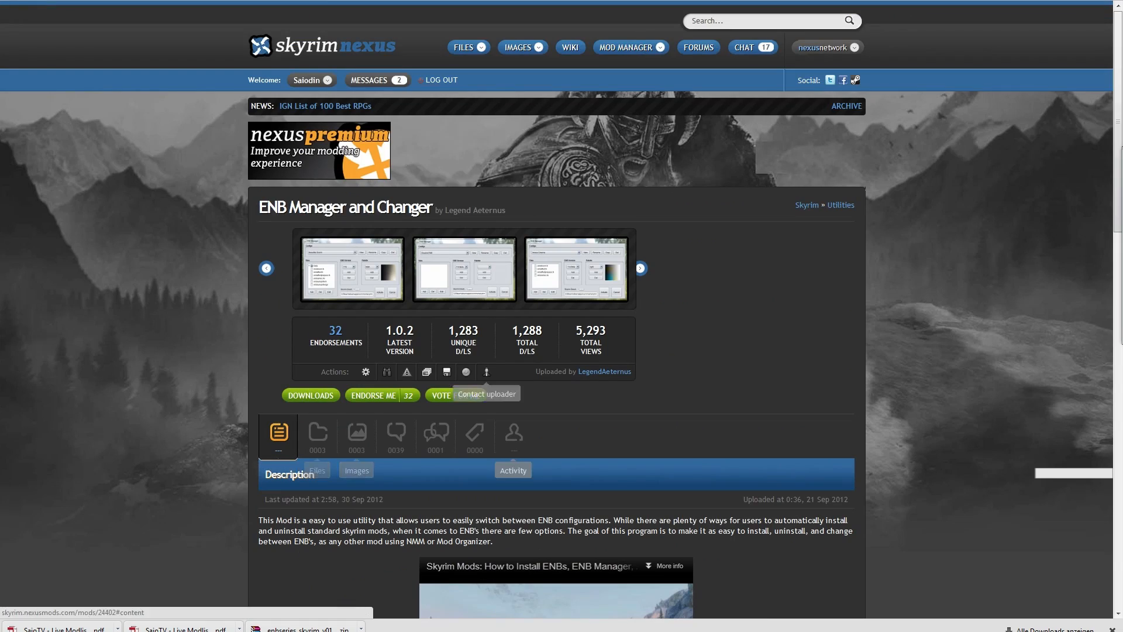
{"action": "left_click", "coordinate": [317, 433]}
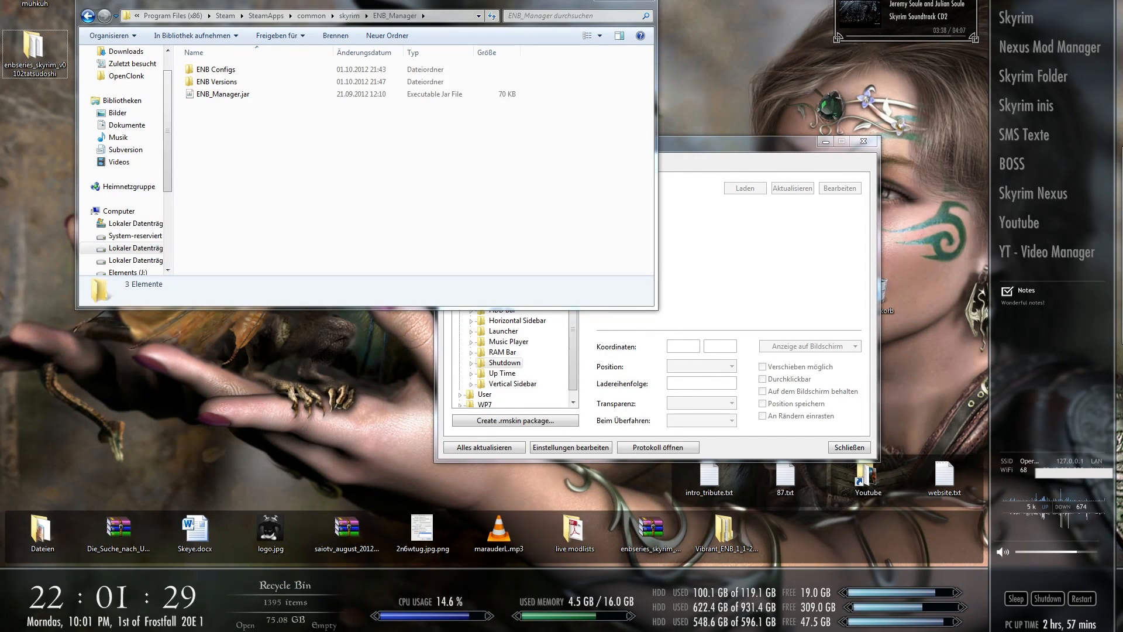
- Launch ENB_Manager.jar from the skyrim\ENB_Manager folder
{"action": "left_click", "coordinate": [232, 94]}
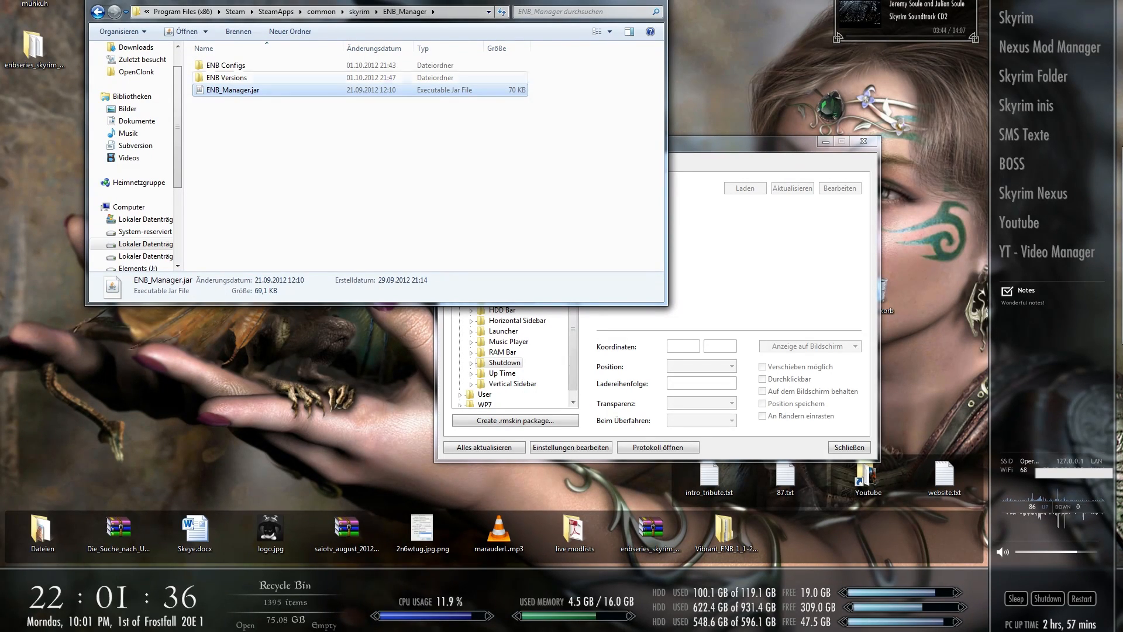
{"action": "left_click", "coordinate": [358, 179]}
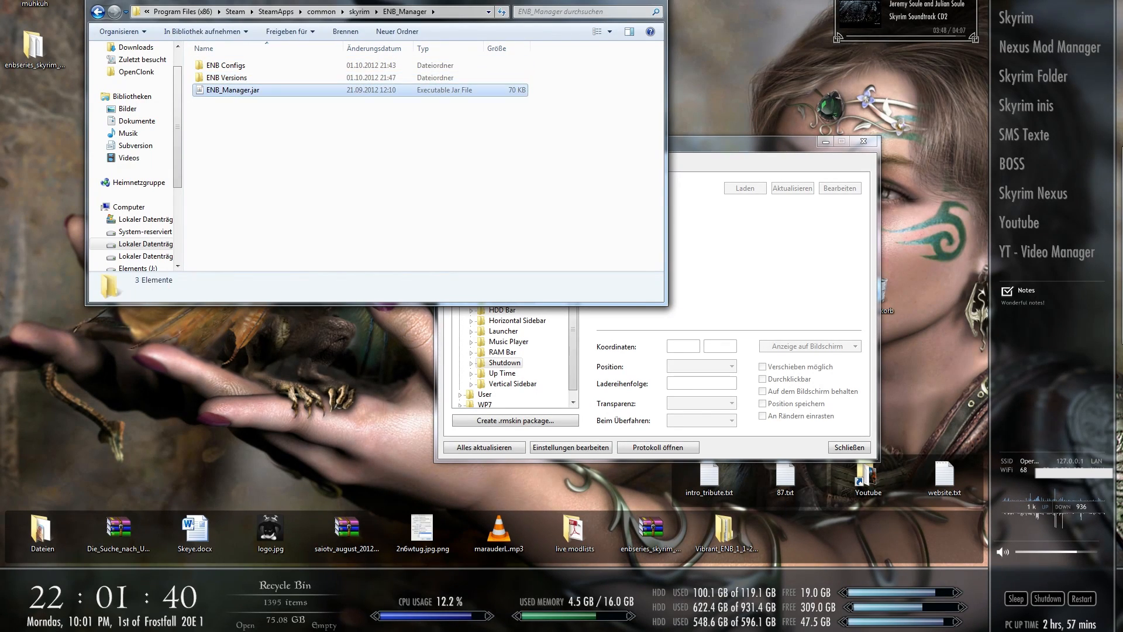
{"action": "left_click", "coordinate": [233, 90]}
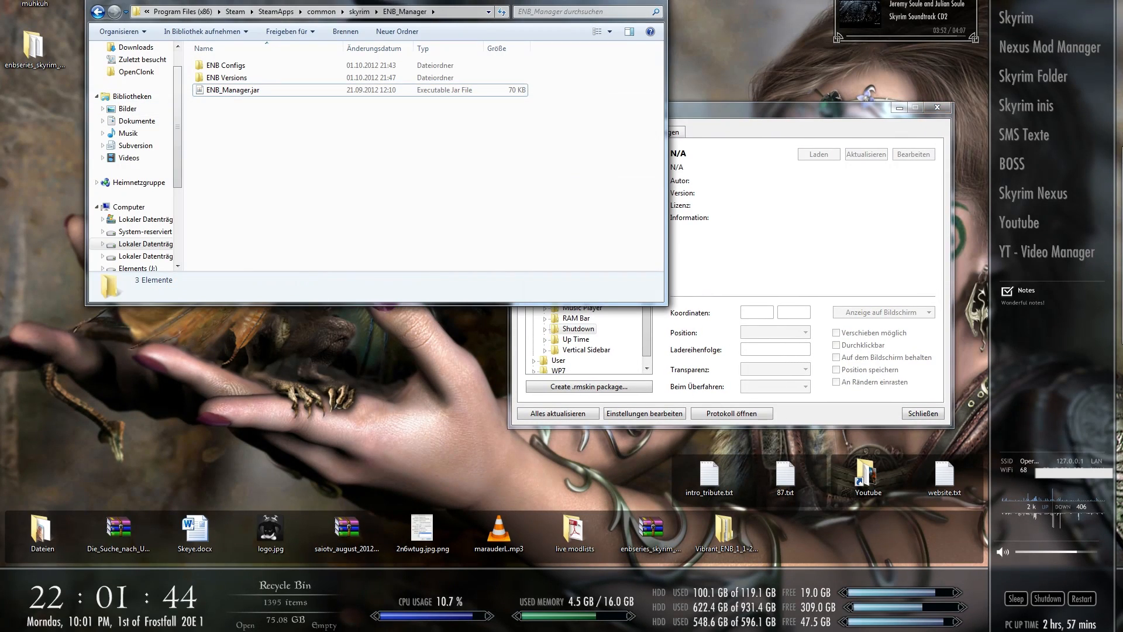
{"action": "left_click", "coordinate": [232, 90]}
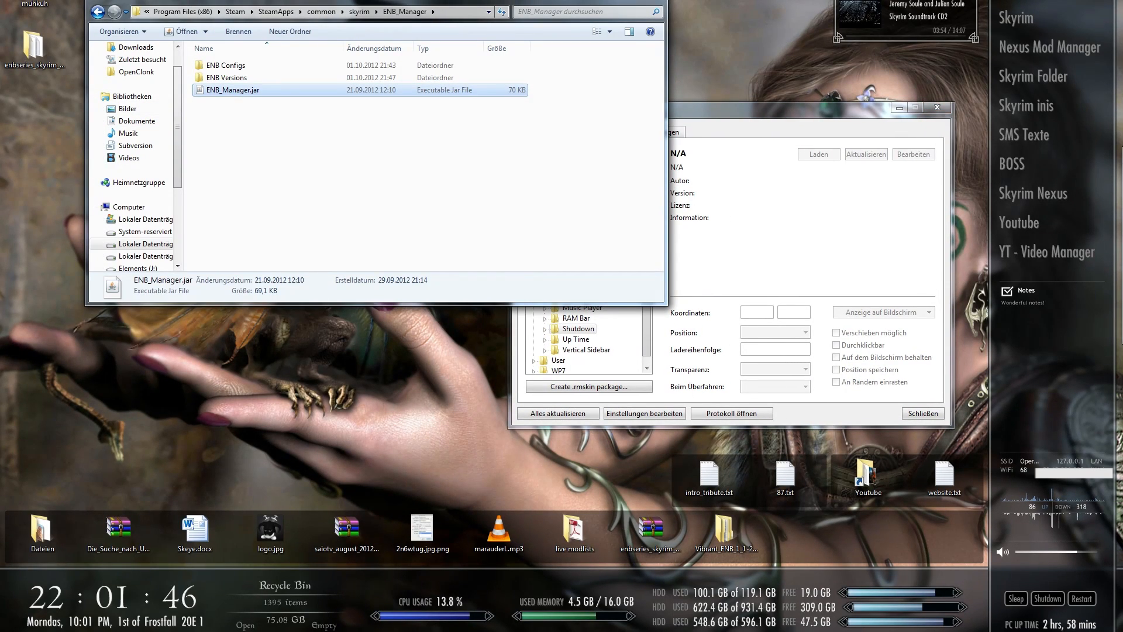
{"action": "double_click", "coordinate": [232, 89]}
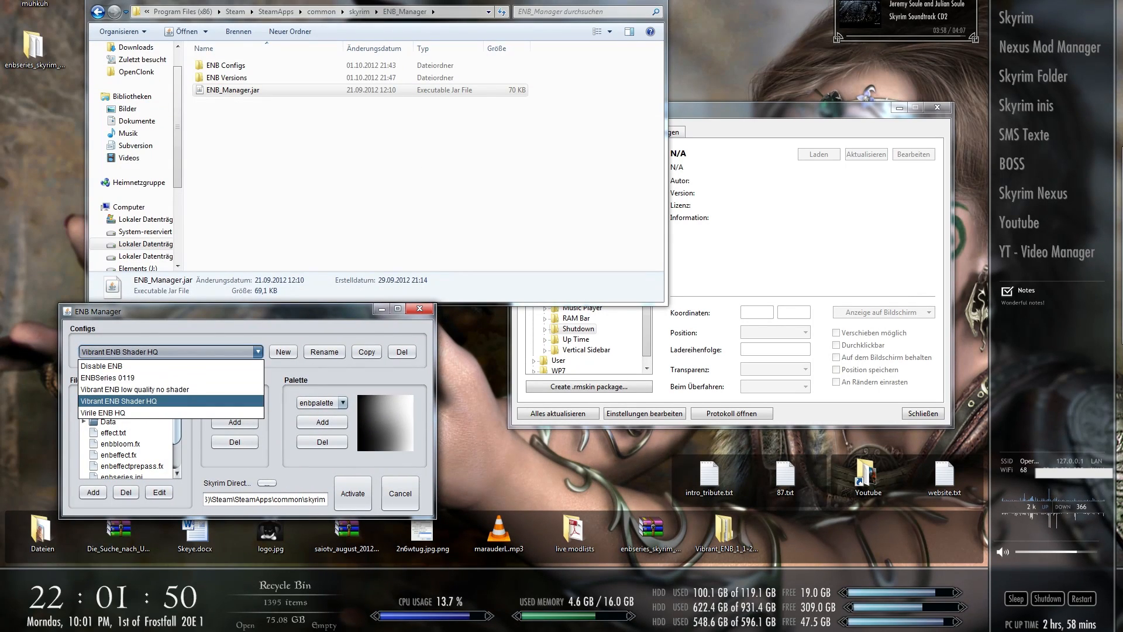
- Delete the 'Vibrant ENB low quality no shader' config, then review the ENB Version list
{"action": "left_click", "coordinate": [135, 389]}
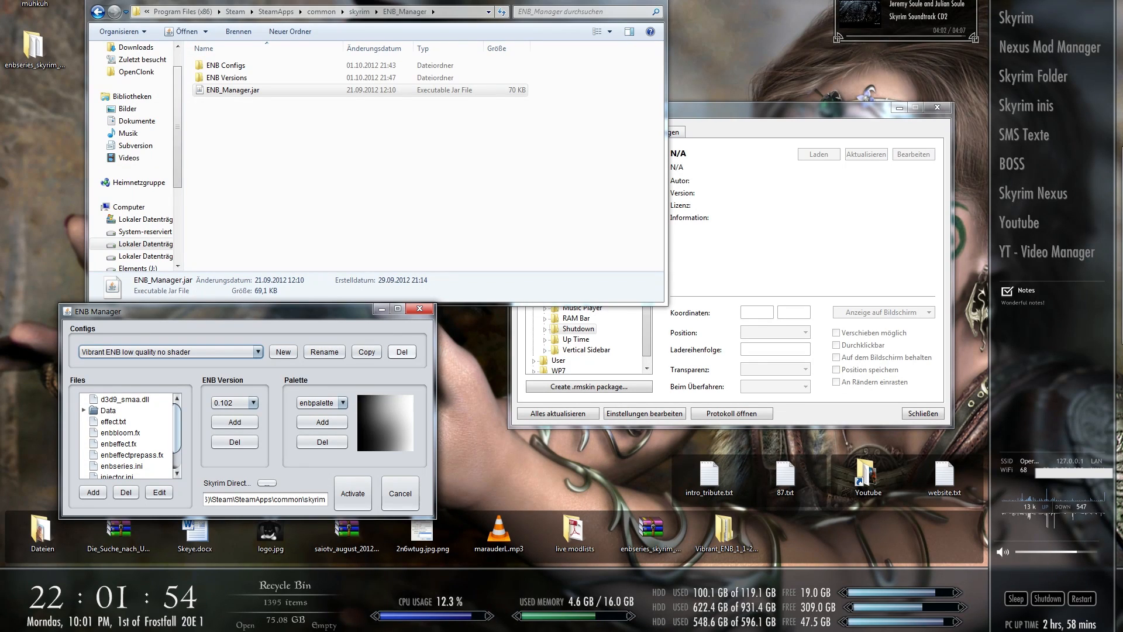
{"action": "left_click", "coordinate": [402, 351]}
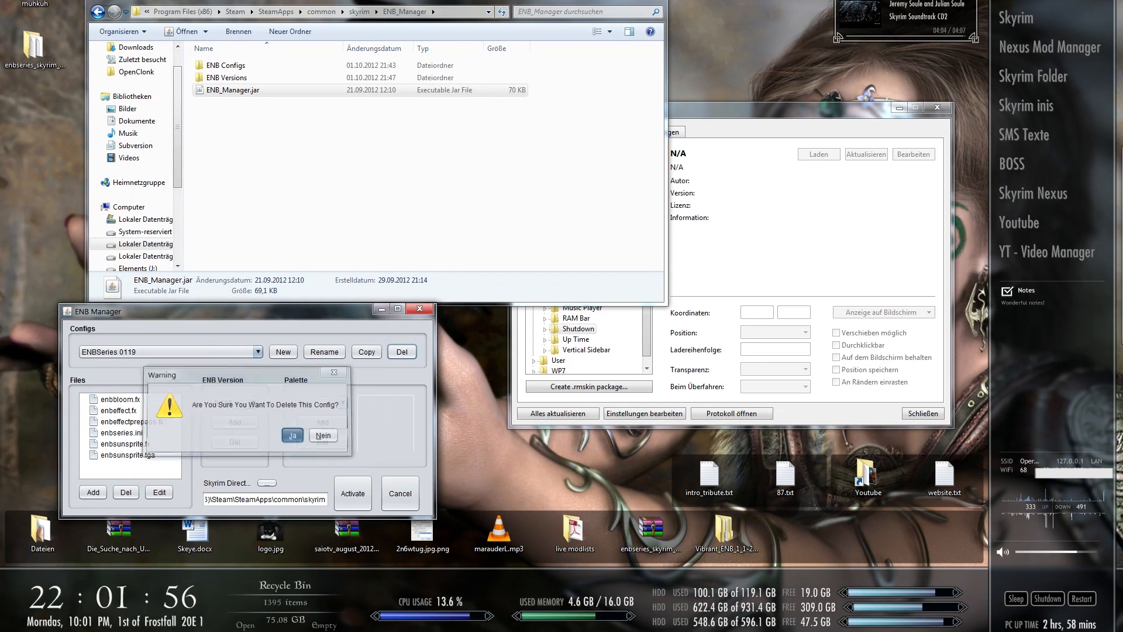
{"action": "left_click", "coordinate": [322, 435]}
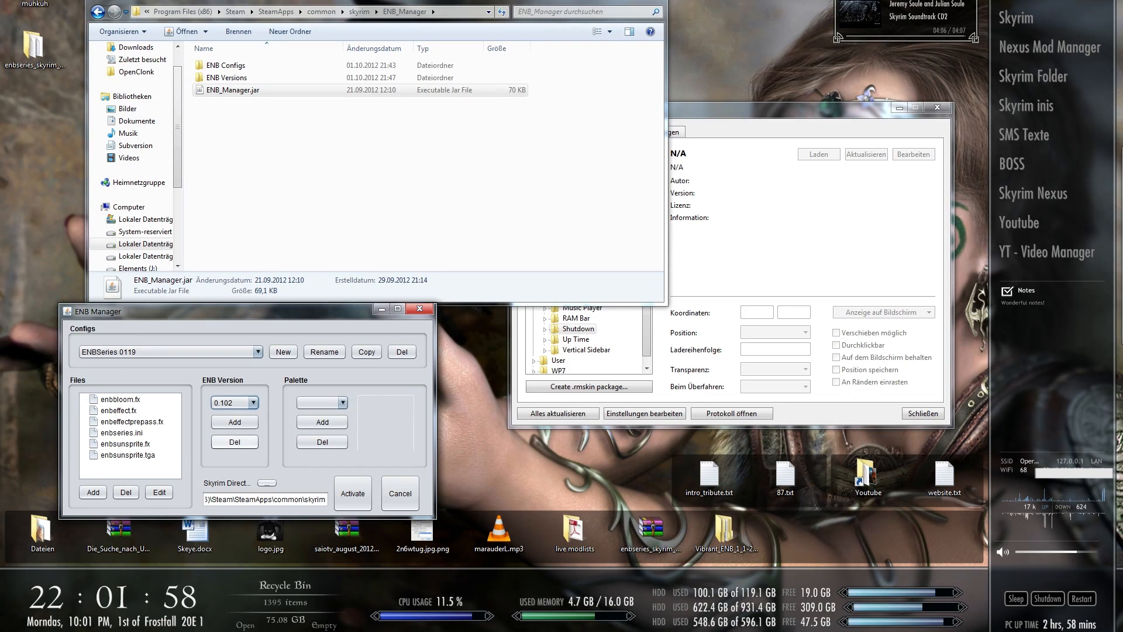
{"action": "left_click", "coordinate": [251, 401]}
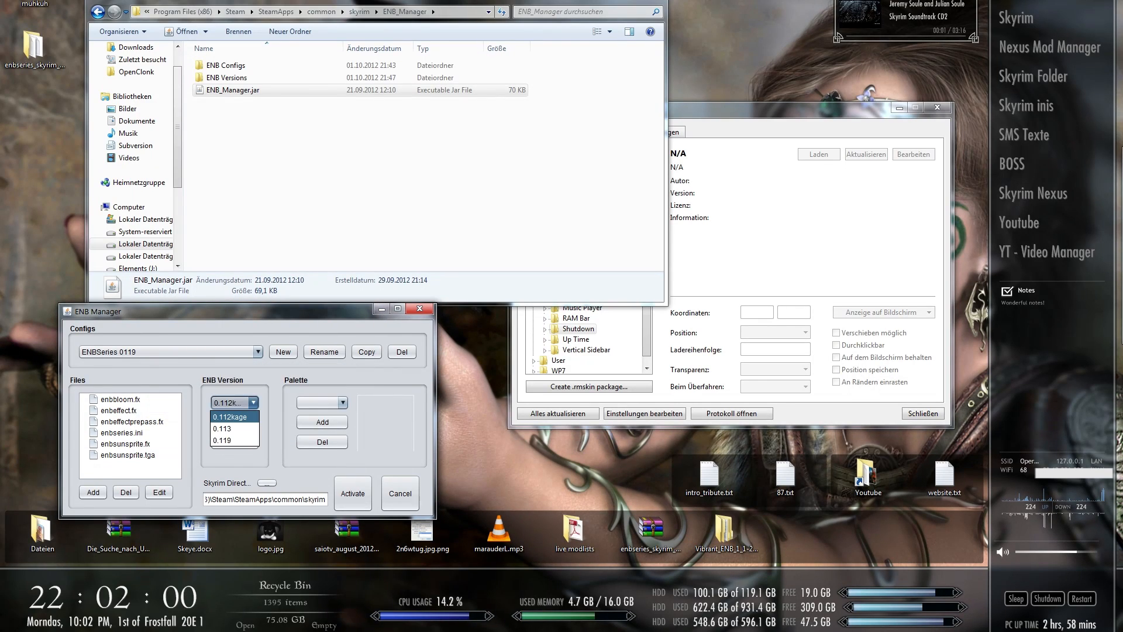
{"action": "left_click", "coordinate": [234, 402]}
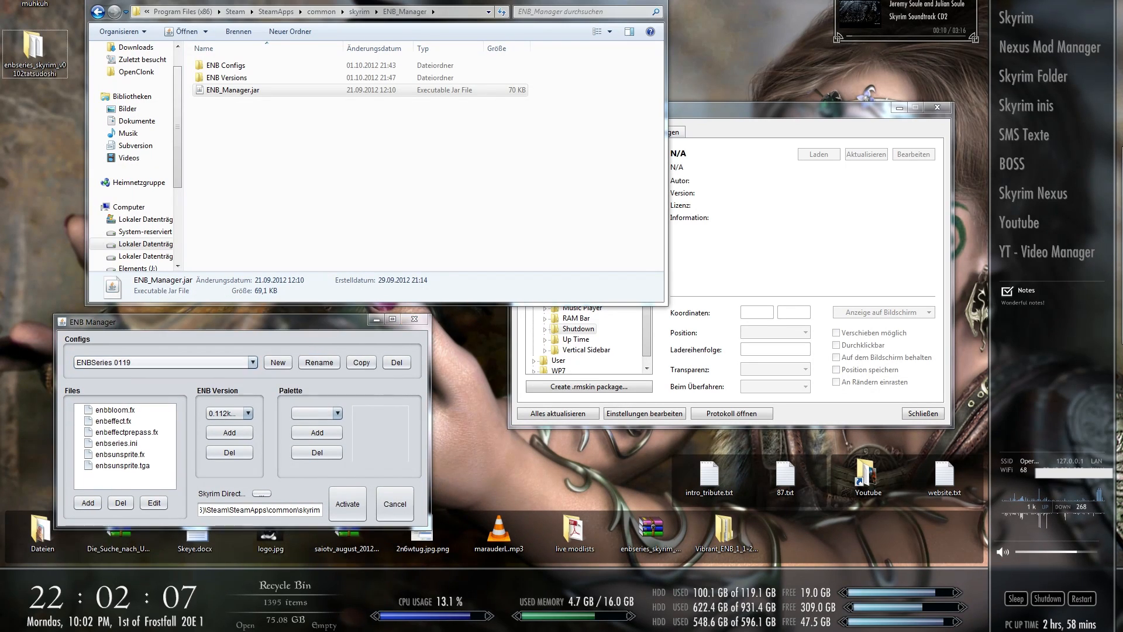
{"action": "left_click", "coordinate": [251, 362]}
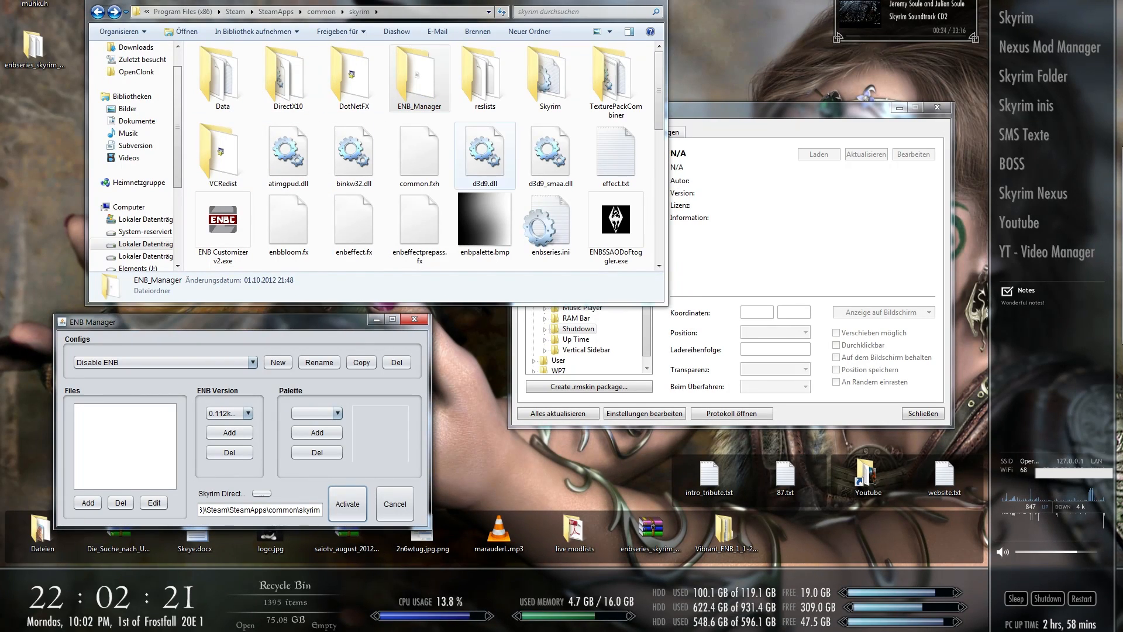
- Activate Vibrant ENB Shader HQ, then Virile ENB HQ, then switch Skyrim back to Disable ENB
{"action": "scroll", "scroll_direction": "down", "scroll_amount": 3}
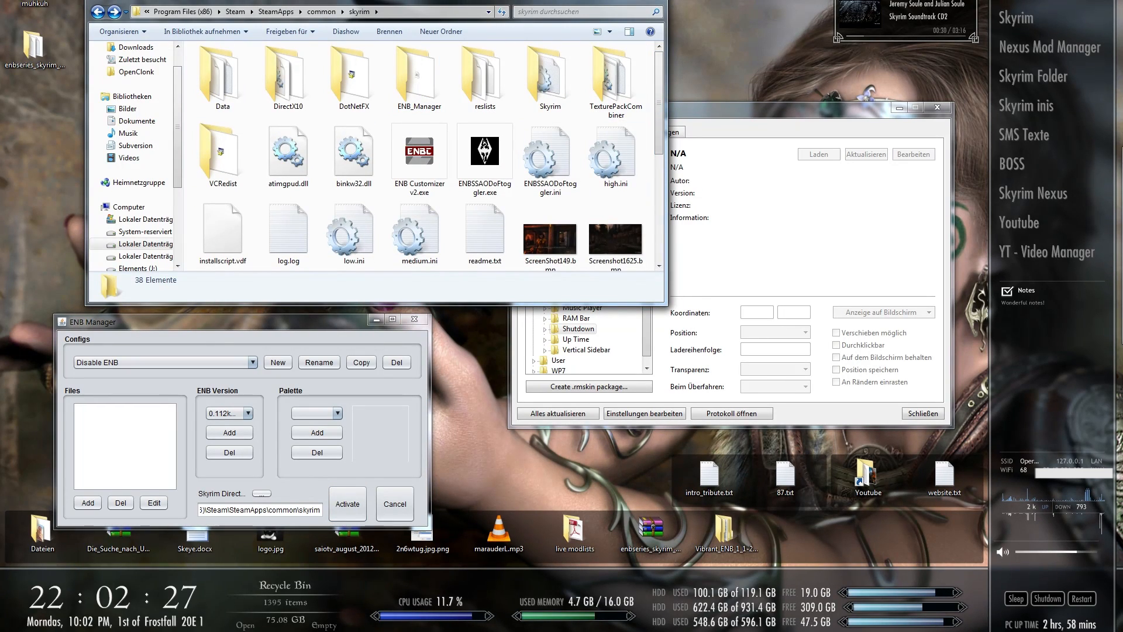
{"action": "left_click", "coordinate": [353, 152]}
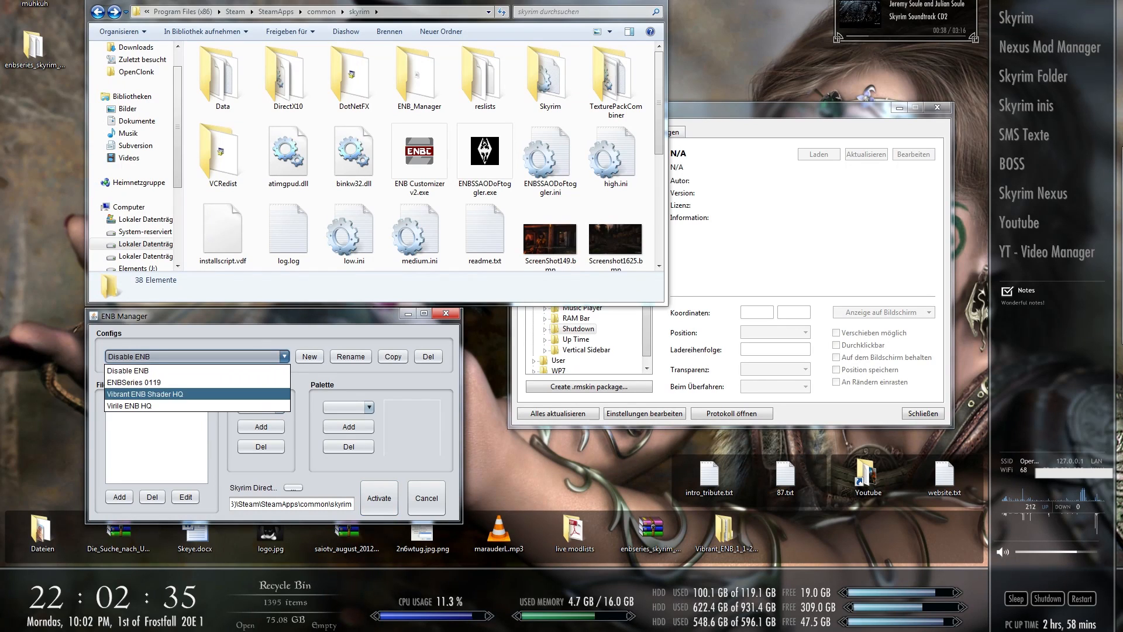
{"action": "left_click", "coordinate": [144, 393]}
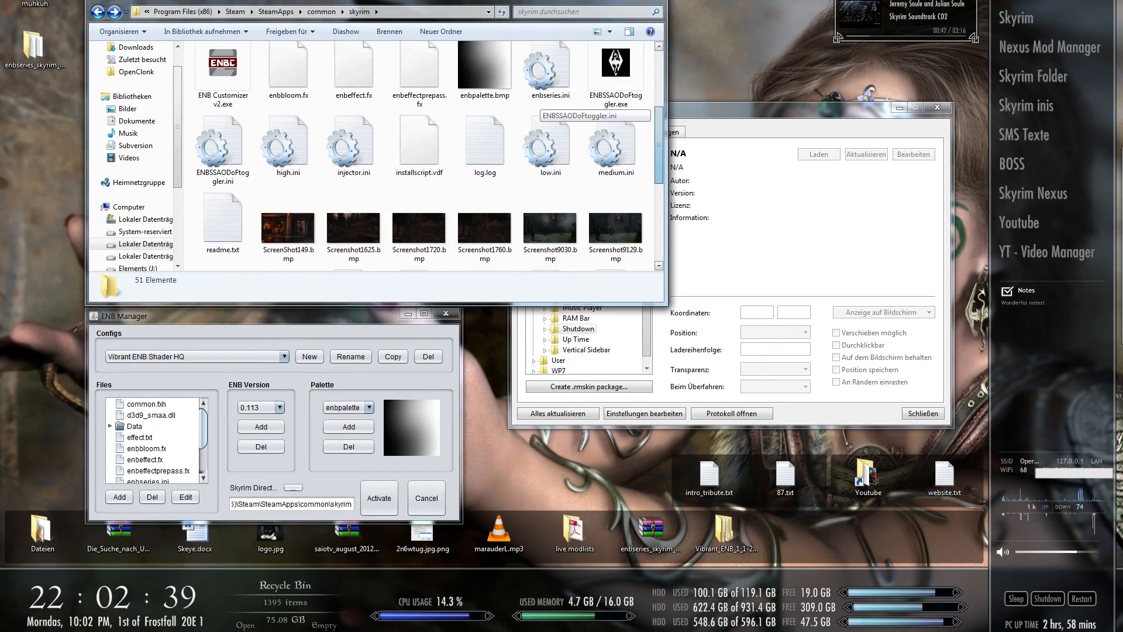
{"action": "scroll", "scroll_direction": "up", "scroll_amount": 3}
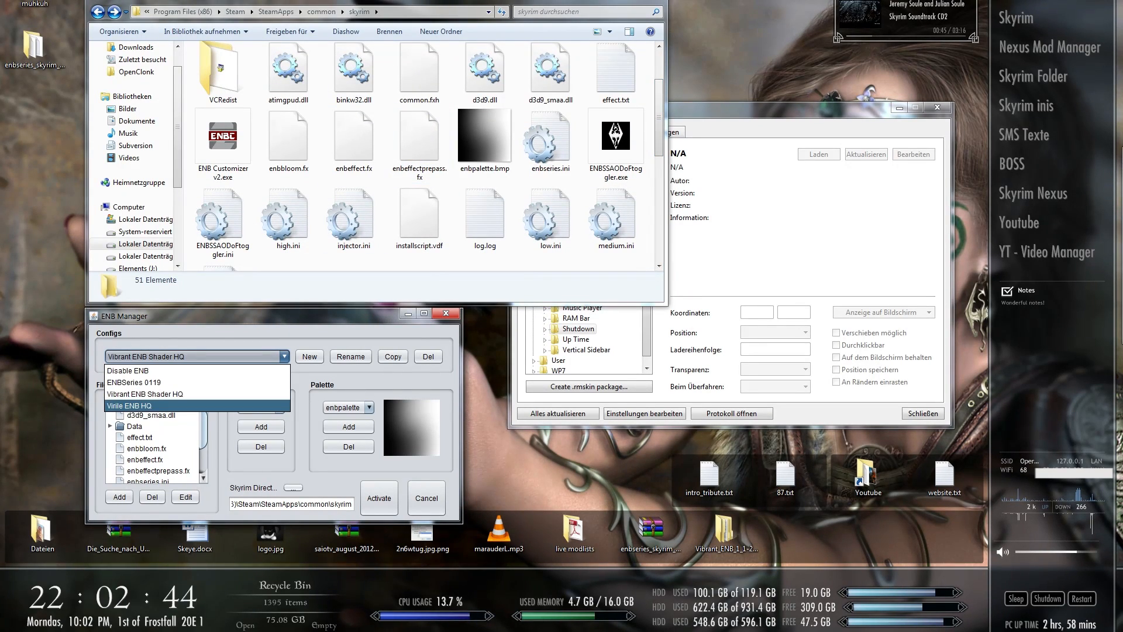
{"action": "left_click", "coordinate": [128, 404]}
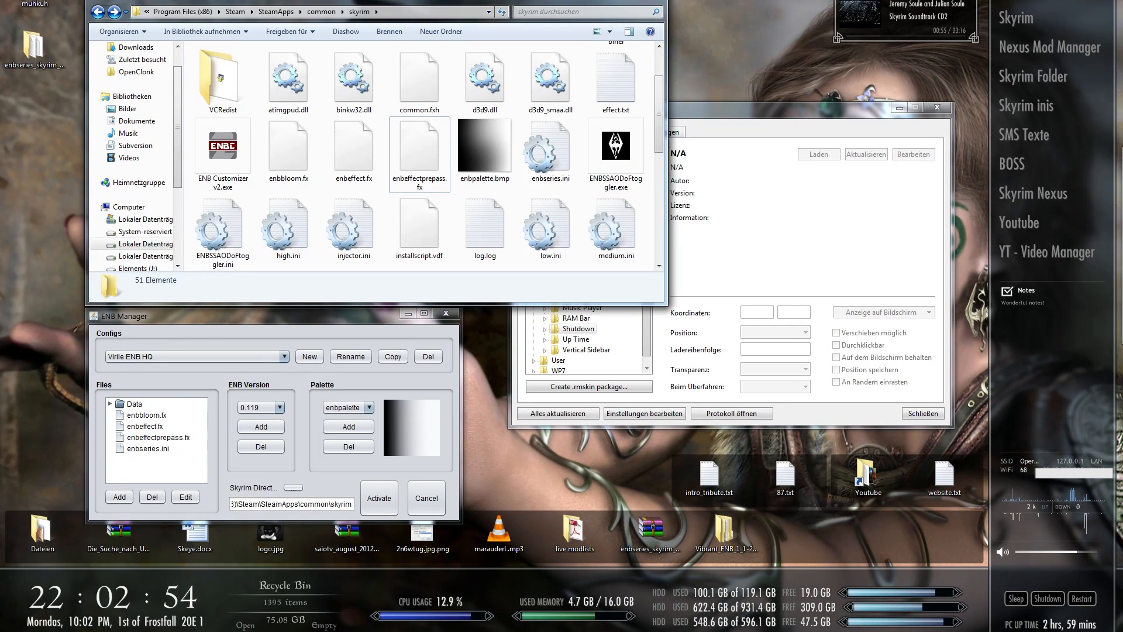
{"action": "left_click", "coordinate": [379, 497]}
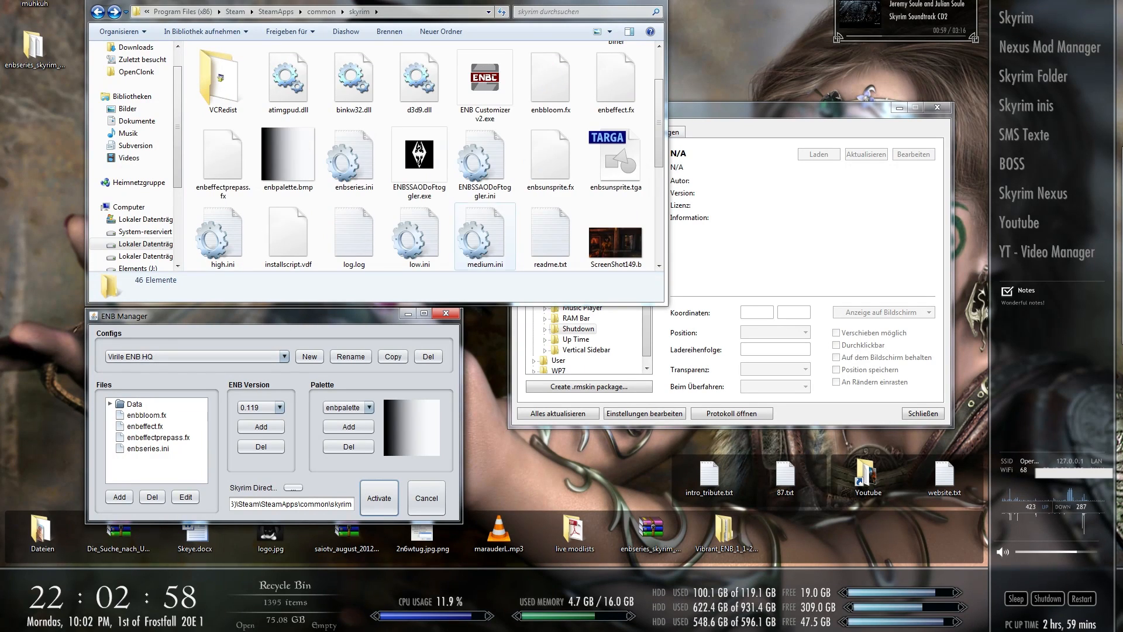
{"action": "scroll", "scroll_direction": "up", "scroll_amount": 3}
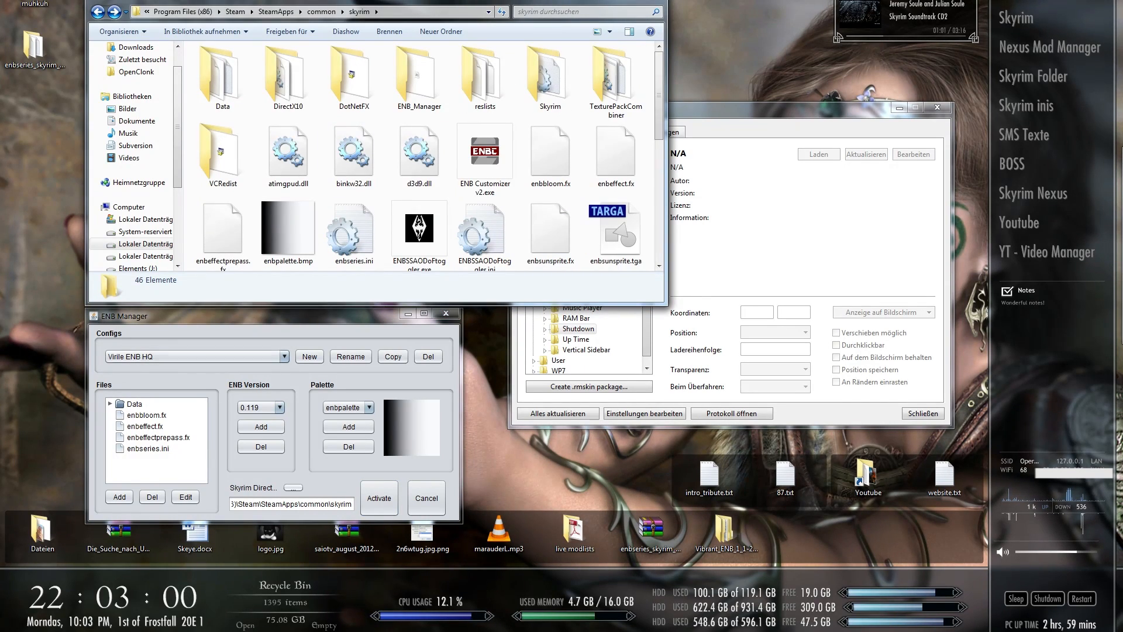
{"action": "left_click", "coordinate": [194, 356]}
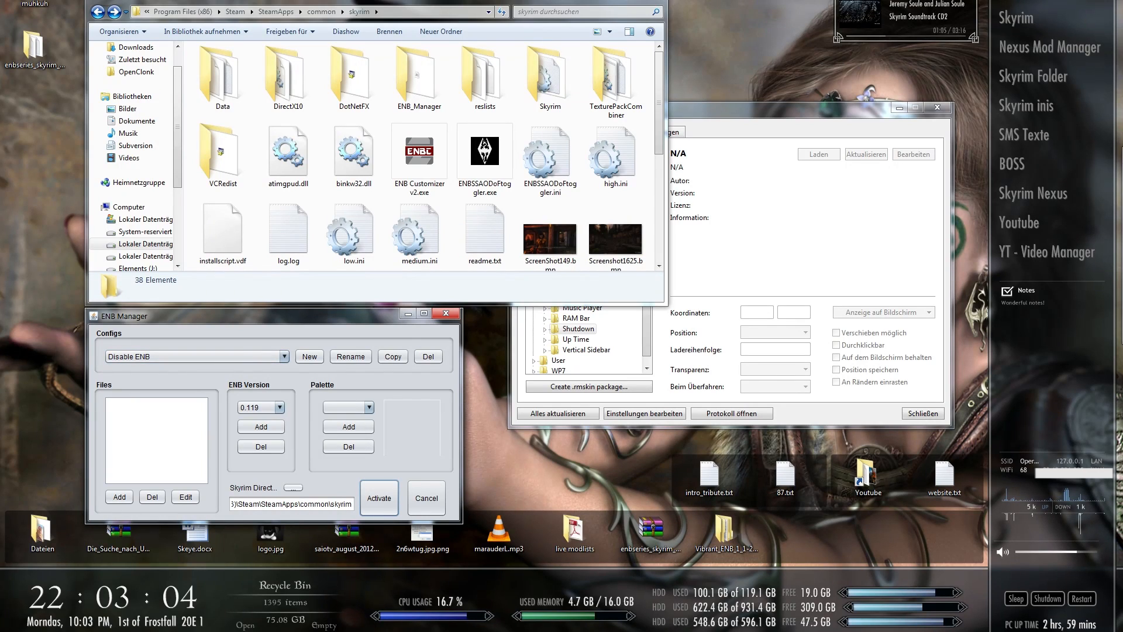
- Create a new config named 'Vibrant ENB low quality no shader'
{"action": "left_click", "coordinate": [309, 356]}
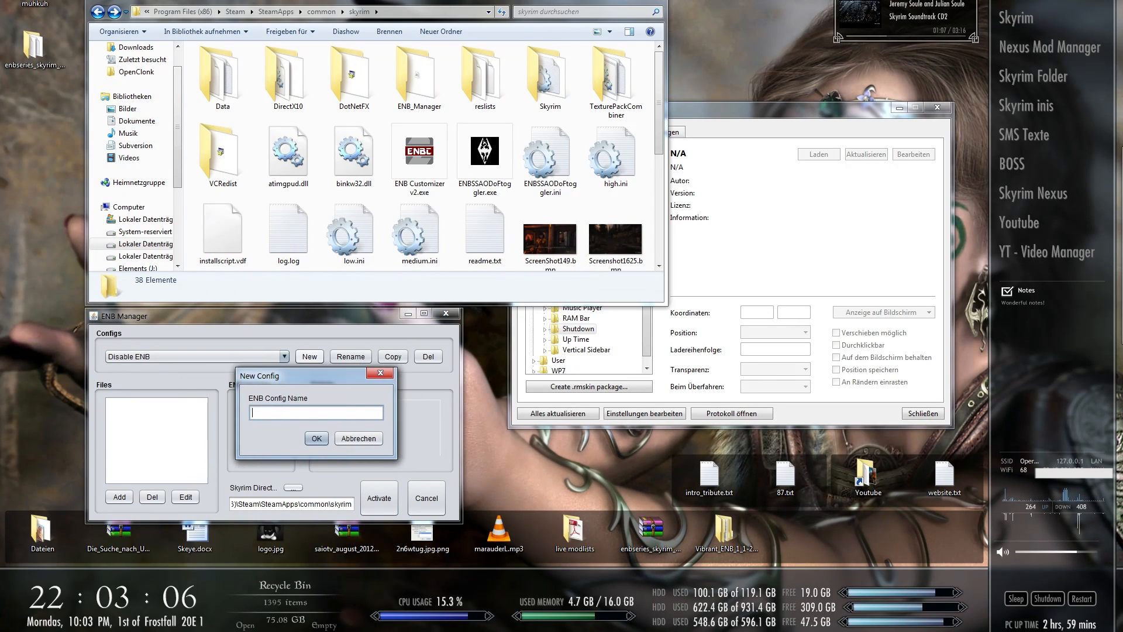
{"action": "type", "text": "Vibrwan"}
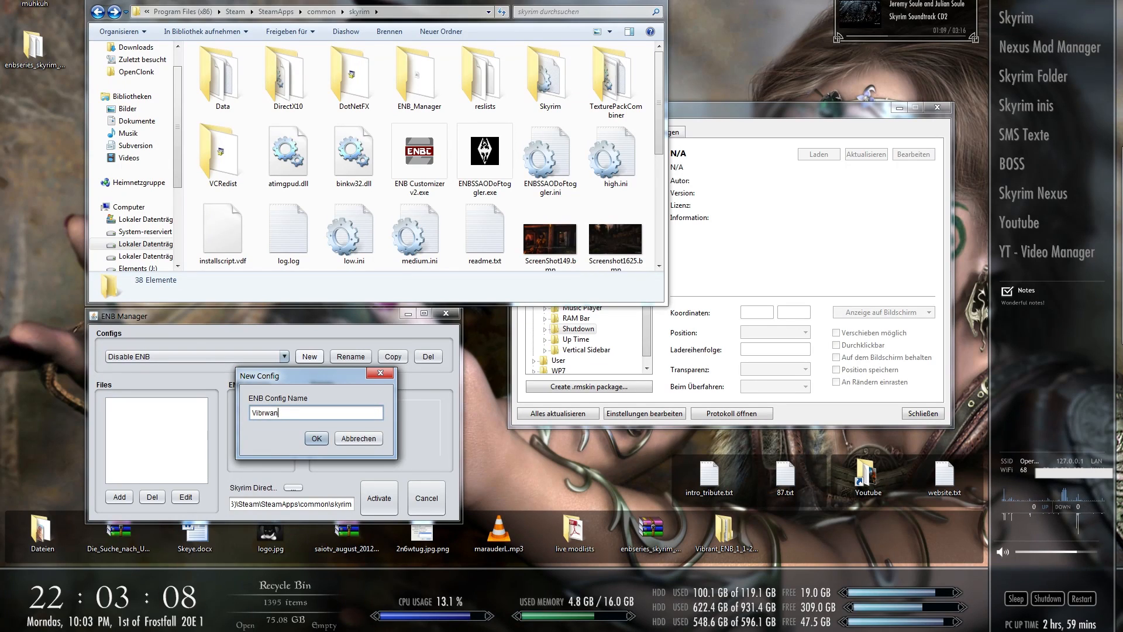
{"action": "type", "text": "Vibrant ENB I"}
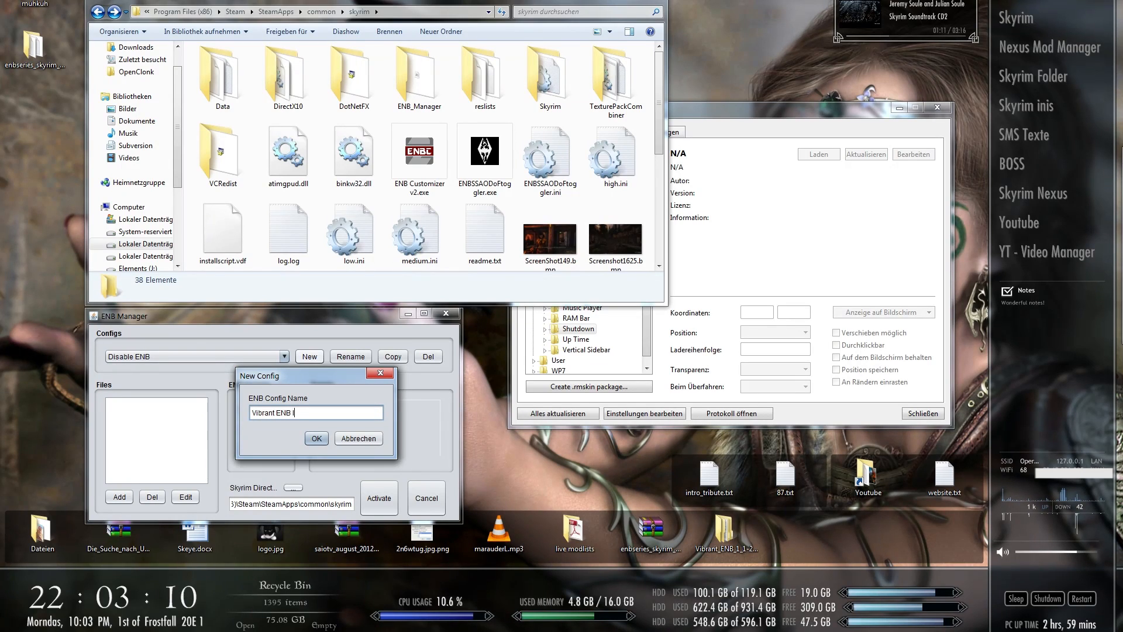
{"action": "type", "text": "low quality no"}
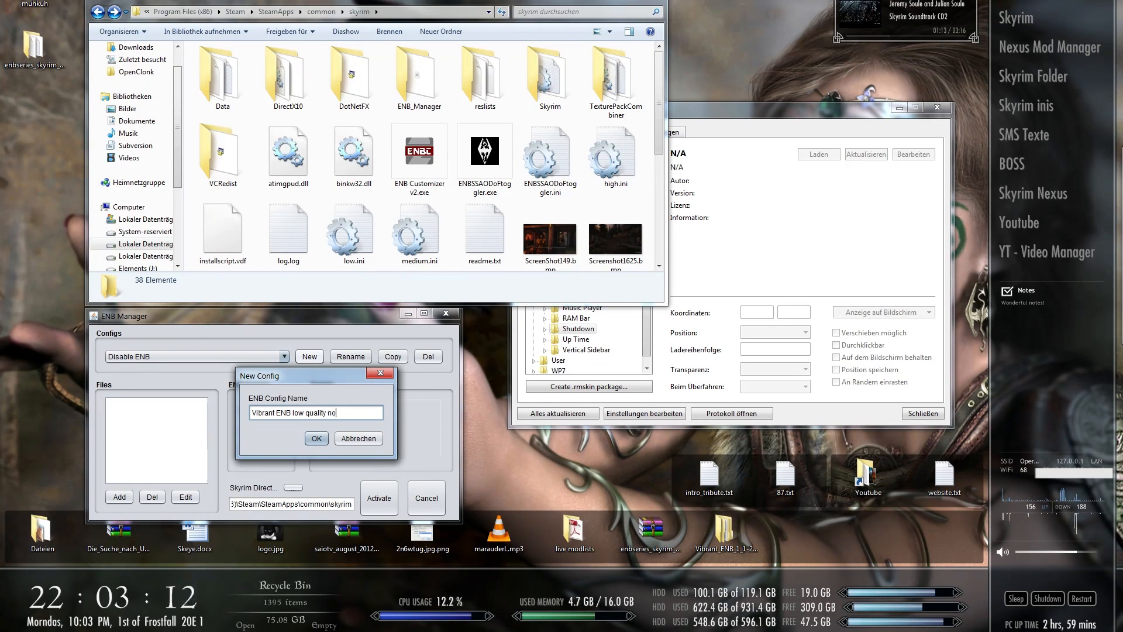
{"action": "left_click", "coordinate": [315, 437]}
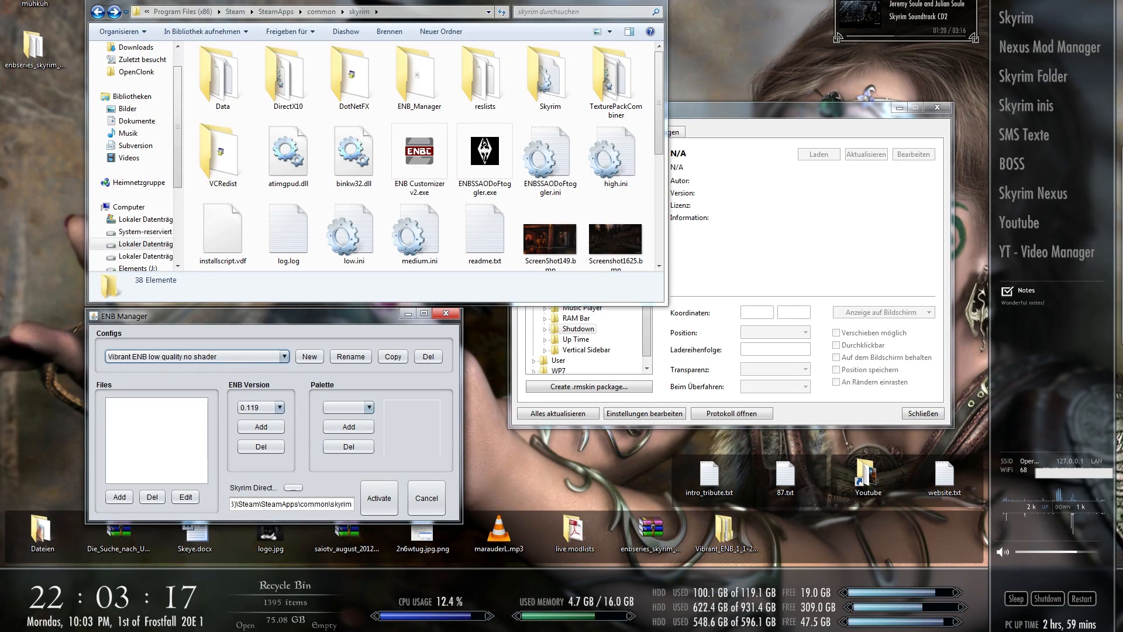
- In the add-files dialog, browse from Desktop into Vibrant ENB > Vibrant ENB_No shaders
{"action": "left_click", "coordinate": [119, 496]}
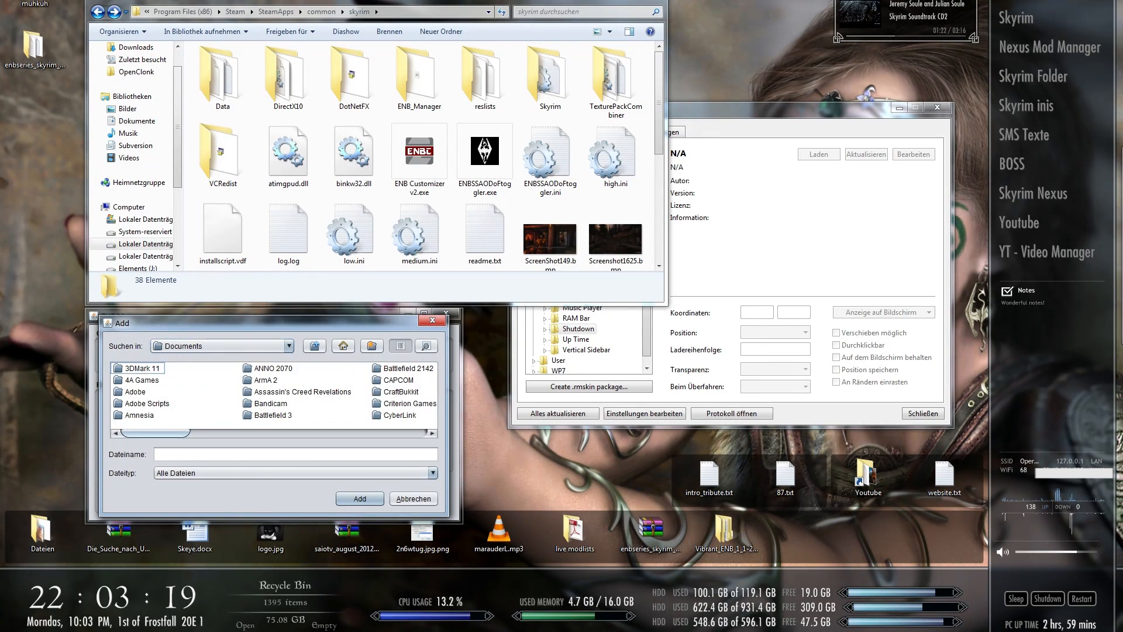
{"action": "left_click", "coordinate": [288, 345]}
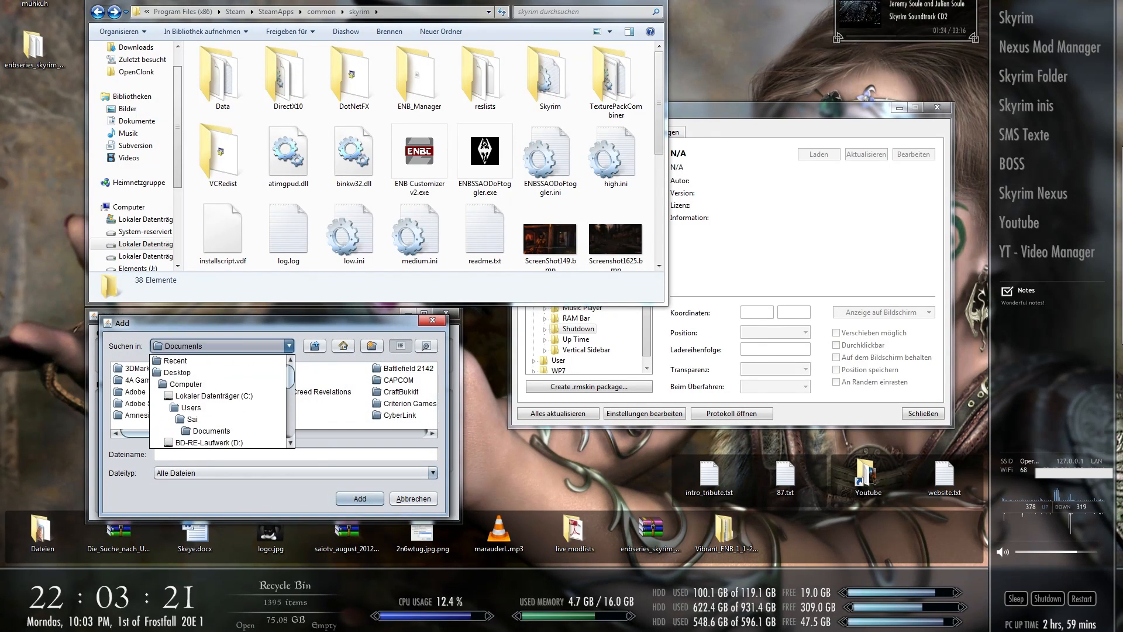
{"action": "left_click", "coordinate": [181, 373]}
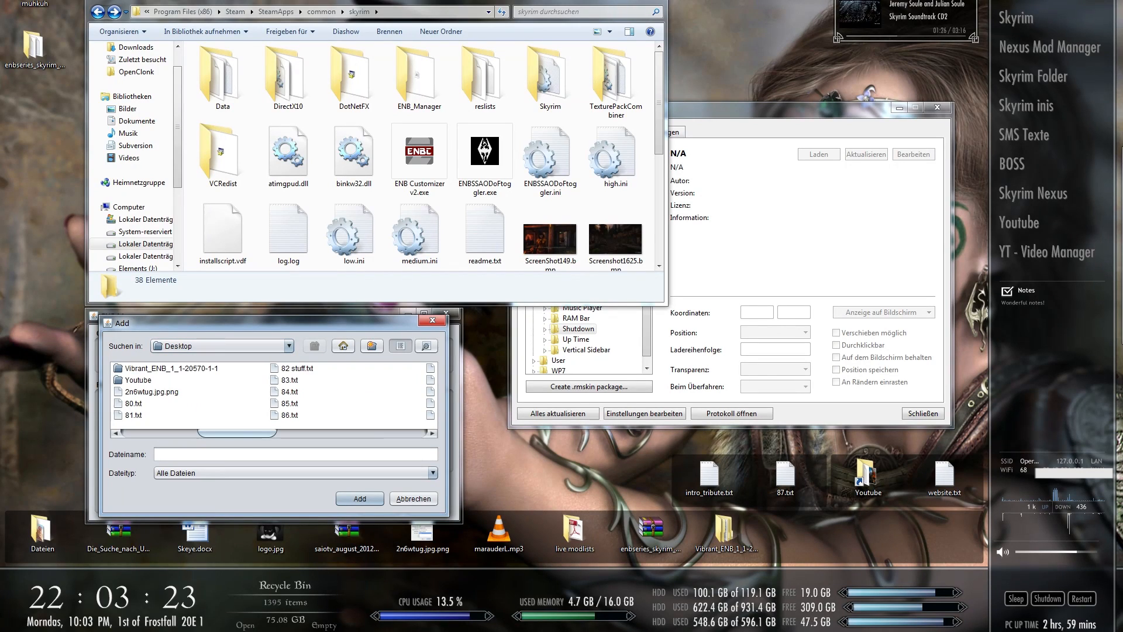
{"action": "double_click", "coordinate": [154, 367]}
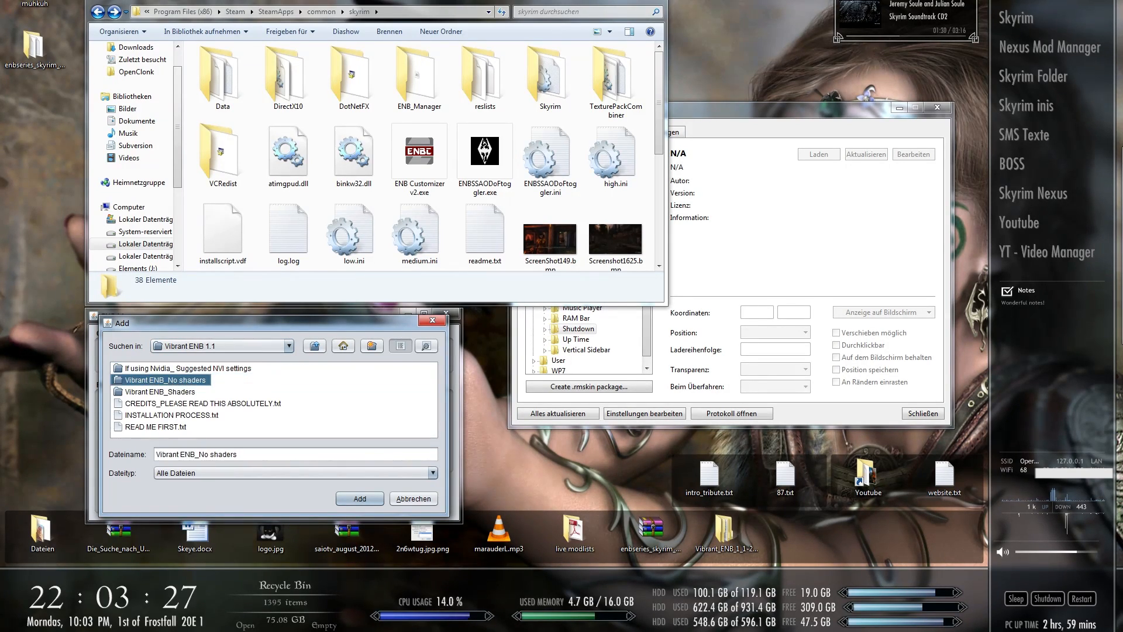
{"action": "double_click", "coordinate": [162, 379]}
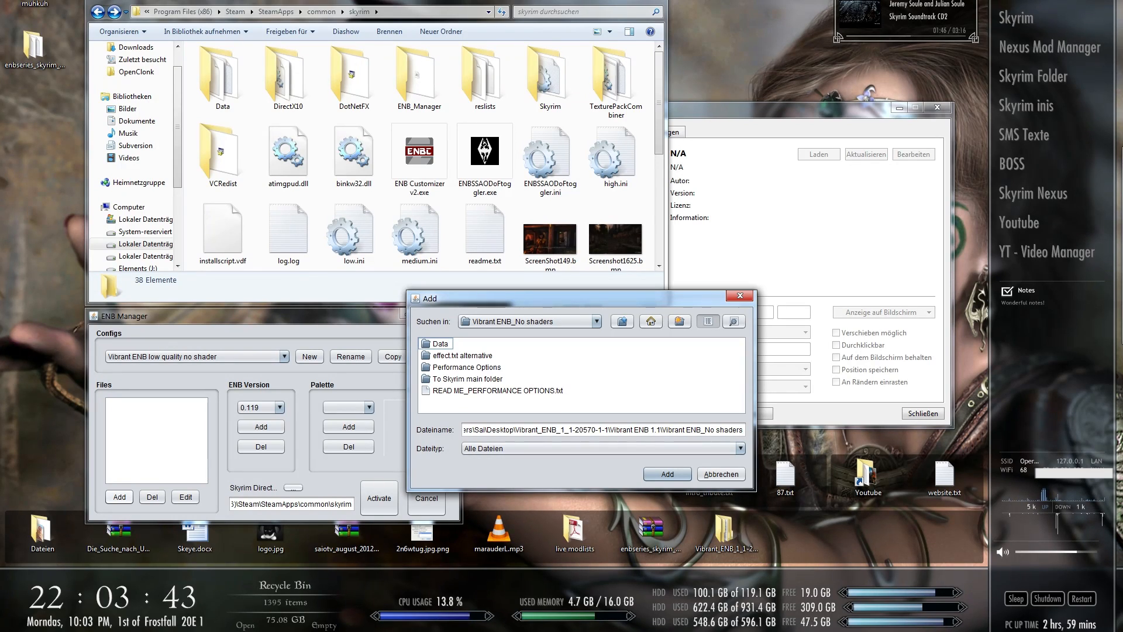
- Add all files from To Skyrim main folder and accept enbpalette as the palette
{"action": "left_click", "coordinate": [441, 343]}
{"action": "type", "text": "To Skyr"}
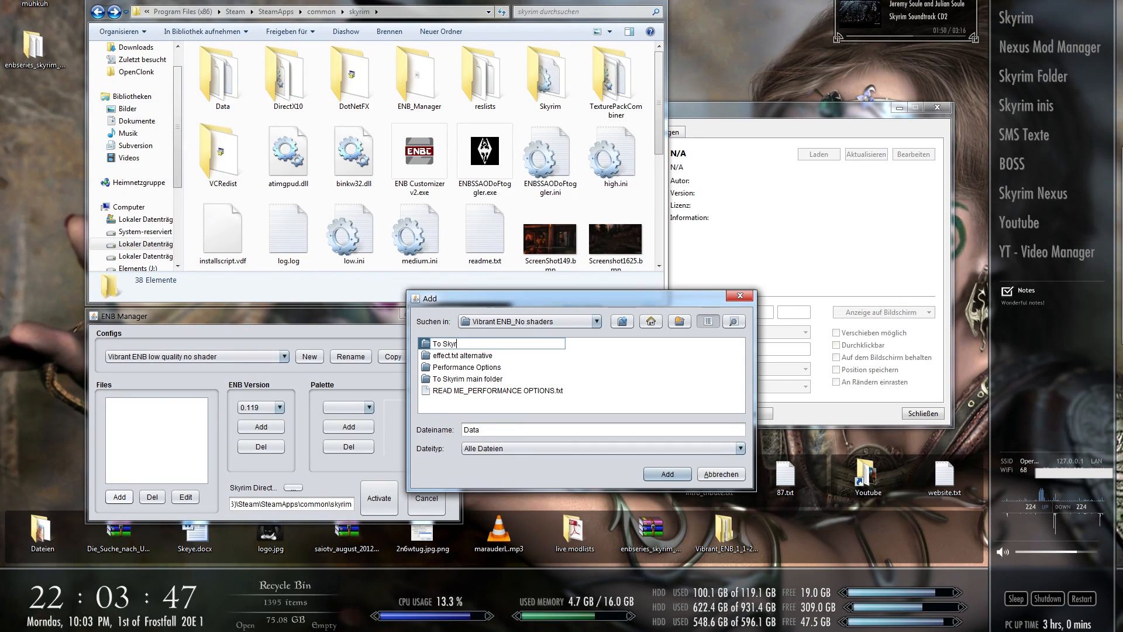
{"action": "left_click", "coordinate": [470, 367]}
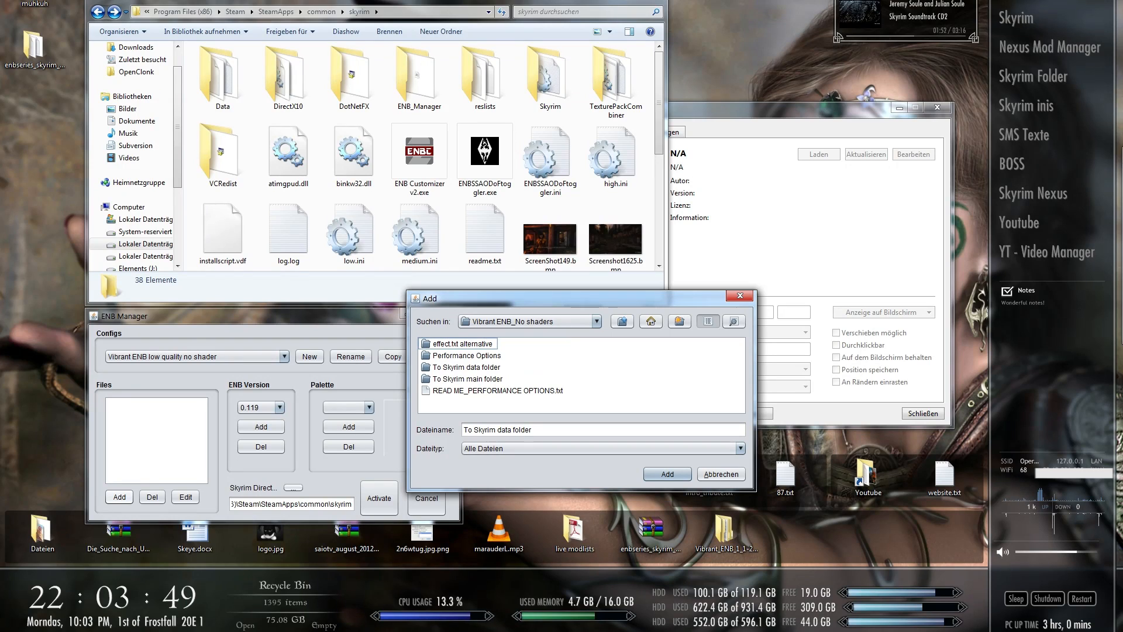
{"action": "left_click", "coordinate": [466, 379]}
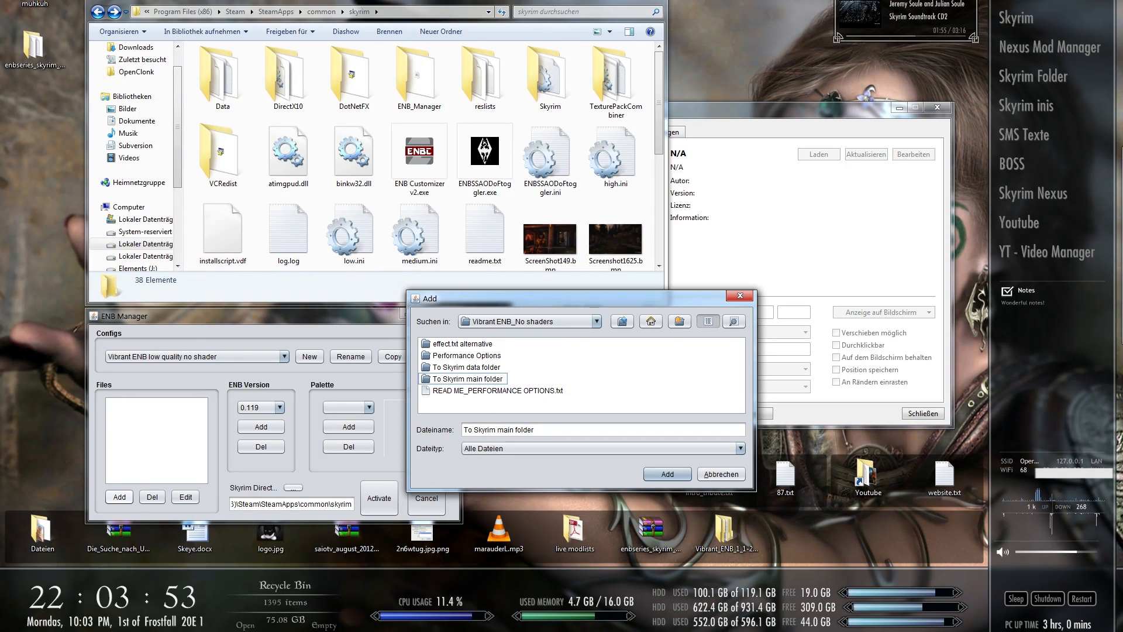
{"action": "left_click", "coordinate": [465, 378]}
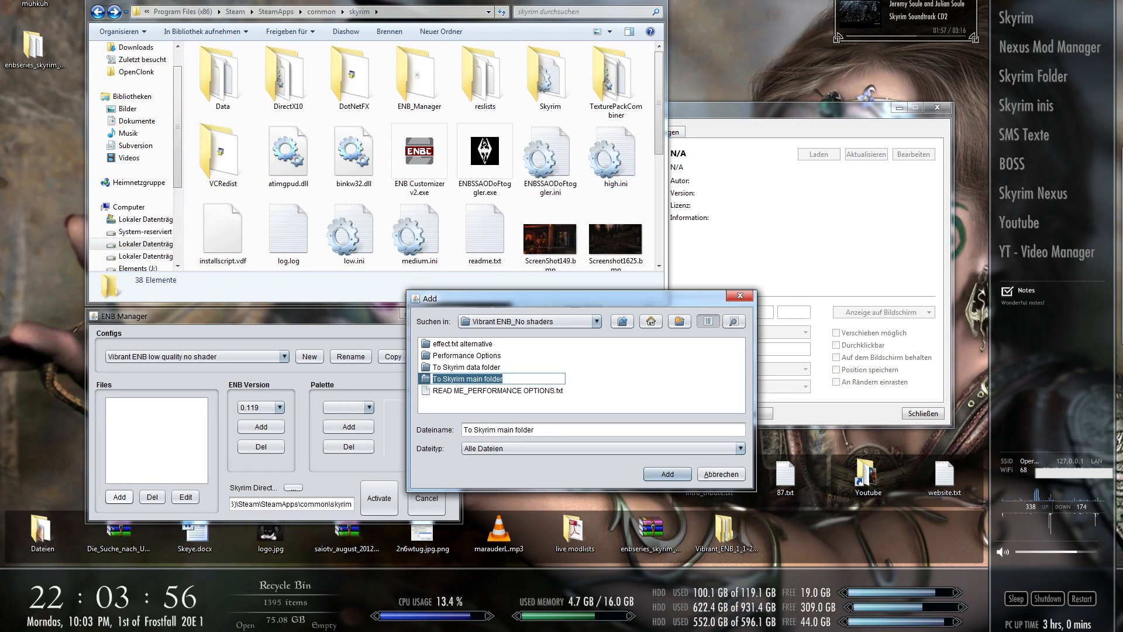
{"action": "double_click", "coordinate": [475, 378]}
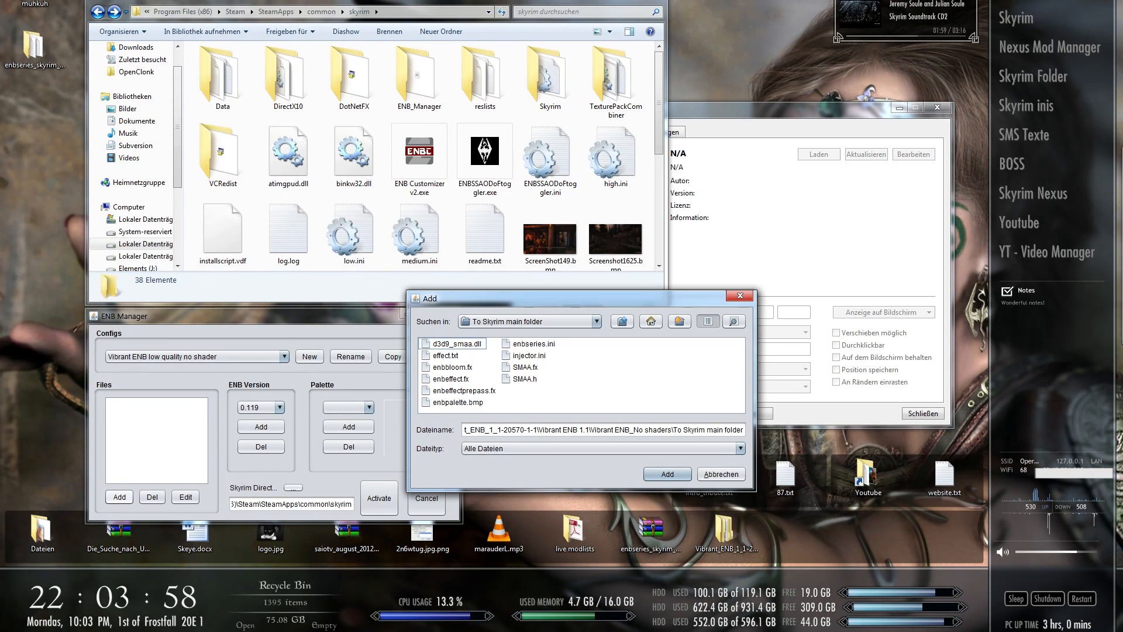
{"action": "left_click", "coordinate": [454, 343]}
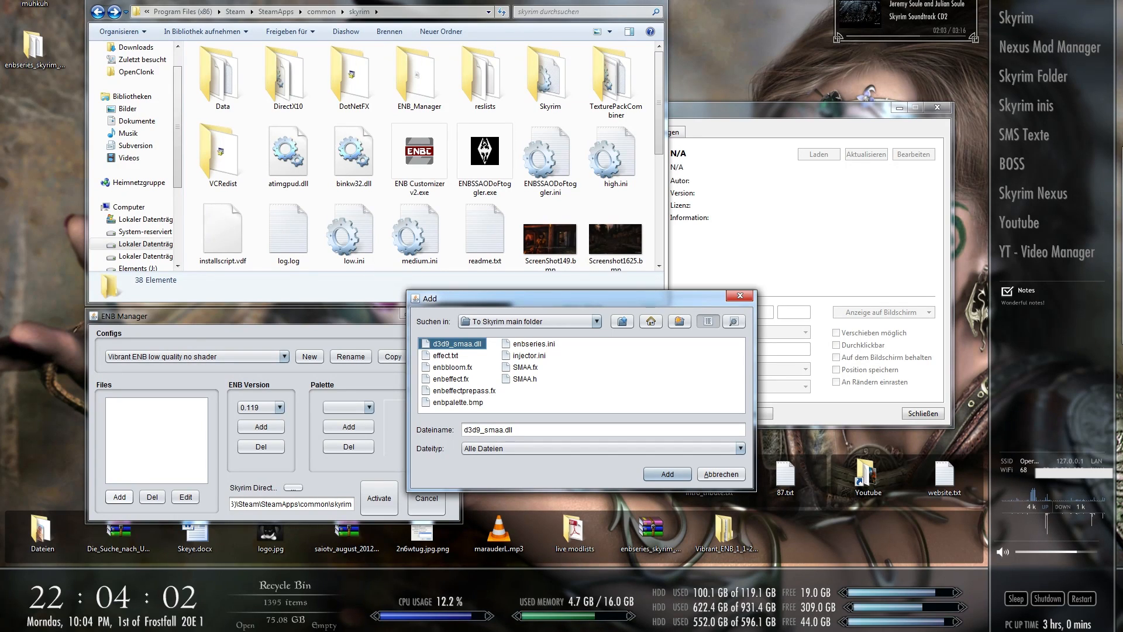
{"action": "left_click", "coordinate": [449, 378]}
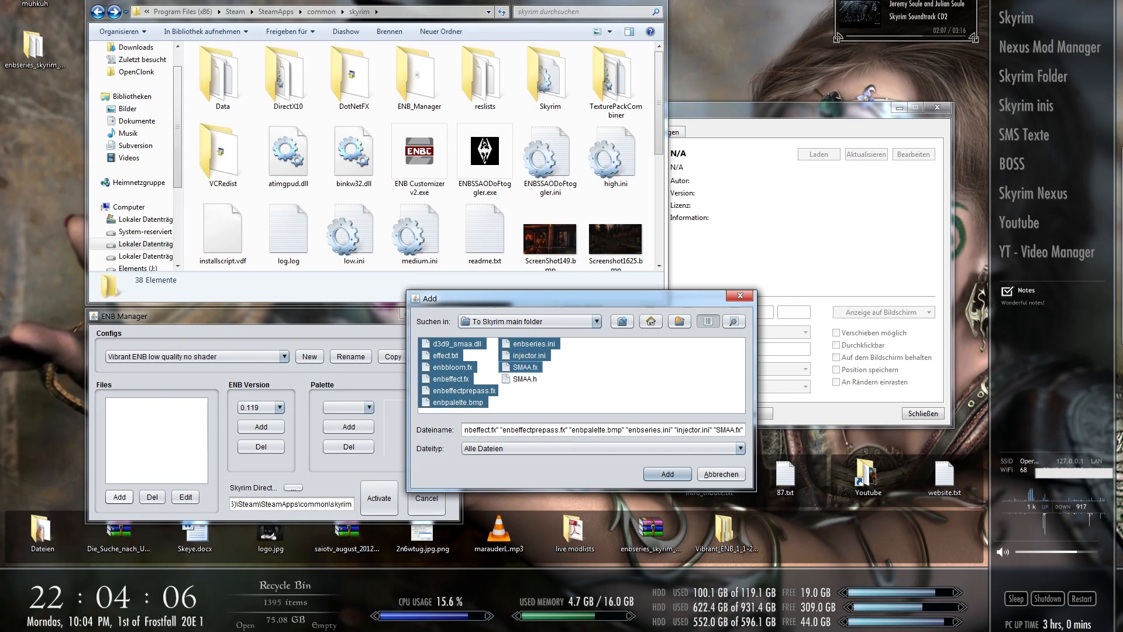
{"action": "left_click", "coordinate": [666, 473]}
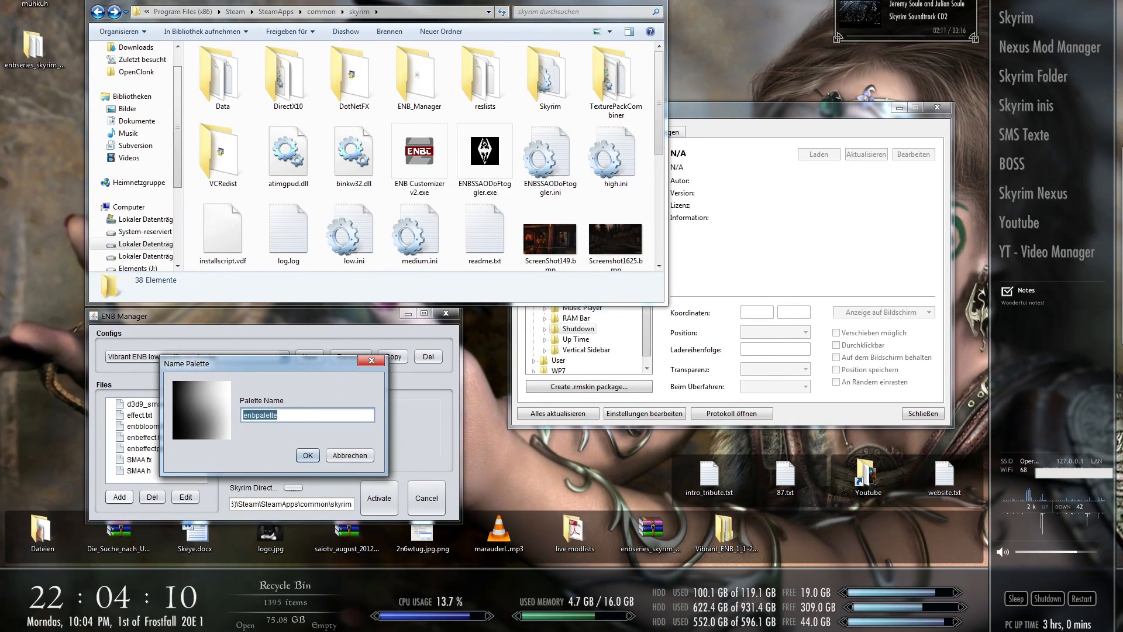
{"action": "left_click", "coordinate": [307, 455]}
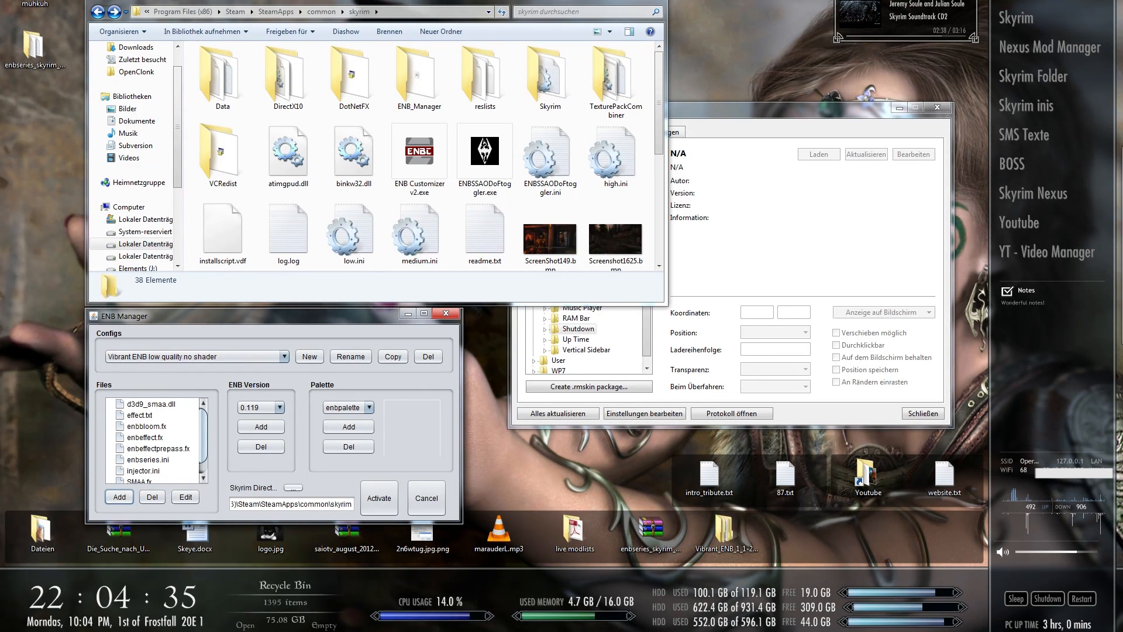
- Remove enbseries.ini from the config's files
{"action": "left_click", "coordinate": [145, 411]}
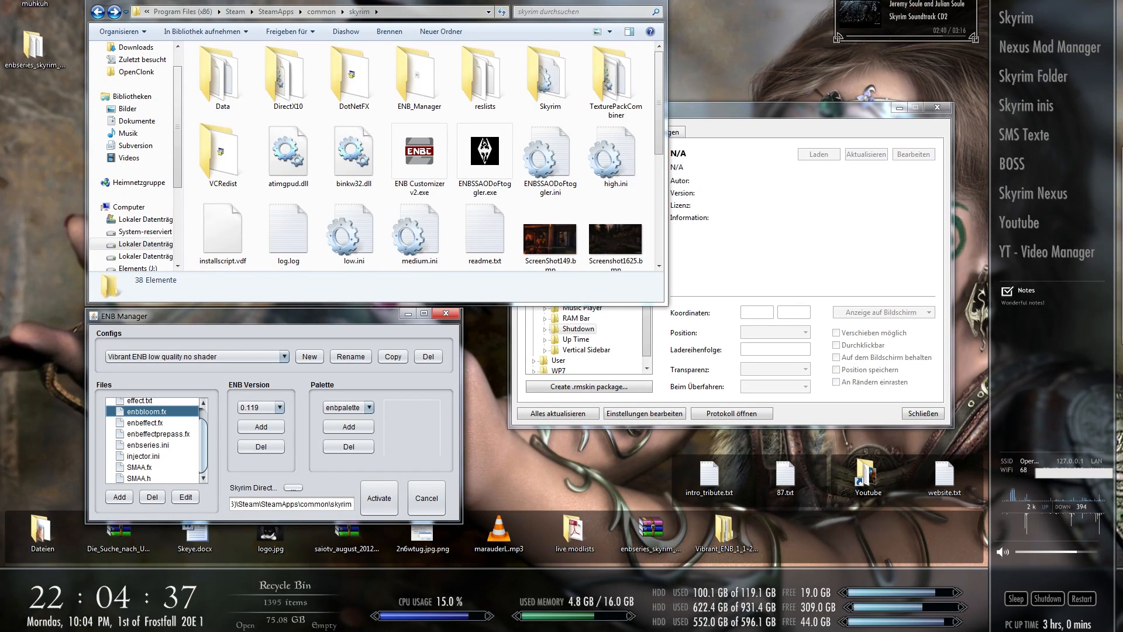
{"action": "left_click", "coordinate": [146, 456]}
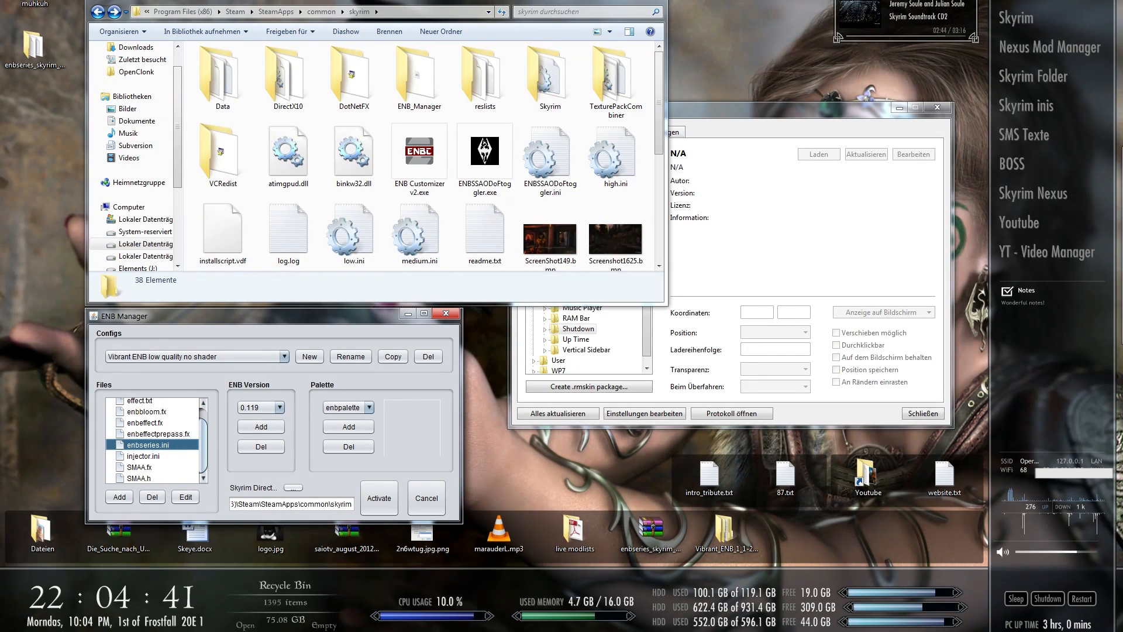
{"action": "left_click", "coordinate": [144, 456]}
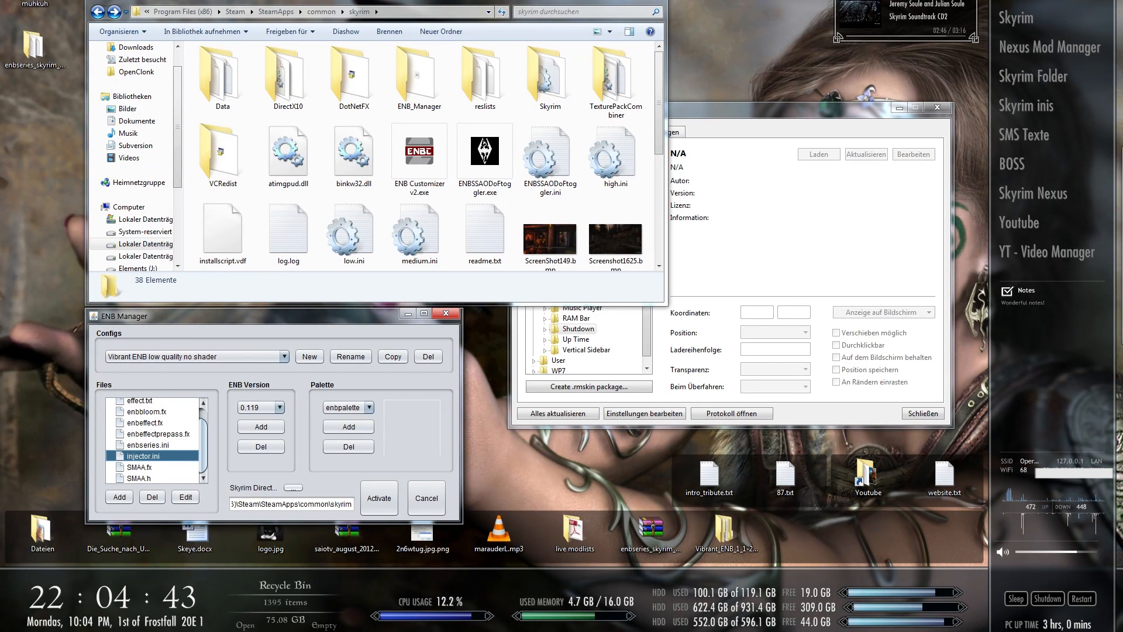
{"action": "left_click", "coordinate": [119, 497]}
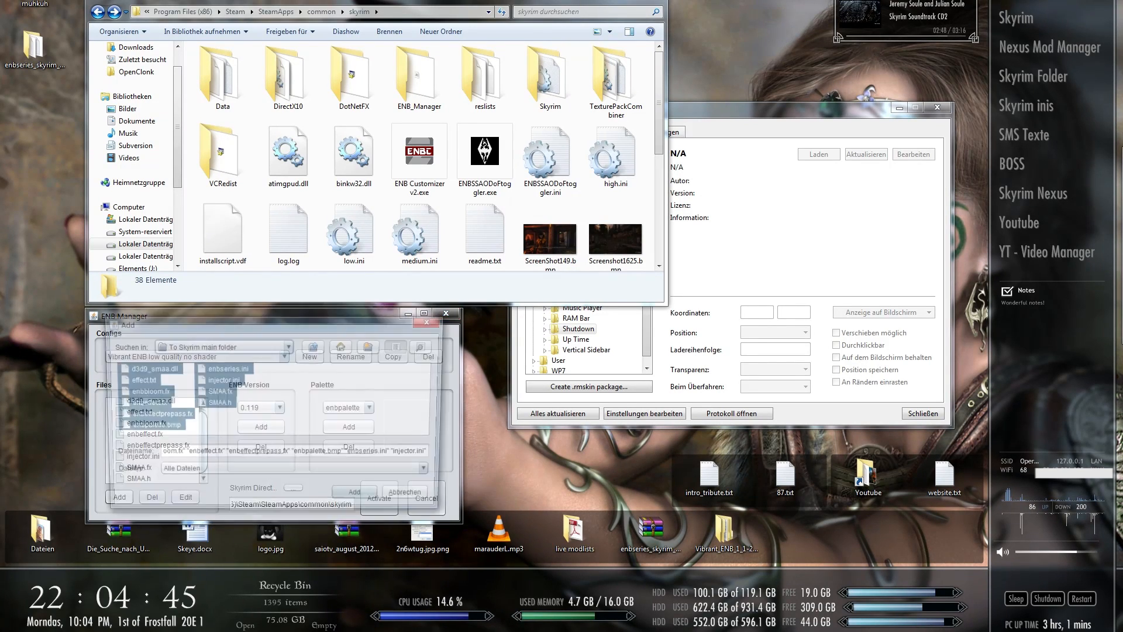
- Browse the add-files dialog into Performance Options > High Performance
{"action": "left_click", "coordinate": [118, 496]}
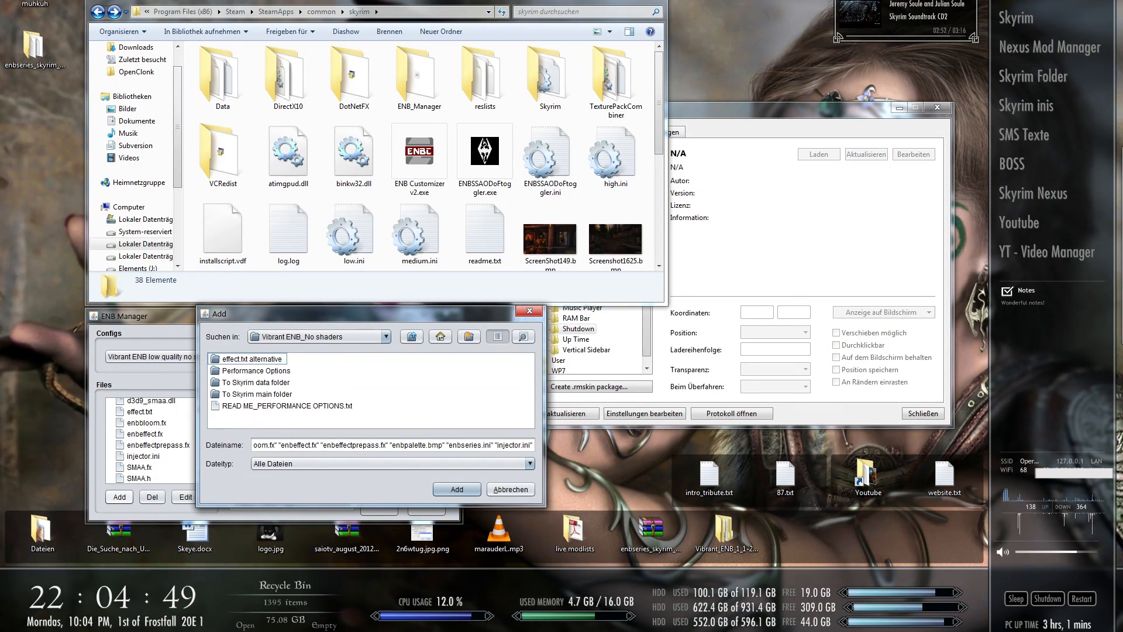
{"action": "left_click", "coordinate": [456, 489]}
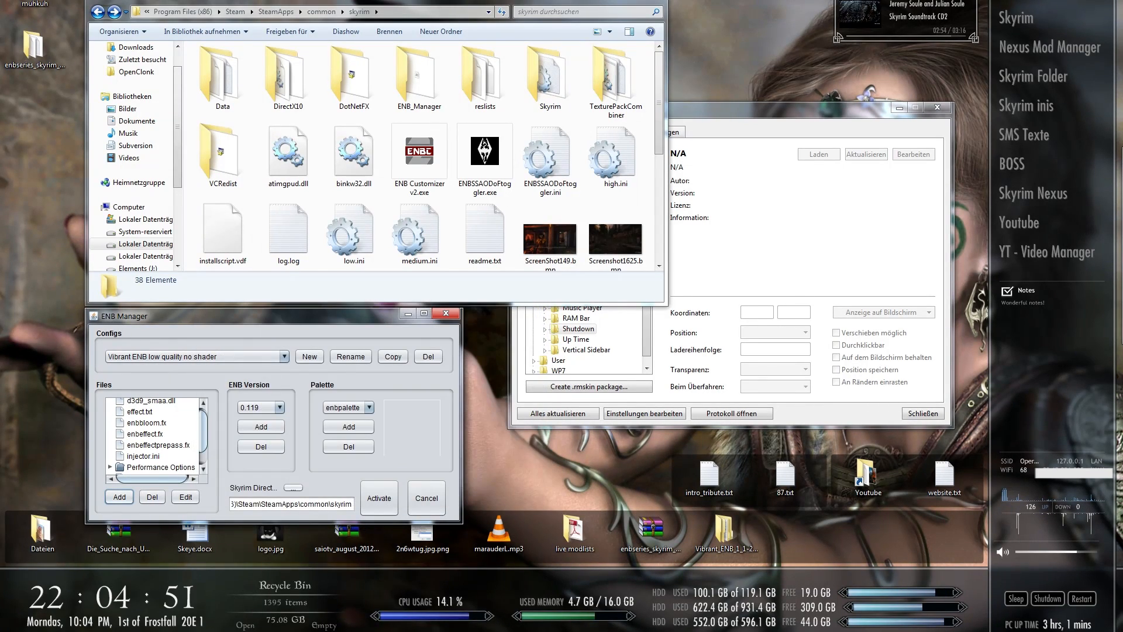
{"action": "left_click", "coordinate": [159, 466]}
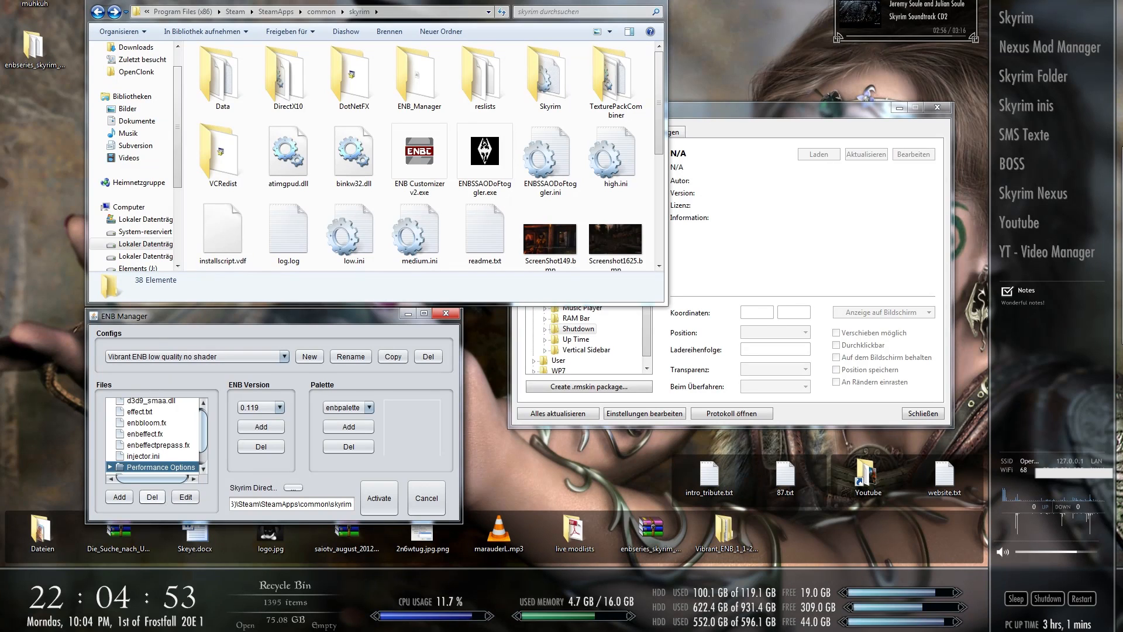
{"action": "left_click", "coordinate": [118, 496]}
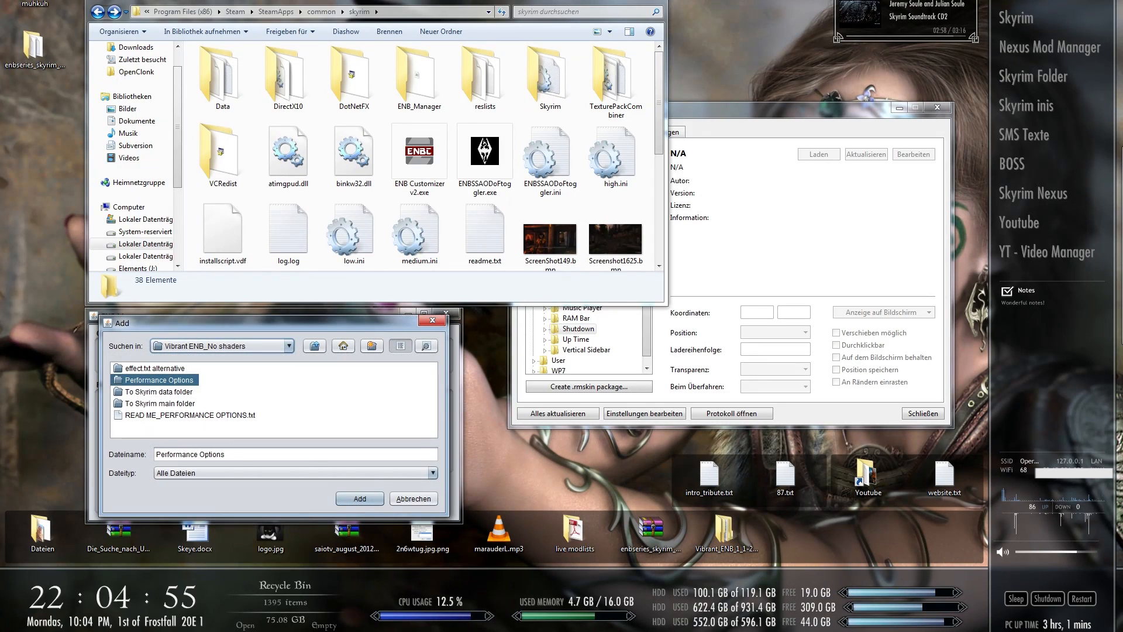
{"action": "double_click", "coordinate": [154, 380]}
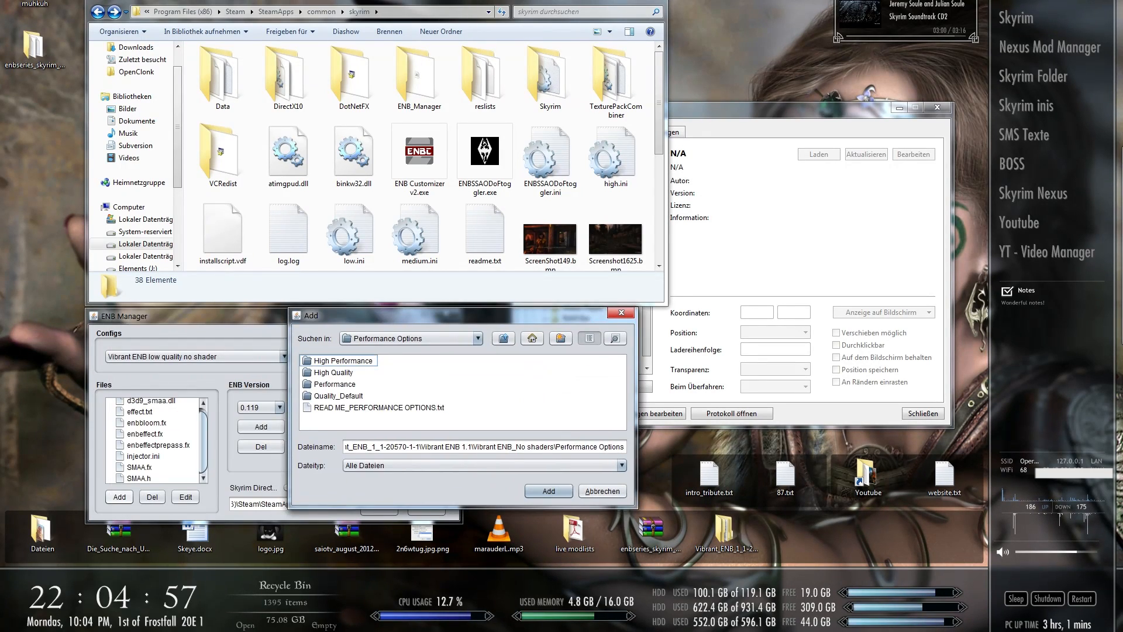
{"action": "double_click", "coordinate": [341, 360]}
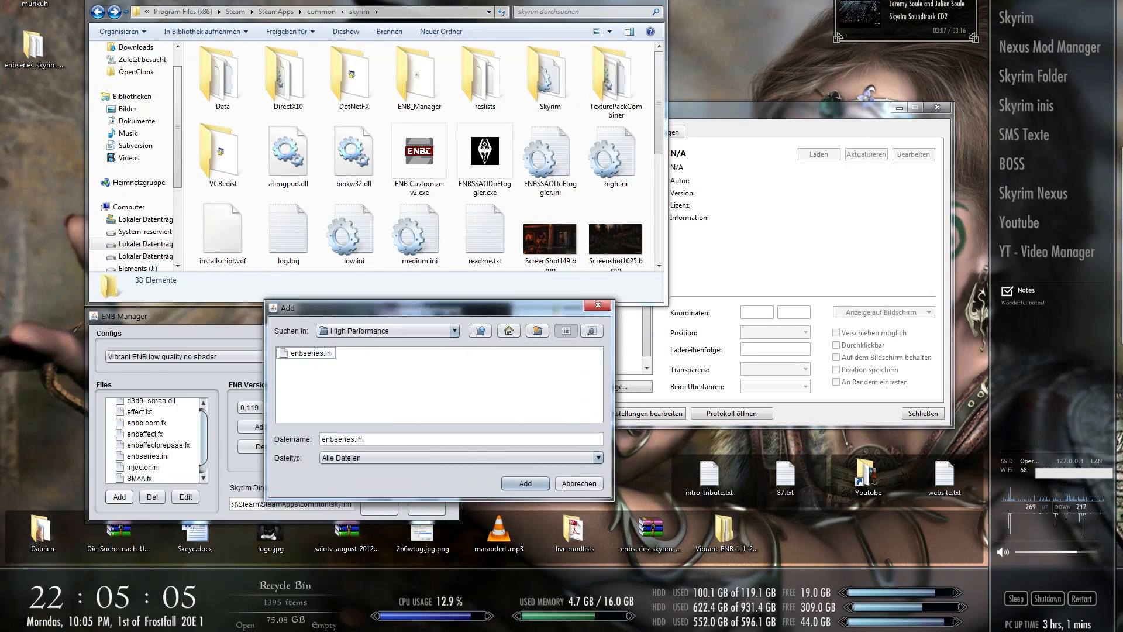
- Go to the To Skyrim data folder and add its Textures folder to the config
{"action": "left_click", "coordinate": [509, 330]}
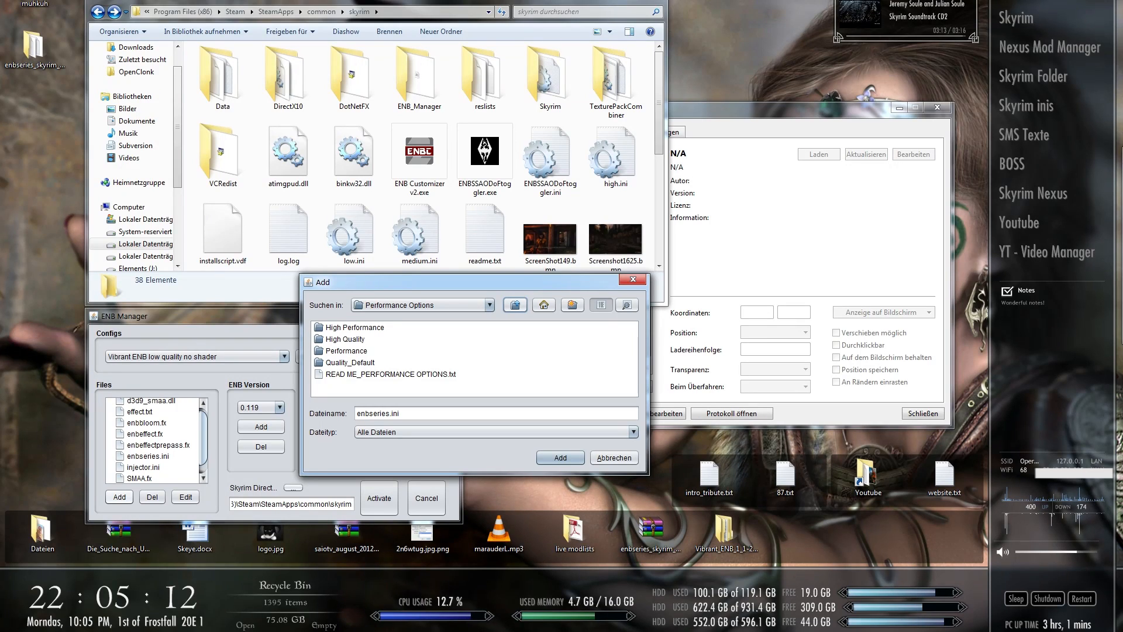
{"action": "left_click", "coordinate": [514, 304]}
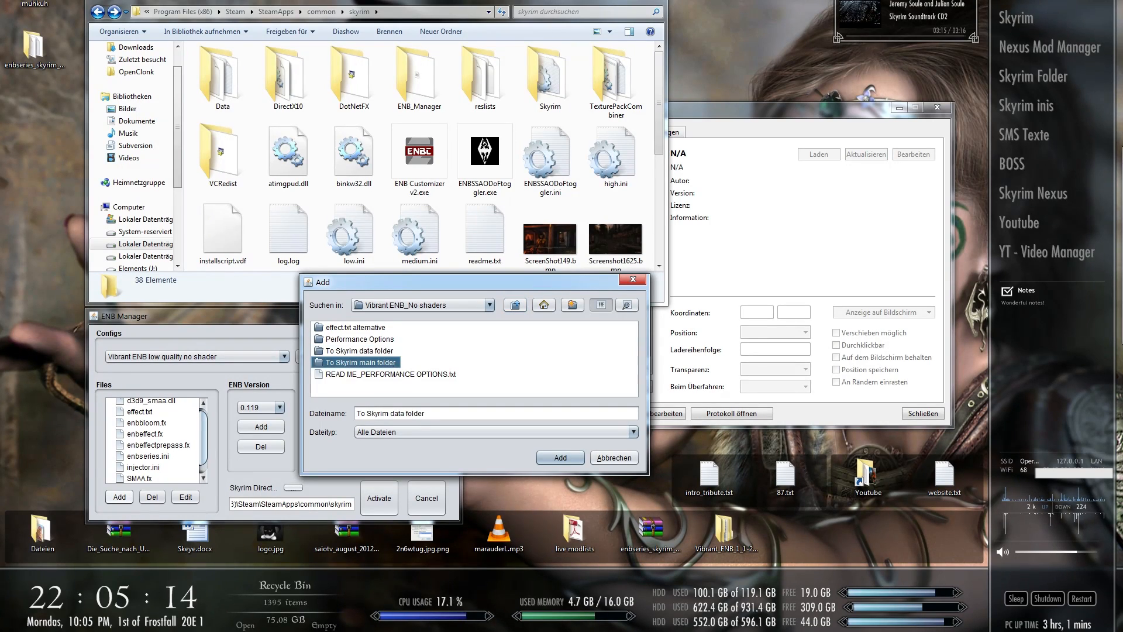
{"action": "left_click", "coordinate": [360, 362]}
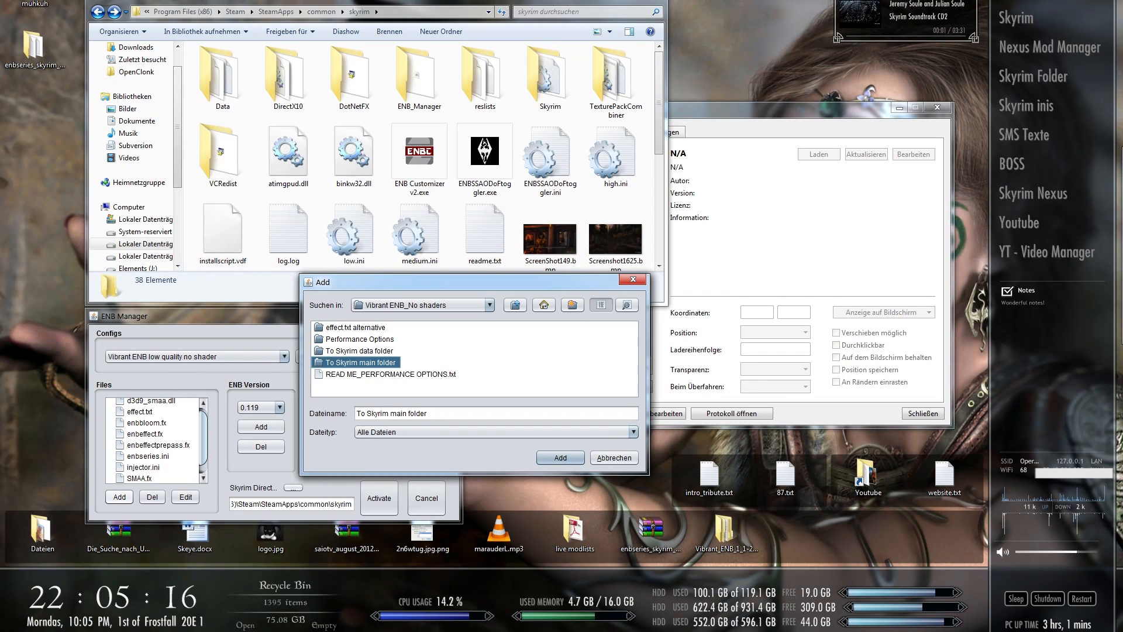
{"action": "left_click", "coordinate": [358, 350]}
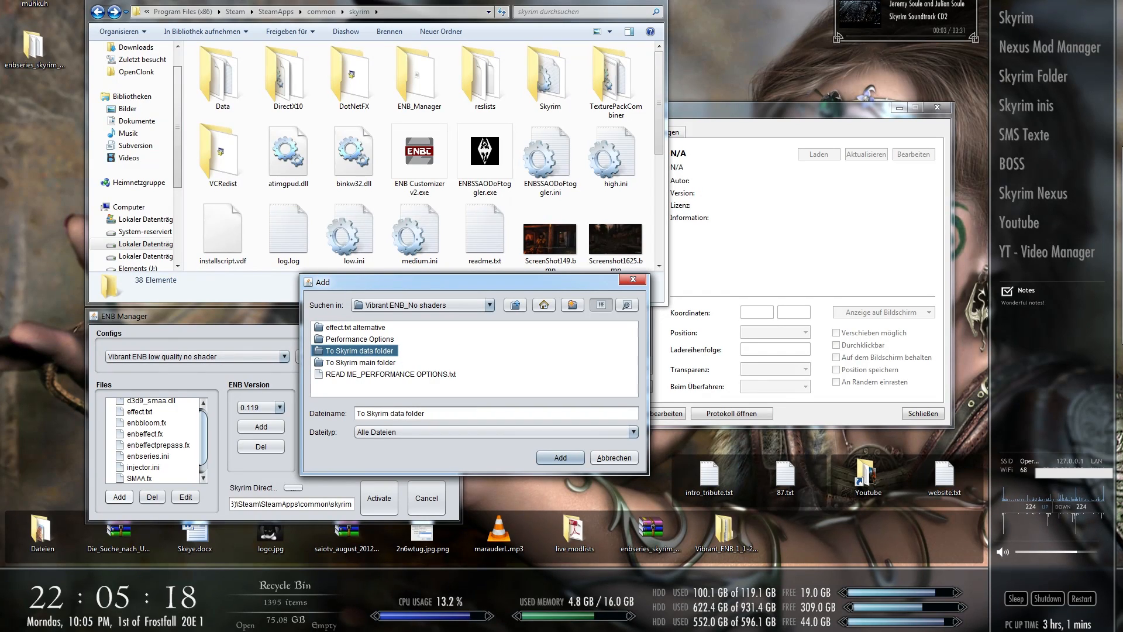
{"action": "double_click", "coordinate": [360, 350]}
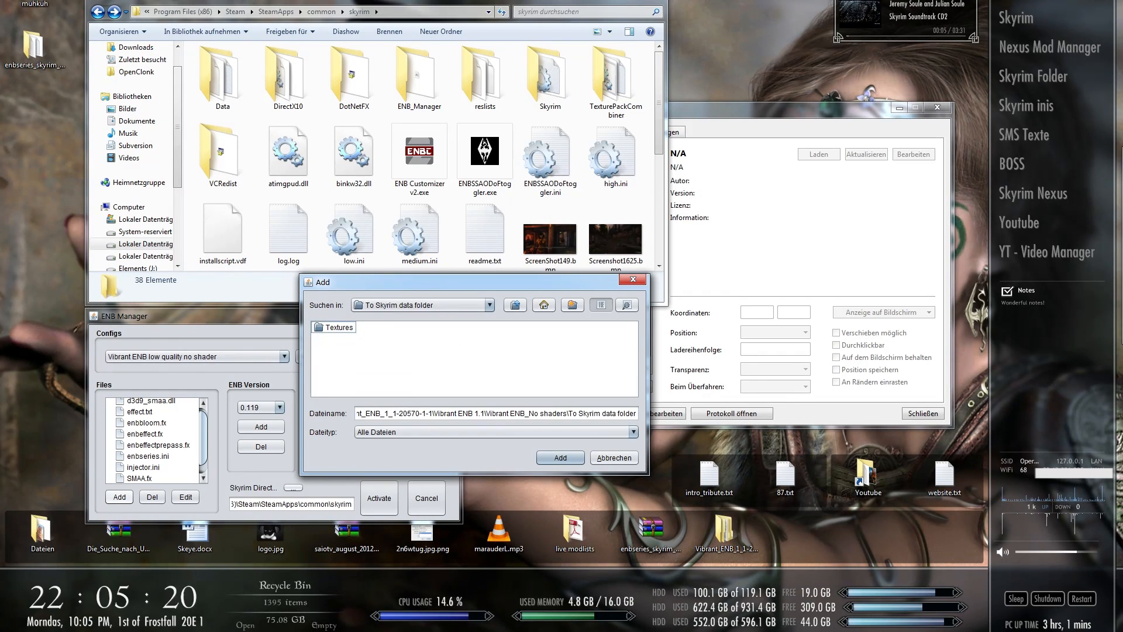
{"action": "left_click", "coordinate": [222, 75]}
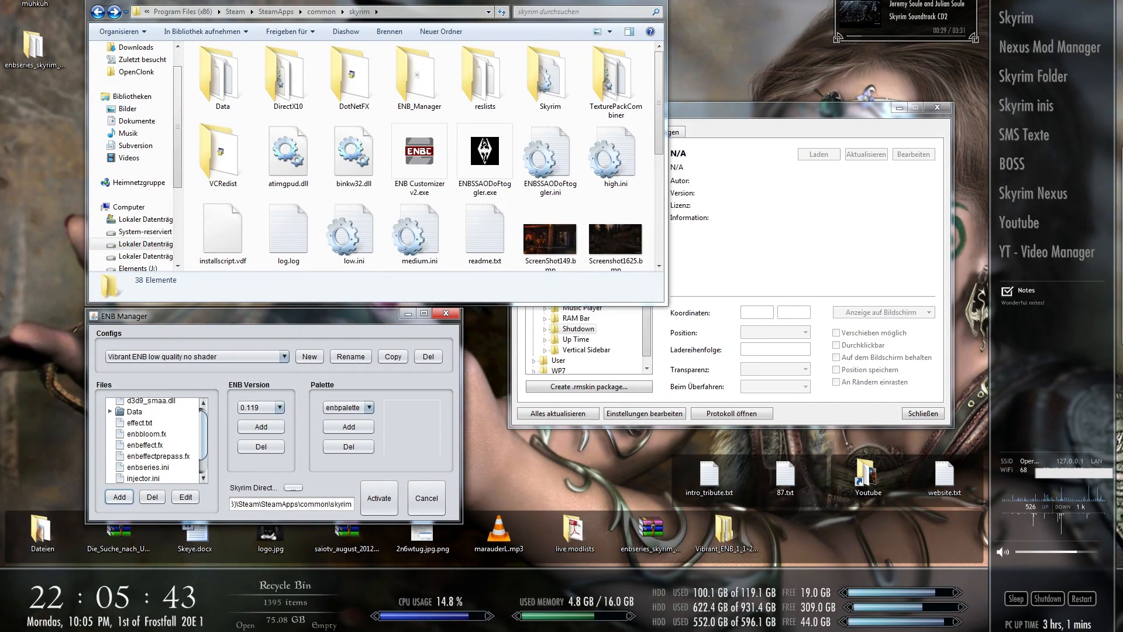
- Expand the Data folder in the config's files and reopen the add-files browser
{"action": "left_click", "coordinate": [111, 411]}
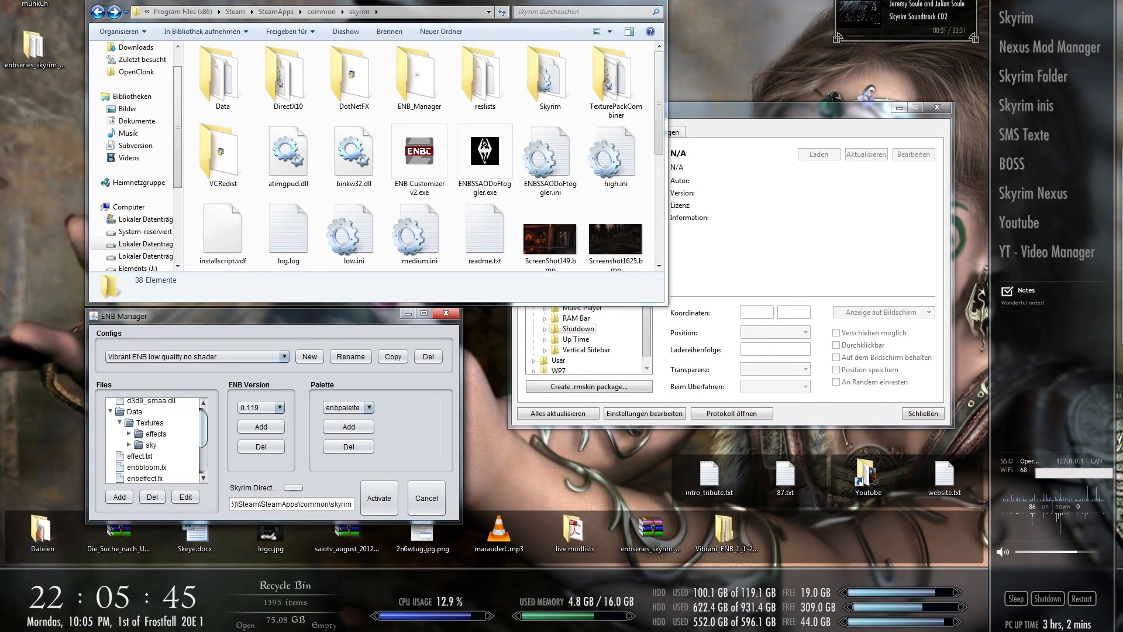
{"action": "left_click", "coordinate": [134, 411]}
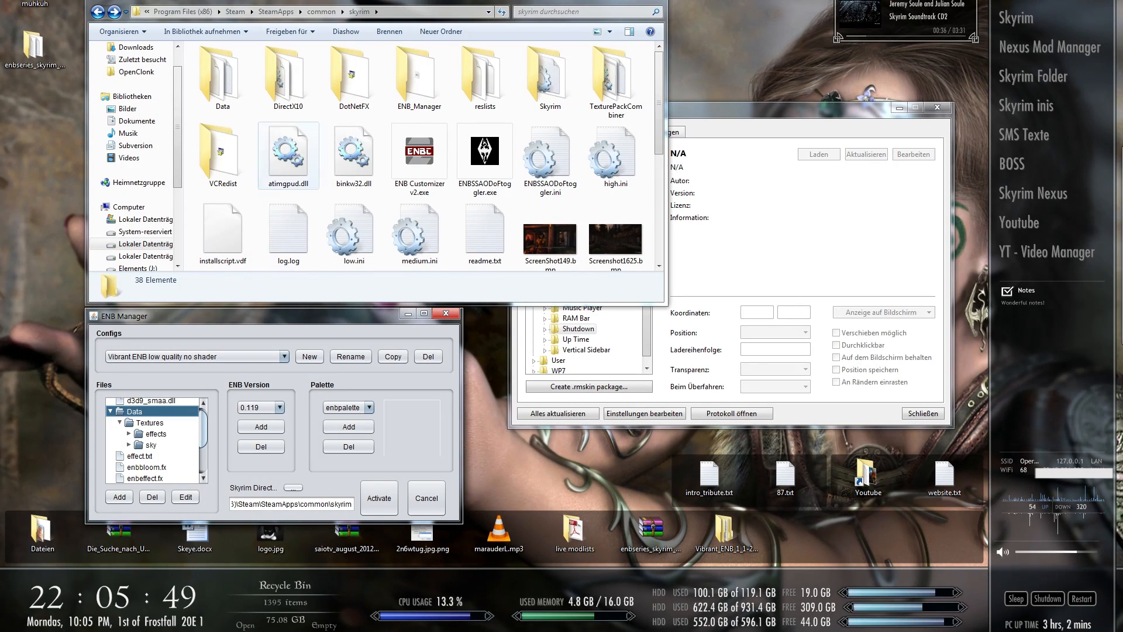
{"action": "left_click", "coordinate": [222, 71]}
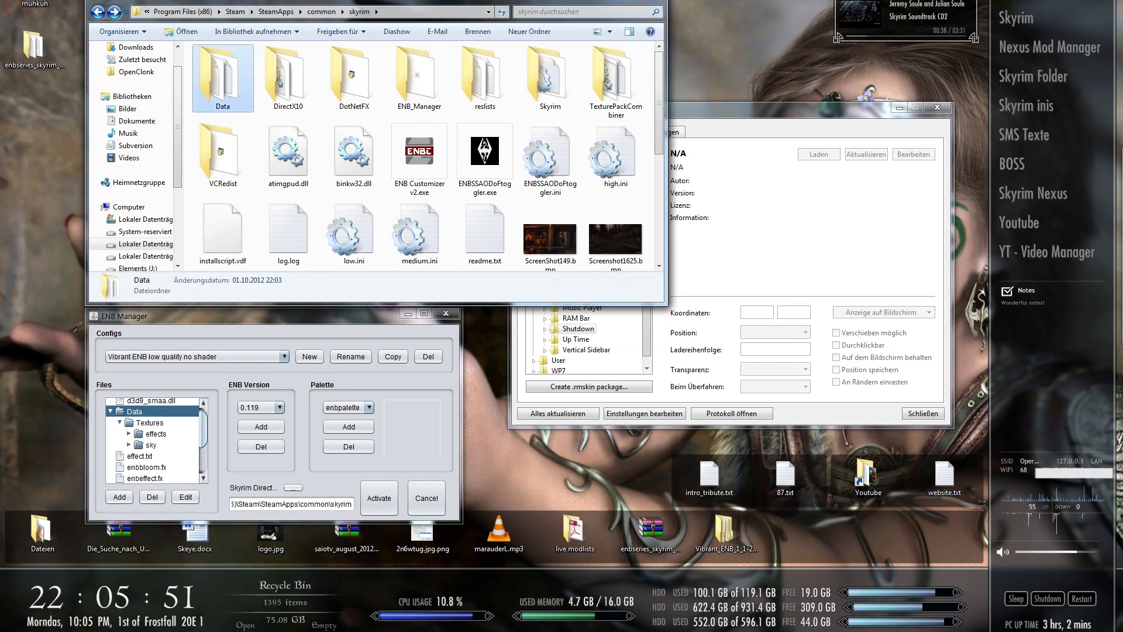
{"action": "double_click", "coordinate": [223, 72]}
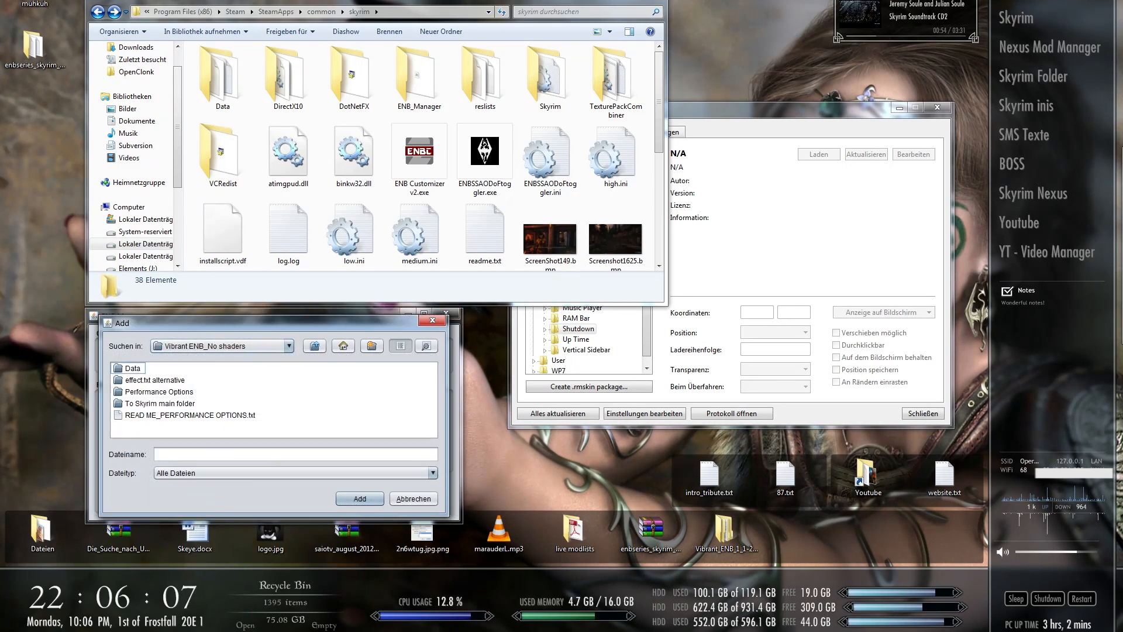
- Add d3d9.dll, enbbloom.fx and enbeffect.fx from v0102 as ENB version 0.102 and select it
{"action": "left_click", "coordinate": [289, 345]}
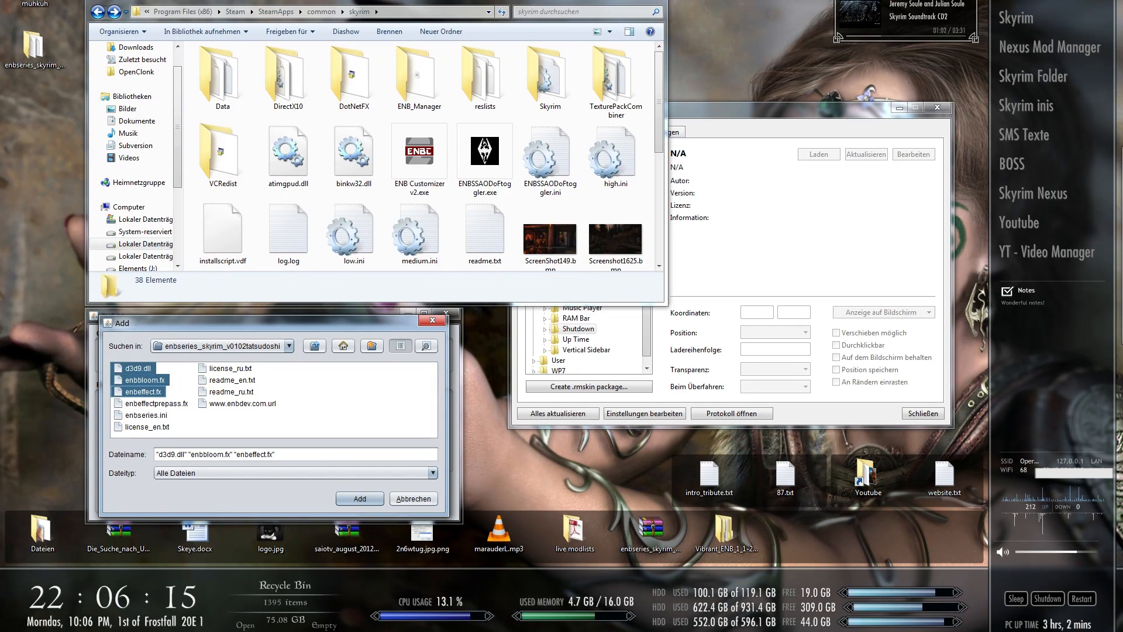
{"action": "left_click", "coordinate": [159, 414]}
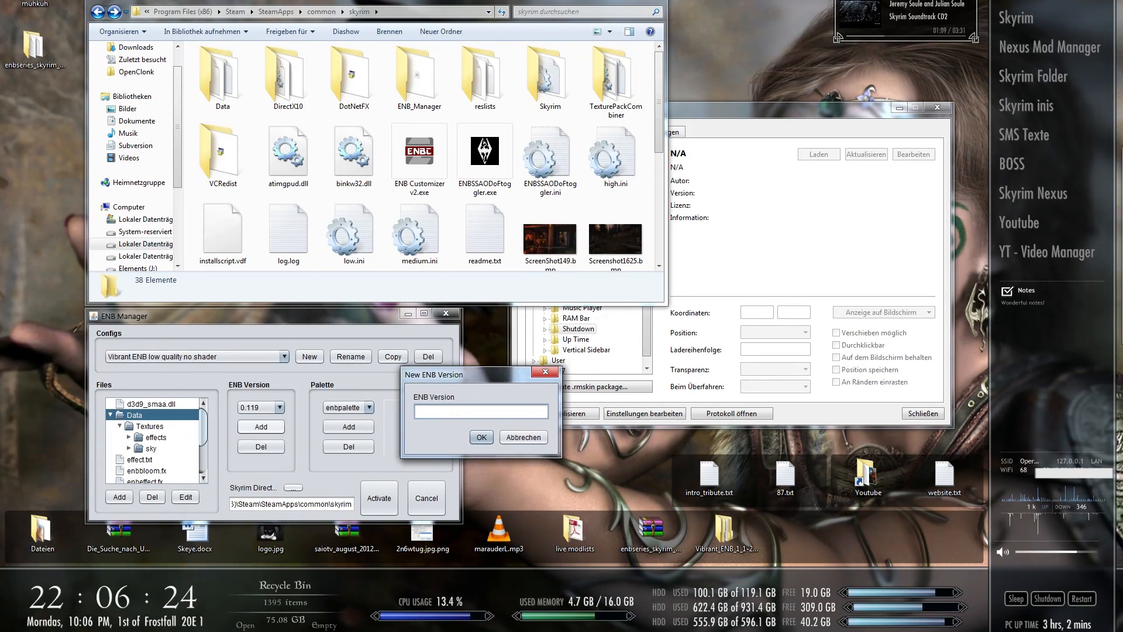
{"action": "type", "text": "0.102"}
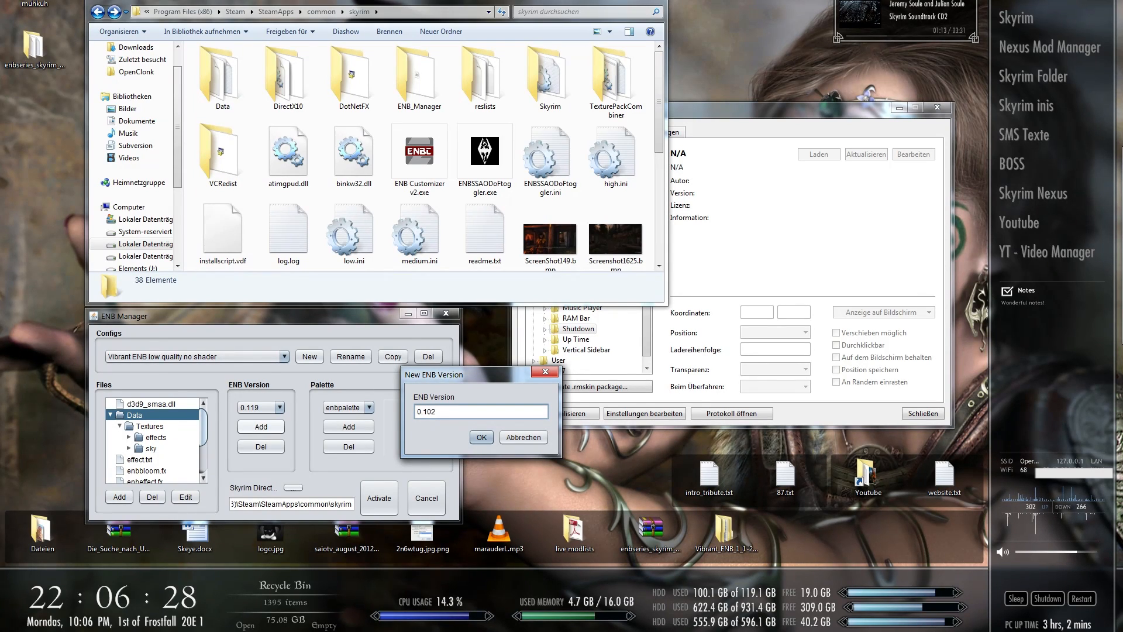
{"action": "left_click", "coordinate": [481, 437]}
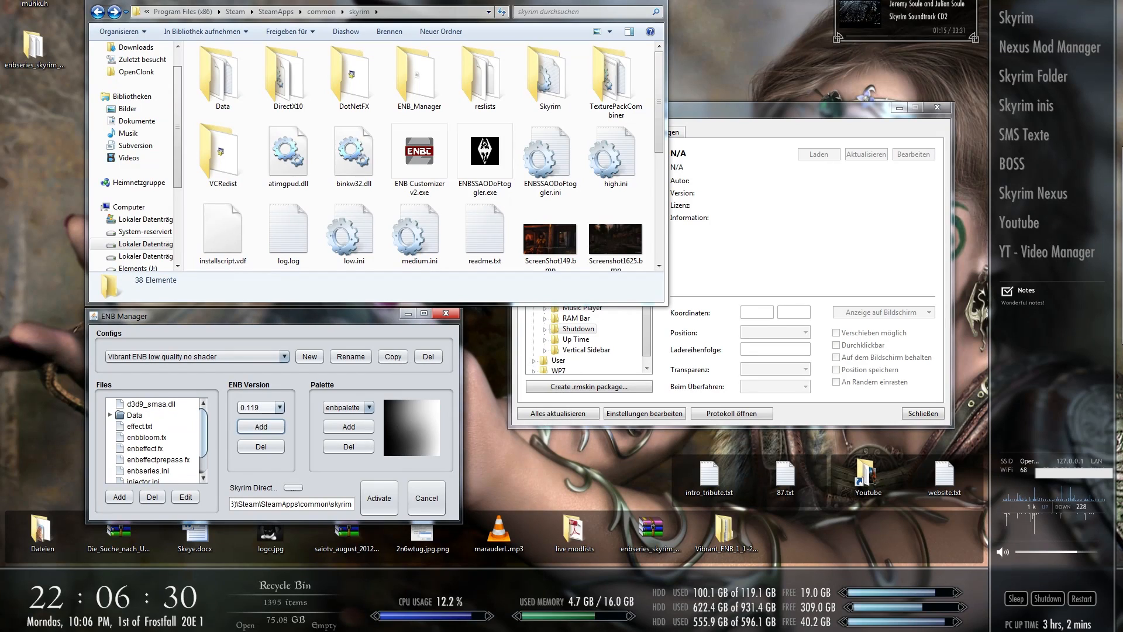
{"action": "left_click", "coordinate": [280, 407]}
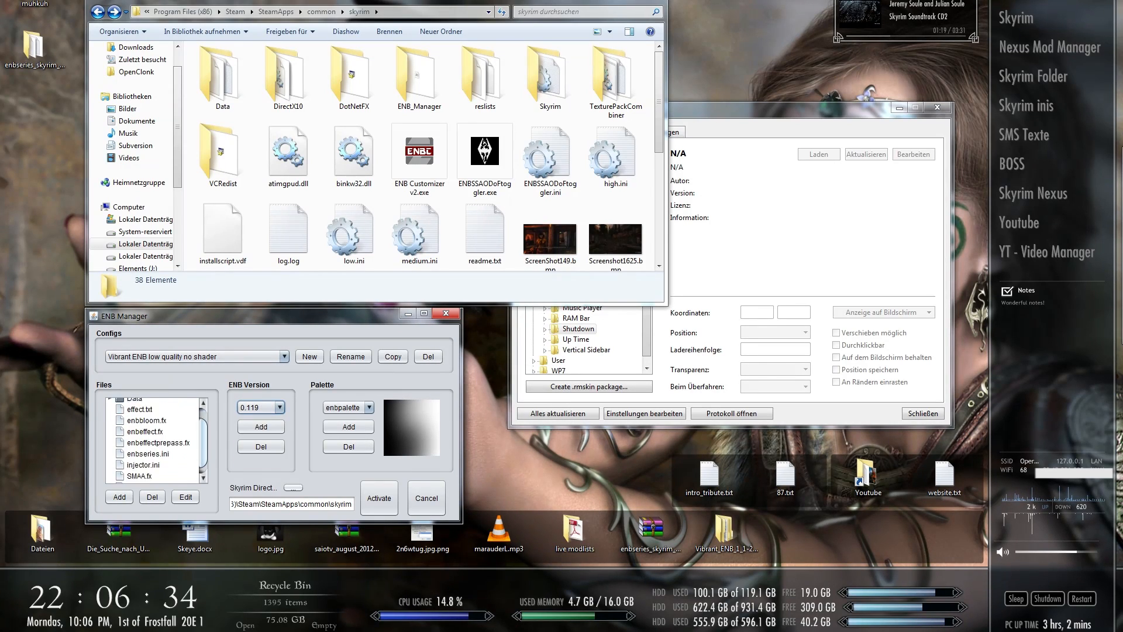
{"action": "left_click", "coordinate": [284, 356]}
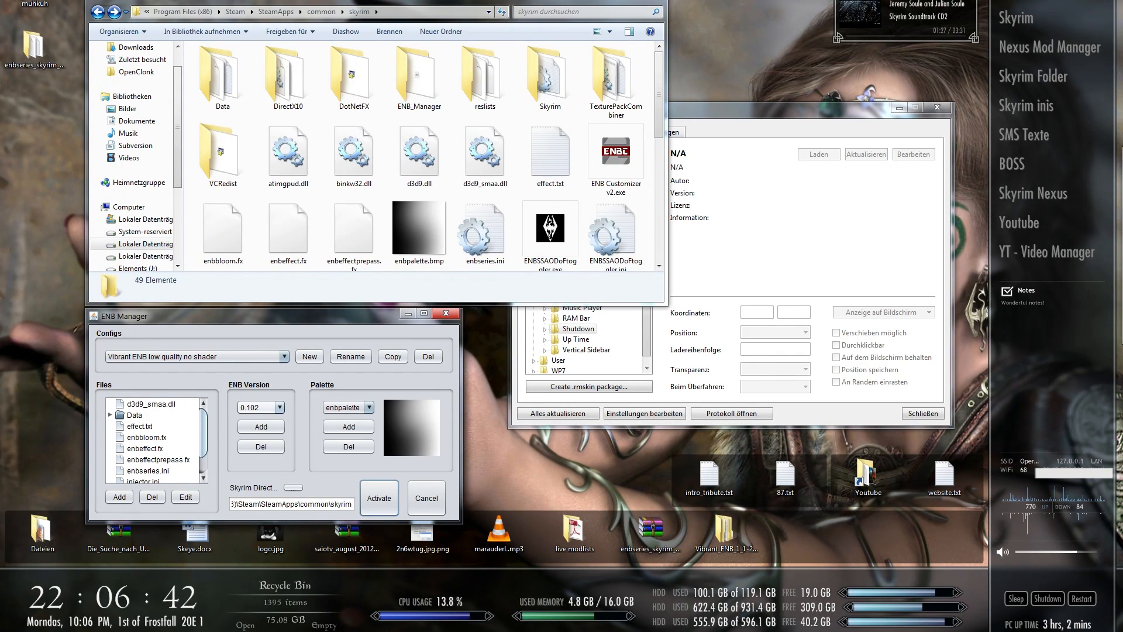
- Activate the low quality config in the Skyrim folder with ENB version 0.113
{"action": "scroll", "scroll_direction": "down", "scroll_amount": 3}
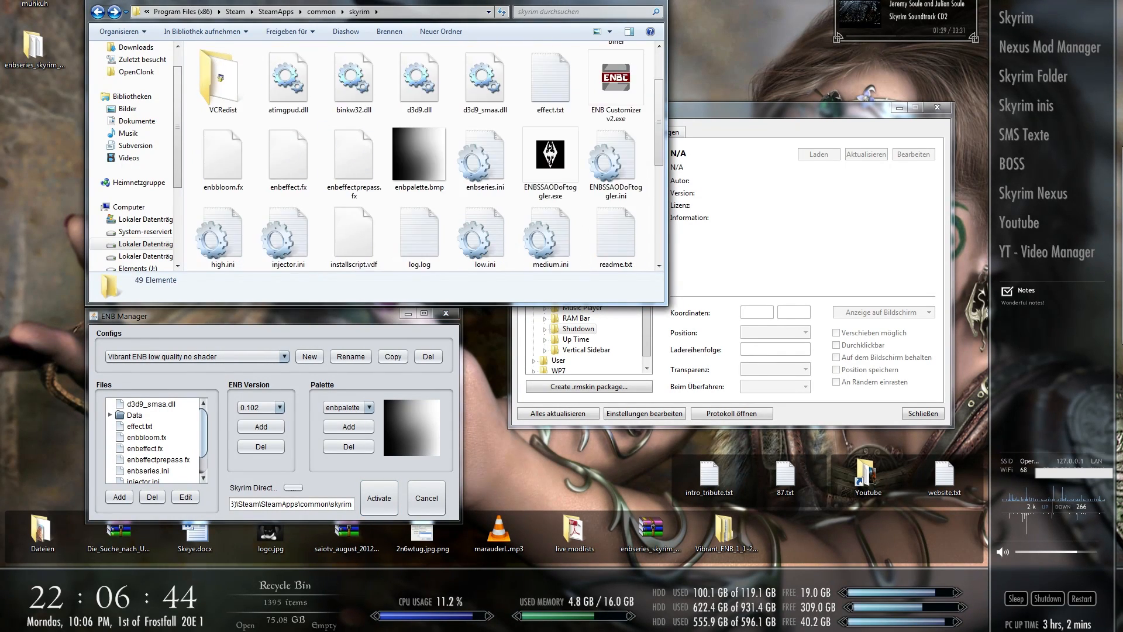
{"action": "scroll", "scroll_direction": "up", "scroll_amount": 3}
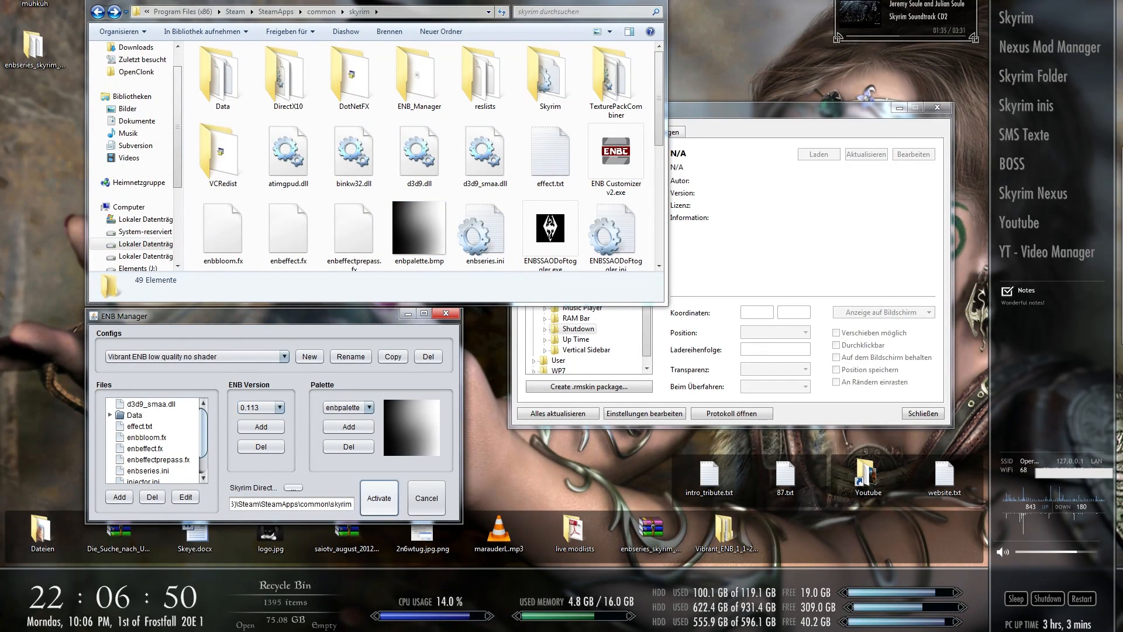
{"action": "left_click", "coordinate": [418, 153]}
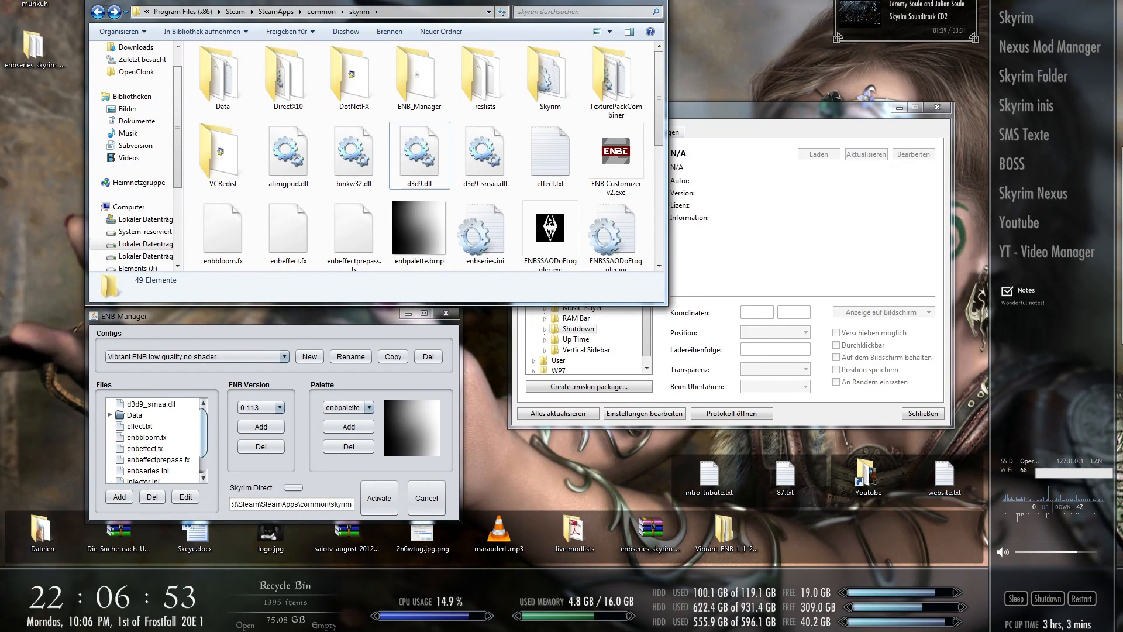
- Activate Disable ENB to remove the ENB files, then select Vibrant ENB Shader HQ
{"action": "left_click", "coordinate": [284, 356]}
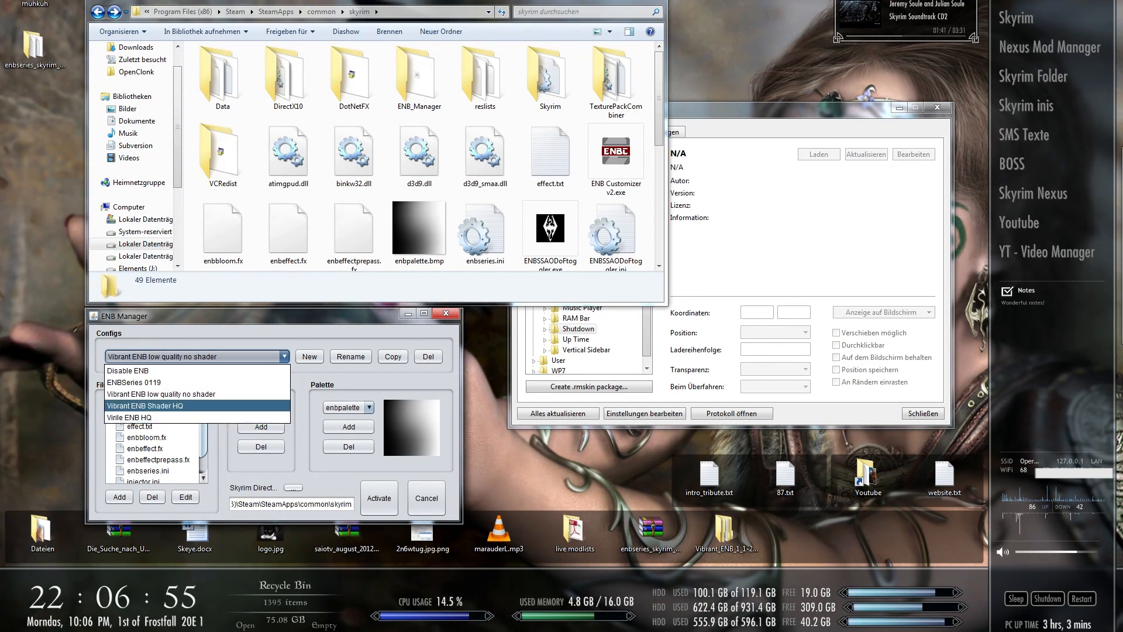
{"action": "left_click", "coordinate": [145, 405]}
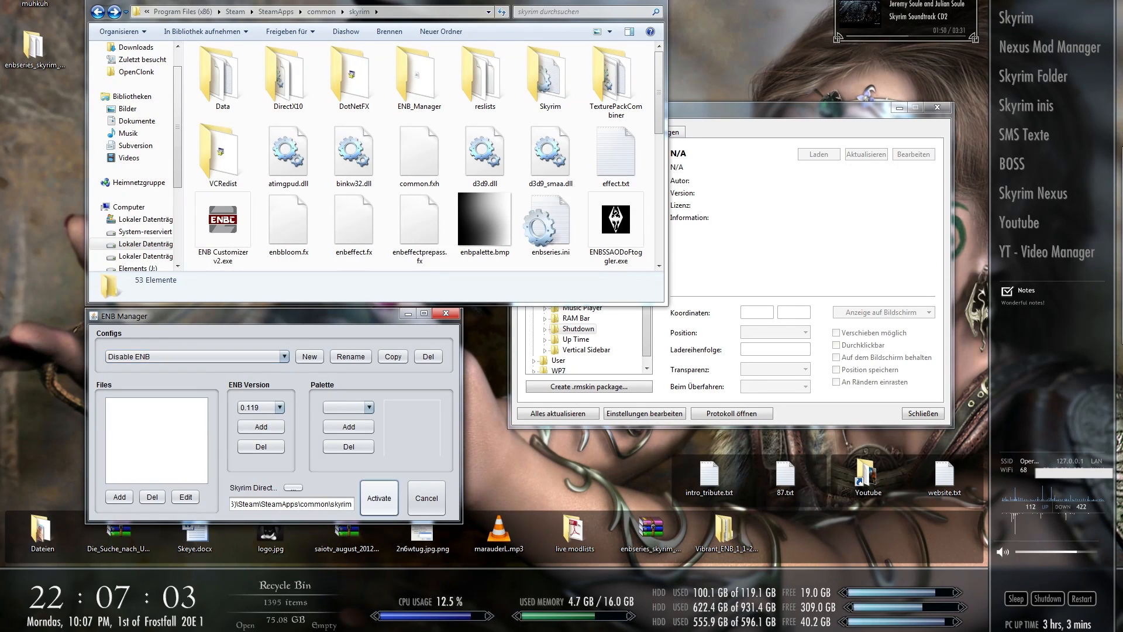
{"action": "left_click", "coordinate": [485, 227]}
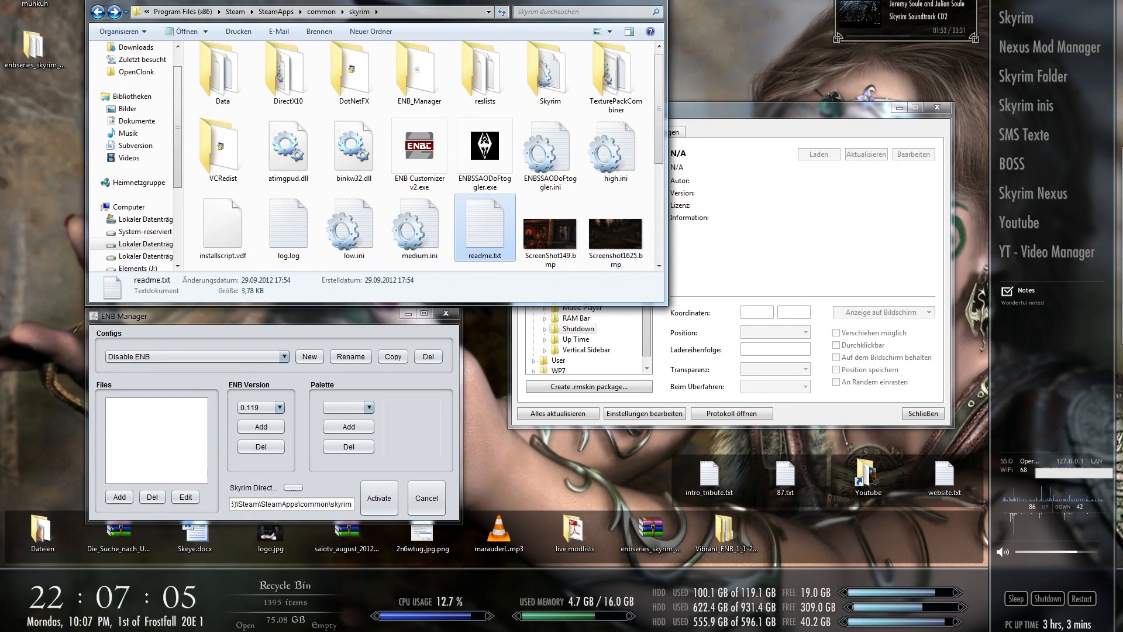
{"action": "left_click", "coordinate": [193, 356]}
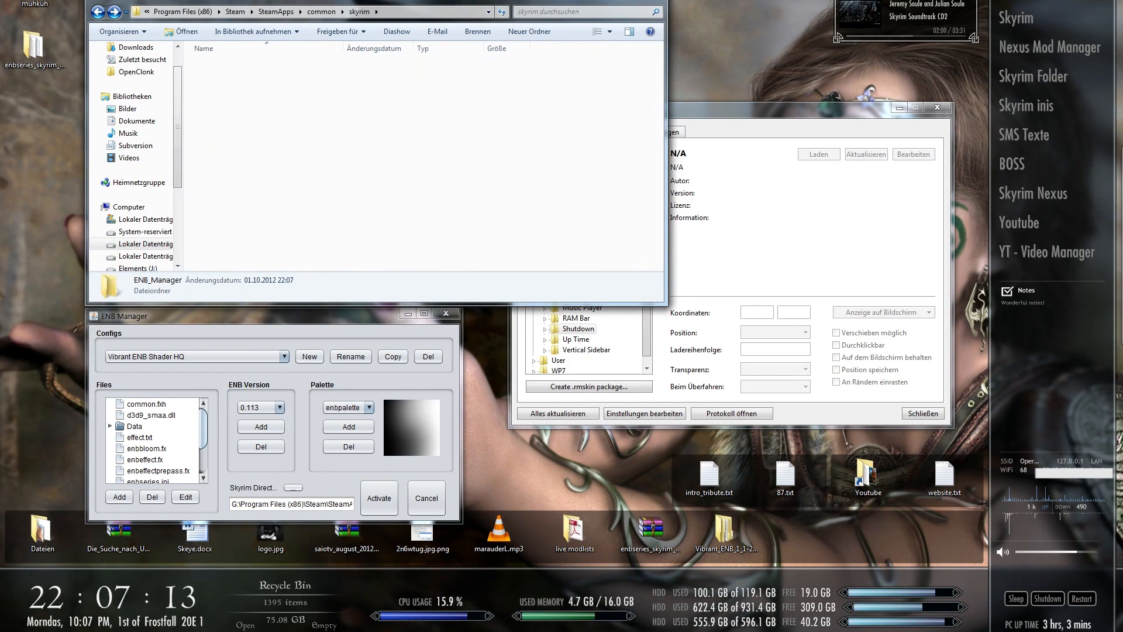
{"action": "double_click", "coordinate": [157, 279]}
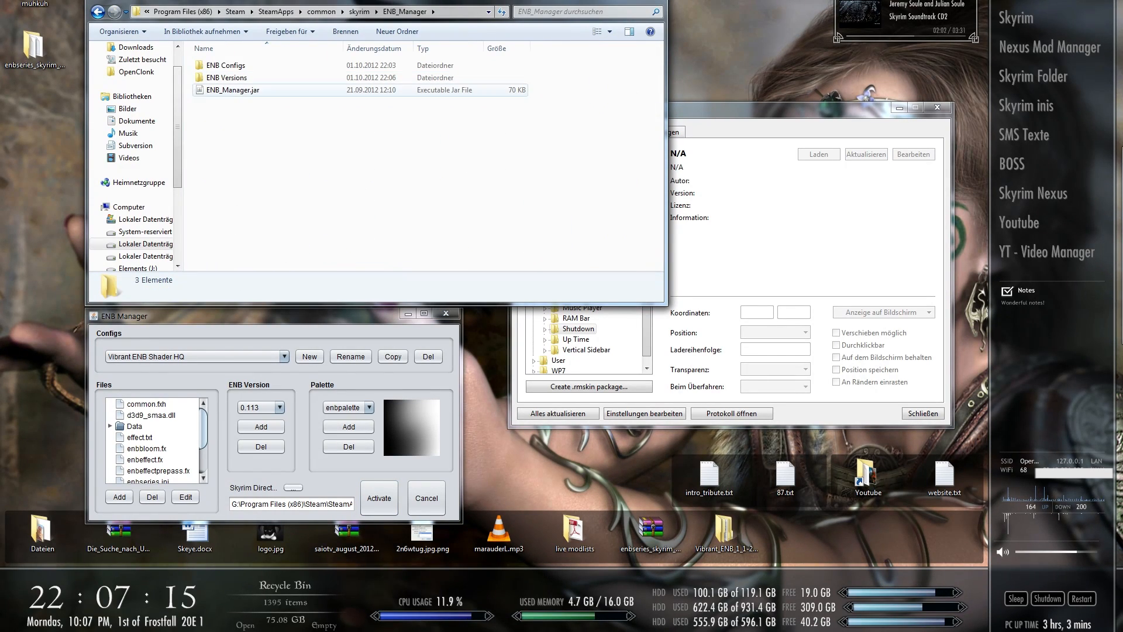
{"action": "double_click", "coordinate": [227, 65]}
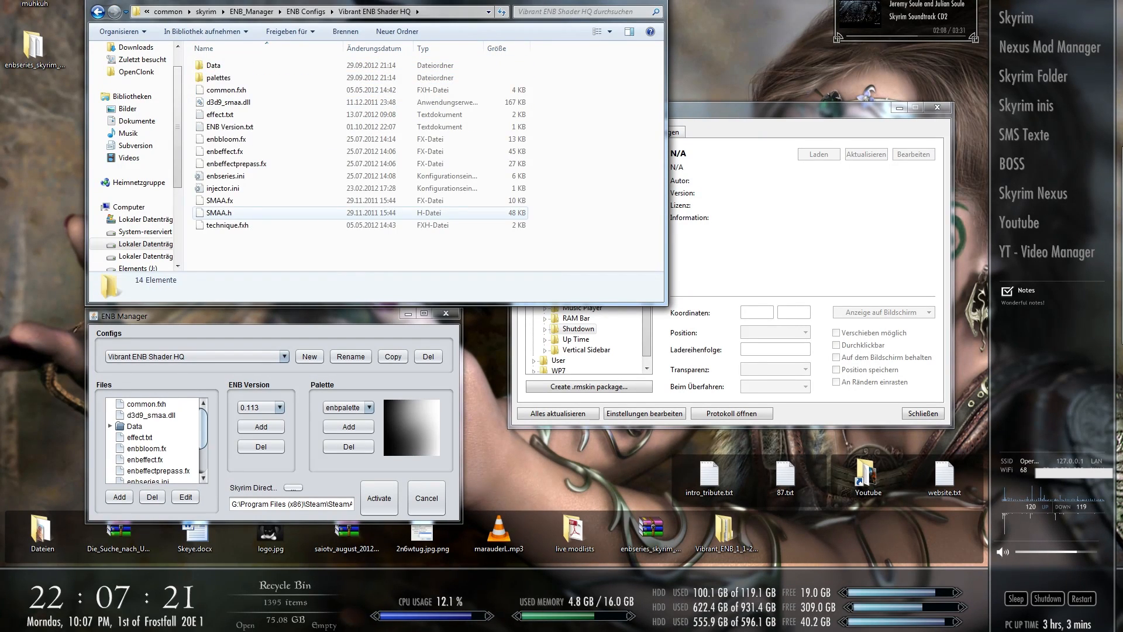
{"action": "left_click", "coordinate": [93, 11]}
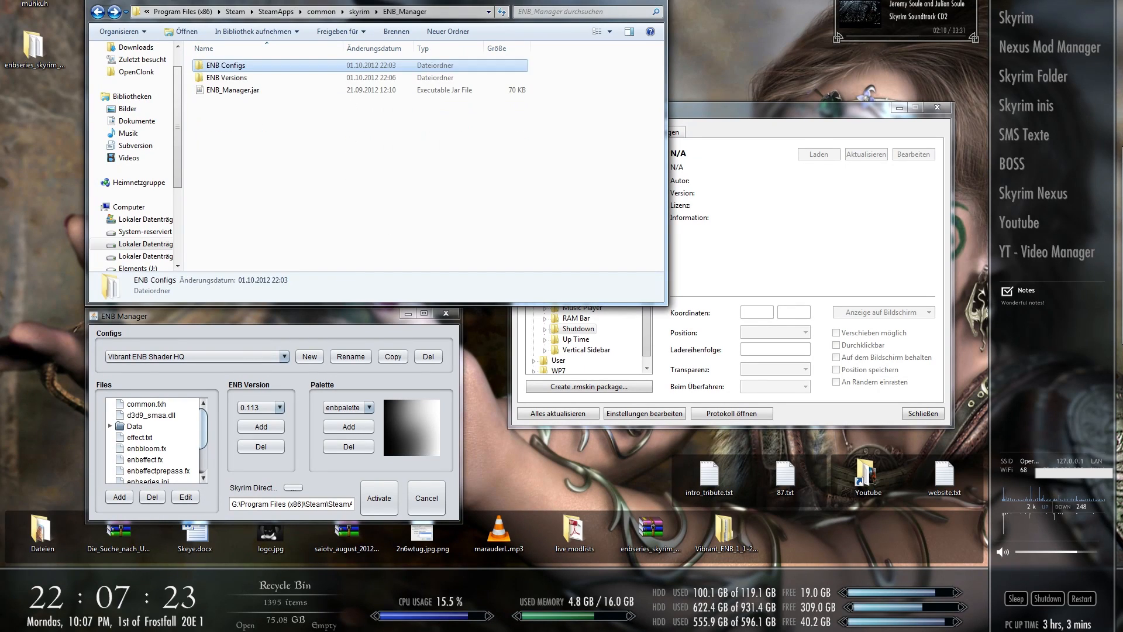
{"action": "double_click", "coordinate": [227, 77]}
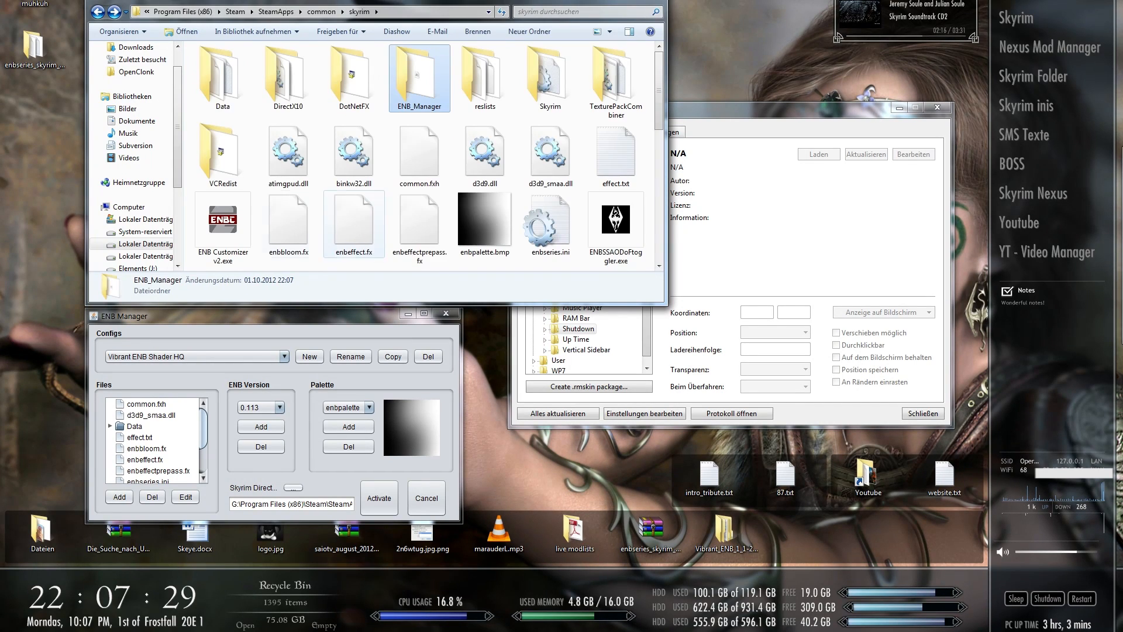
{"action": "left_click", "coordinate": [288, 215]}
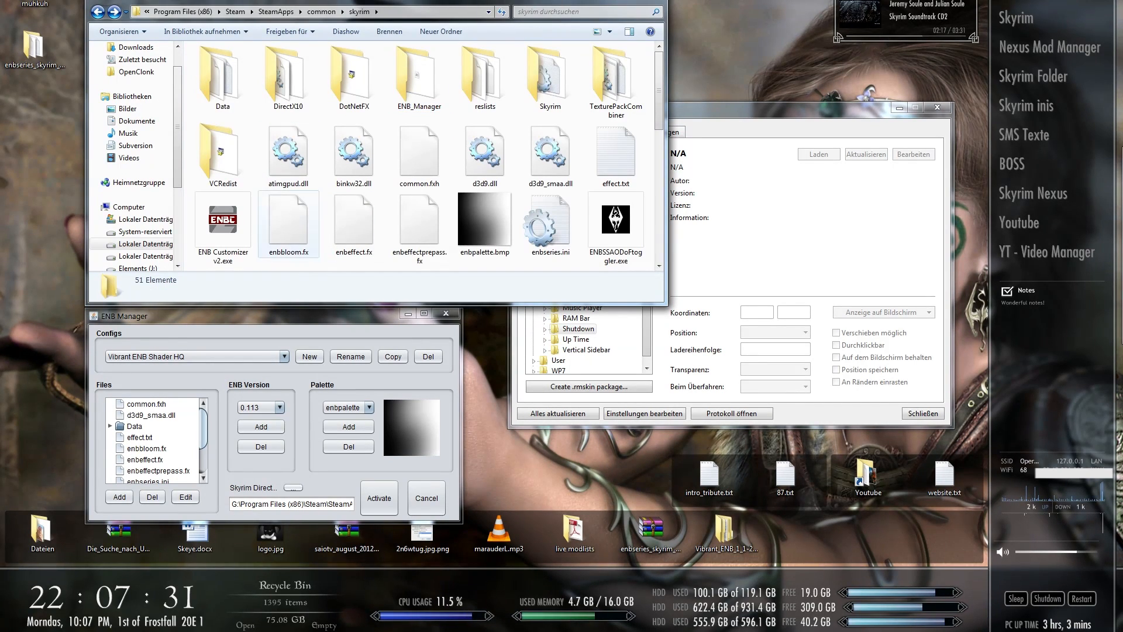